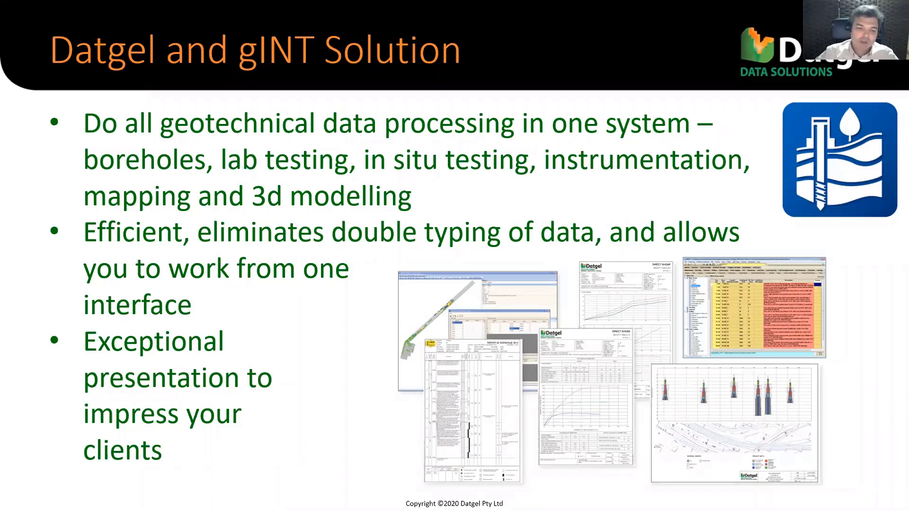
Advance the slideshow to the Output Tool – Overview slide.
key("right")
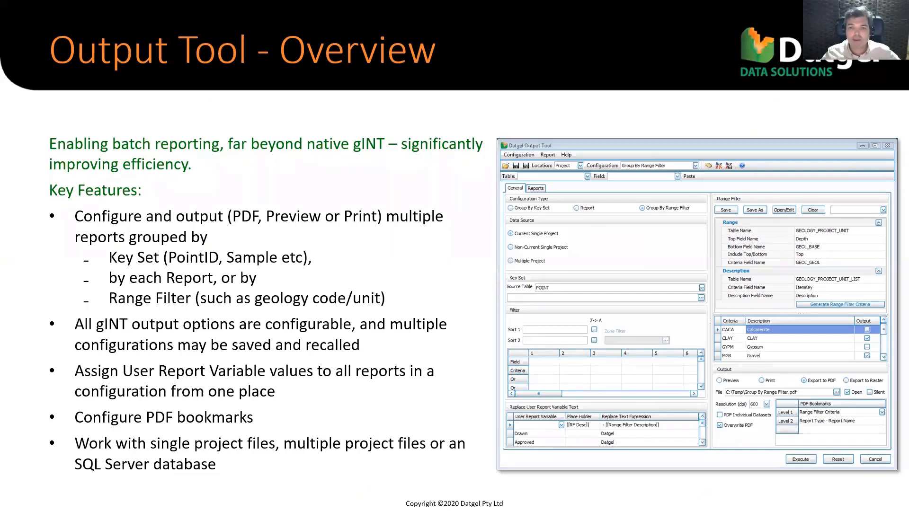
mouse_move(333, 168)
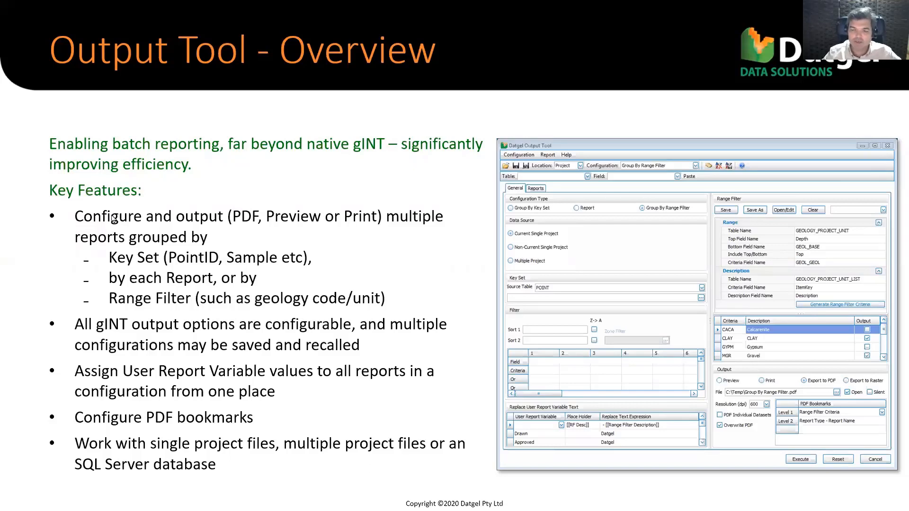
mouse_move(112, 219)
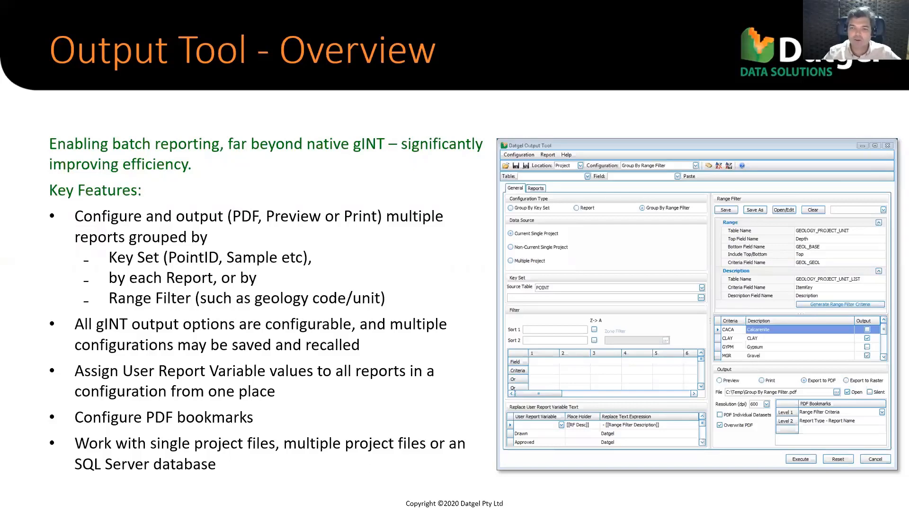
mouse_move(139, 264)
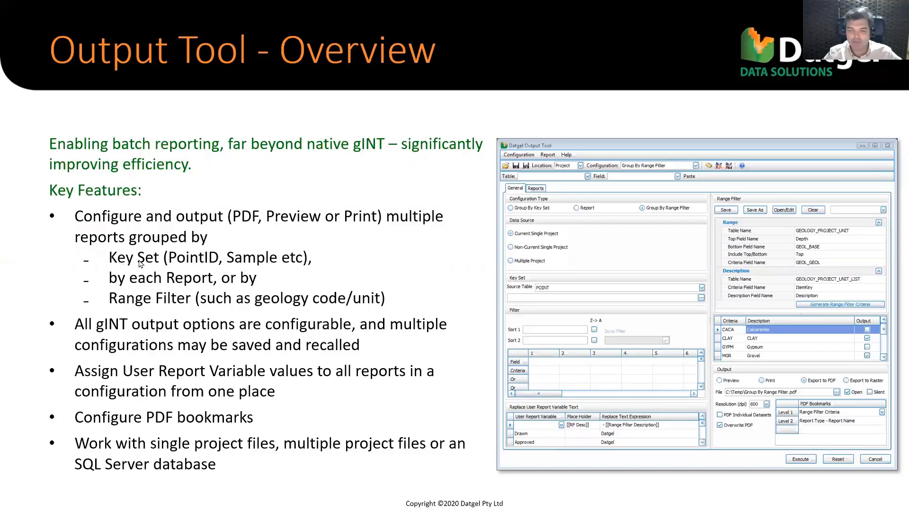
mouse_move(119, 264)
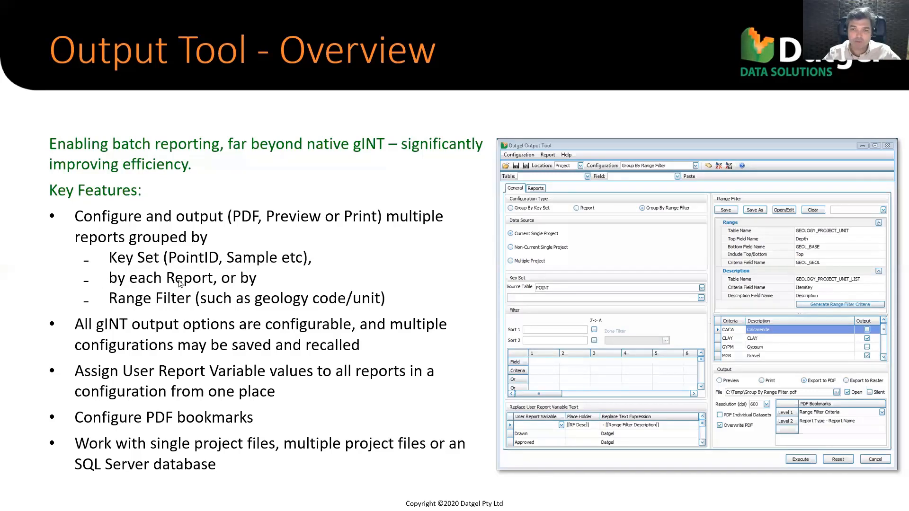
mouse_move(201, 284)
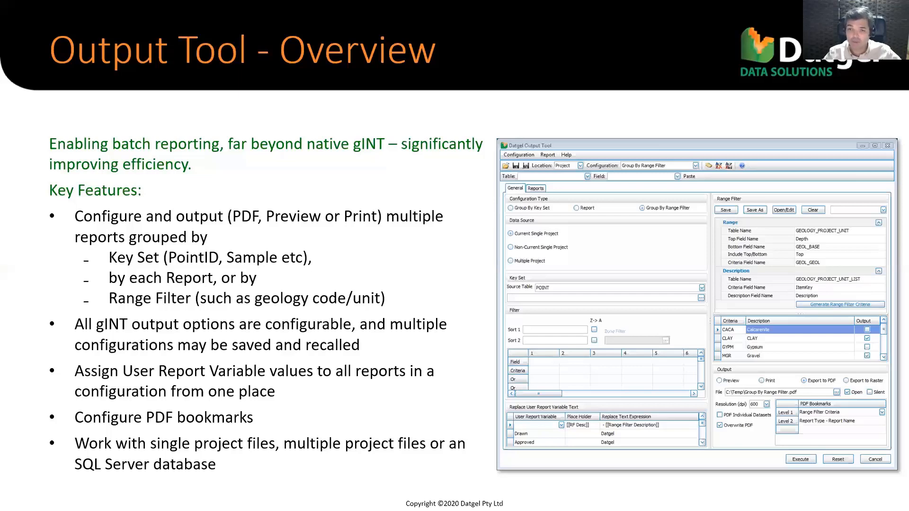
mouse_move(665, 413)
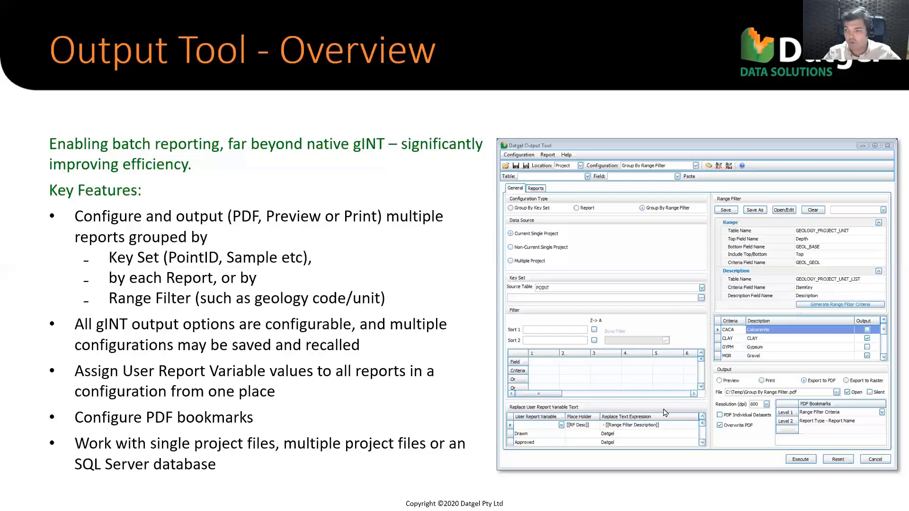
mouse_move(797, 445)
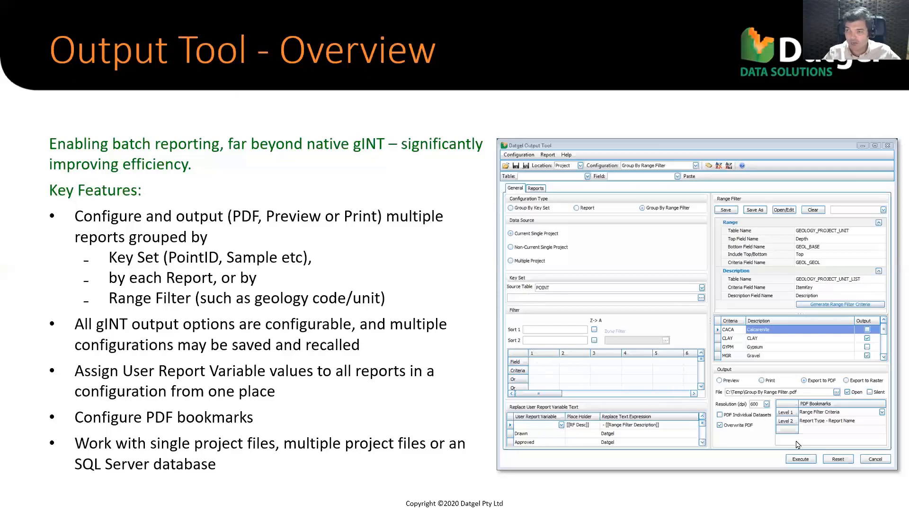
mouse_move(658, 324)
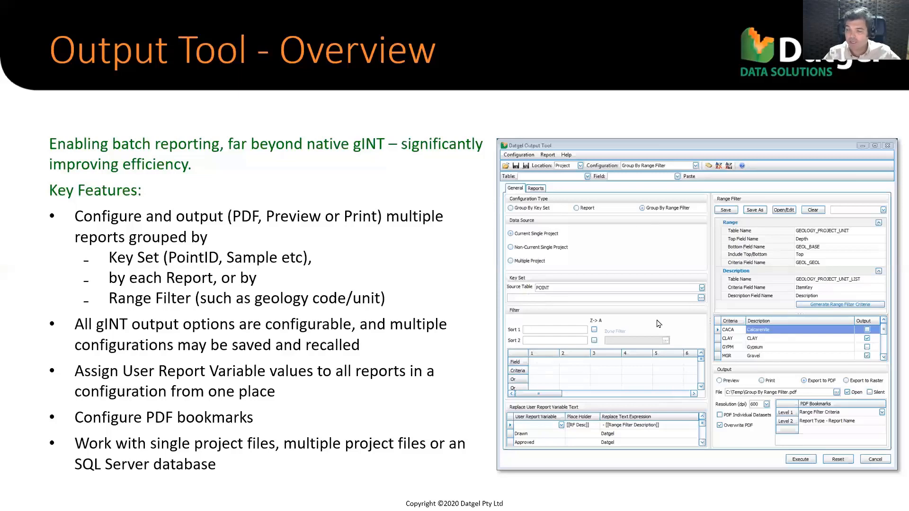
mouse_move(794, 240)
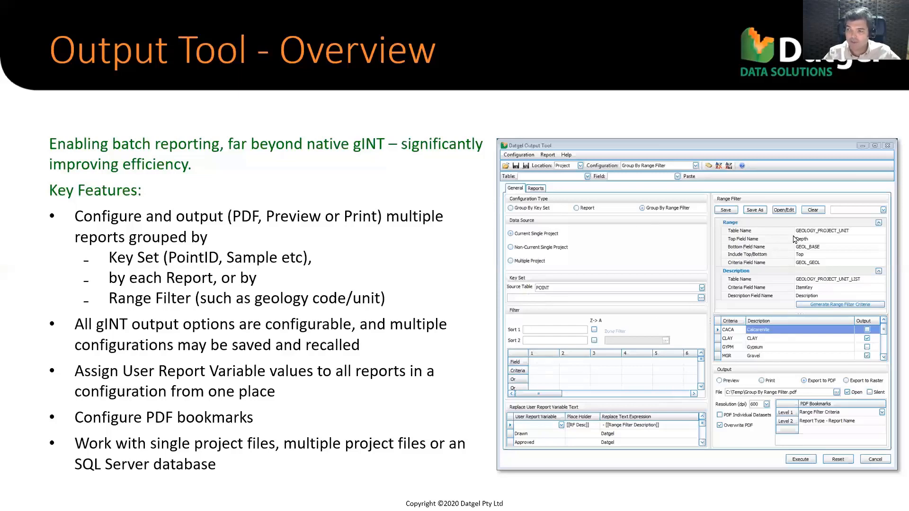
mouse_move(798, 218)
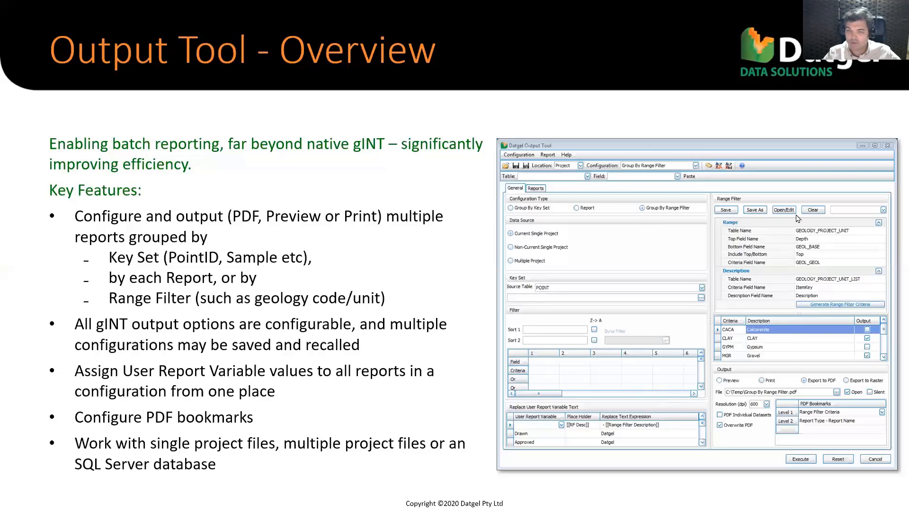
mouse_move(781, 337)
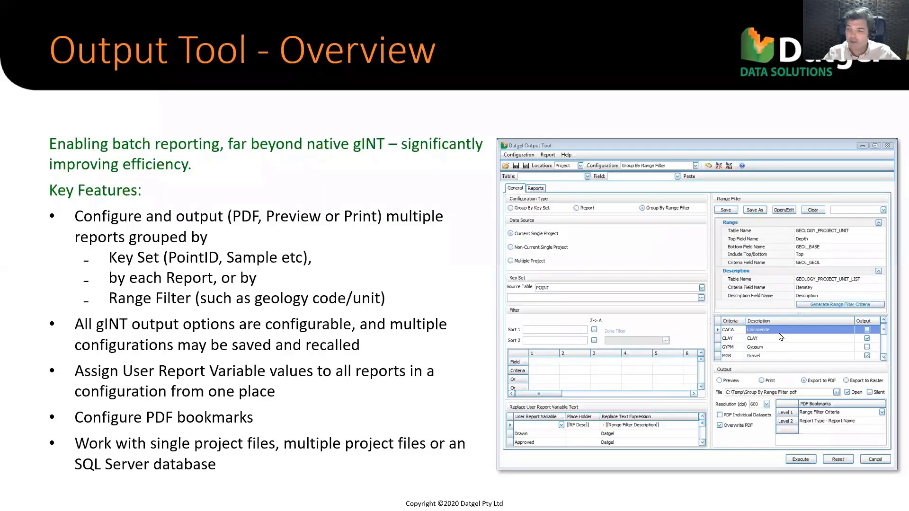
mouse_move(854, 371)
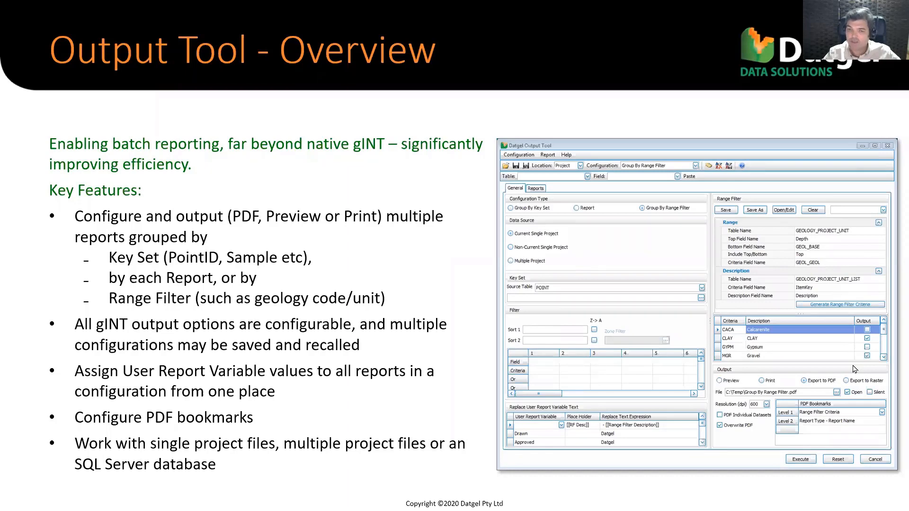
mouse_move(850, 308)
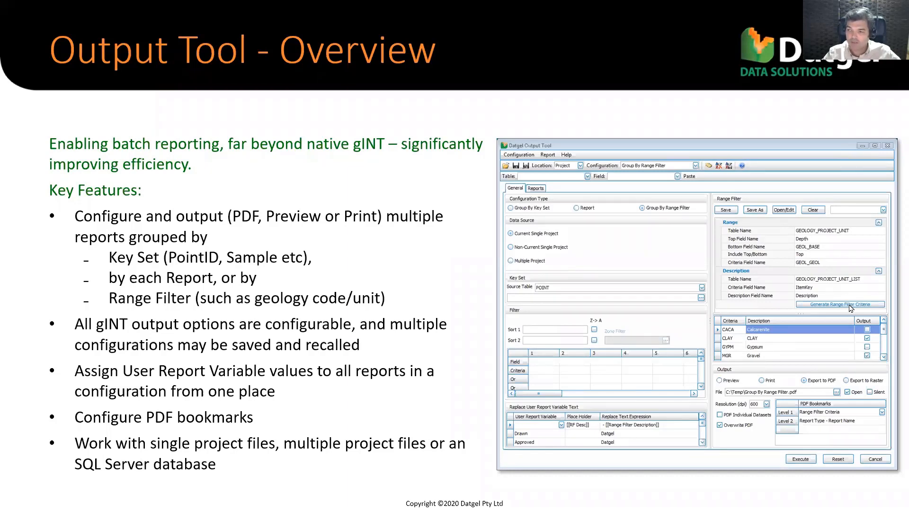
mouse_move(732, 360)
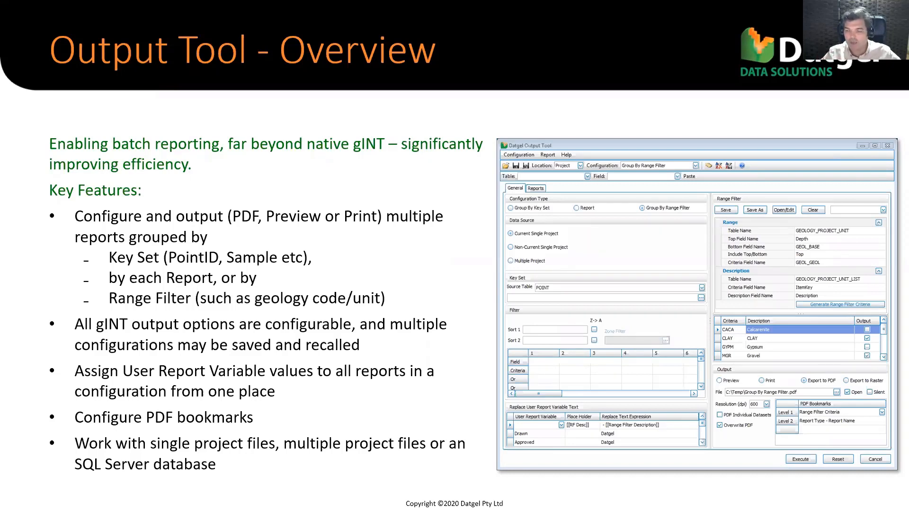
mouse_move(670, 472)
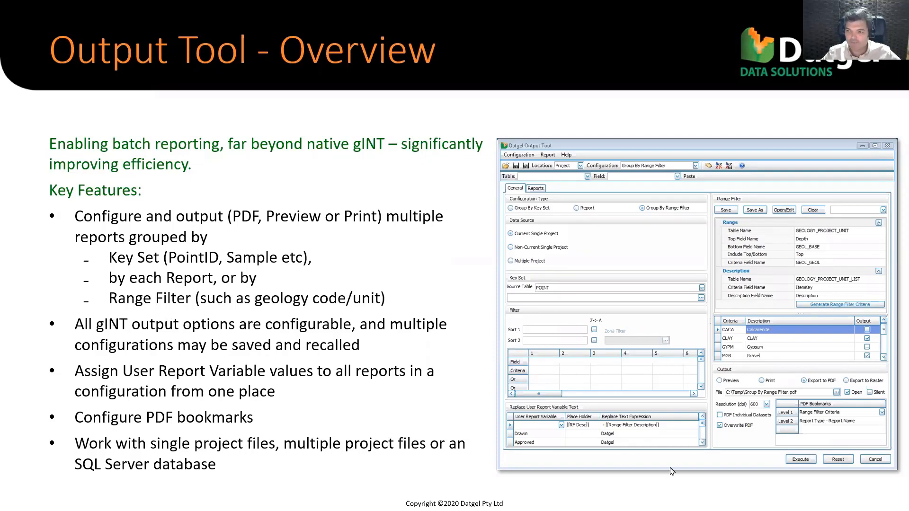
mouse_move(225, 298)
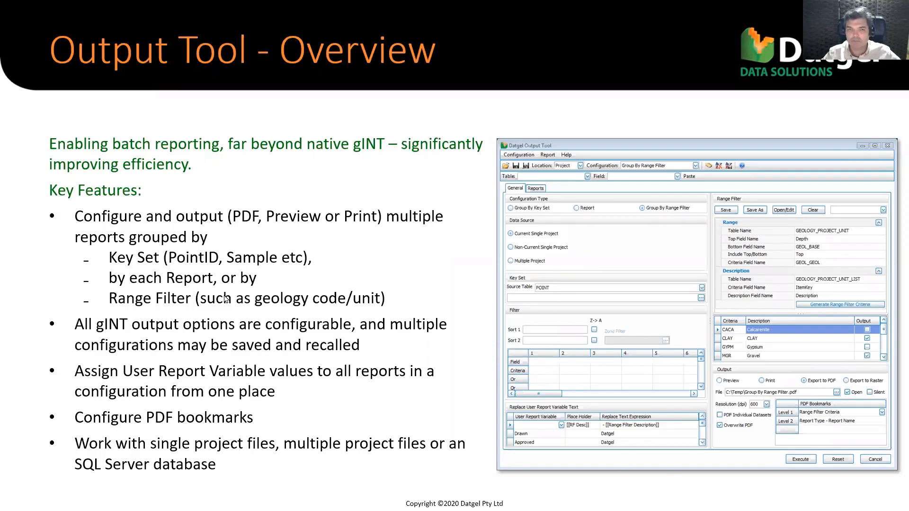
mouse_move(298, 337)
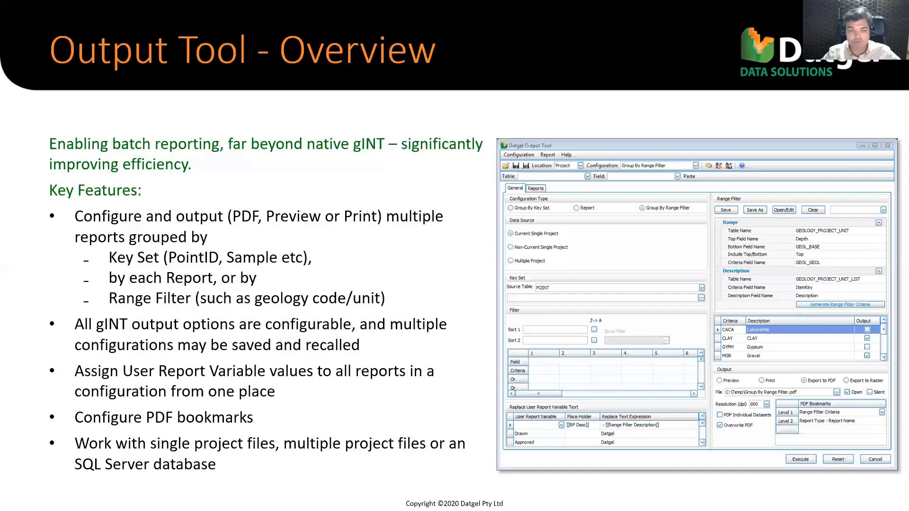
mouse_move(17, 211)
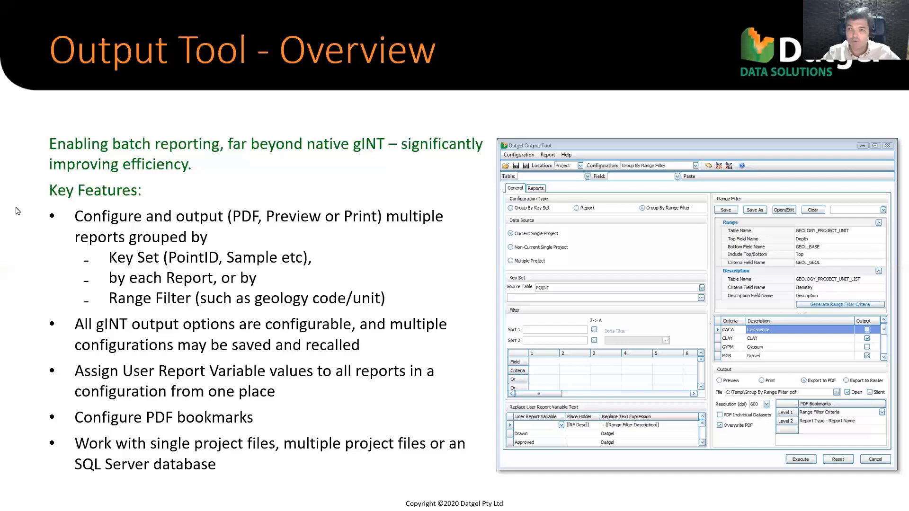
mouse_move(84, 374)
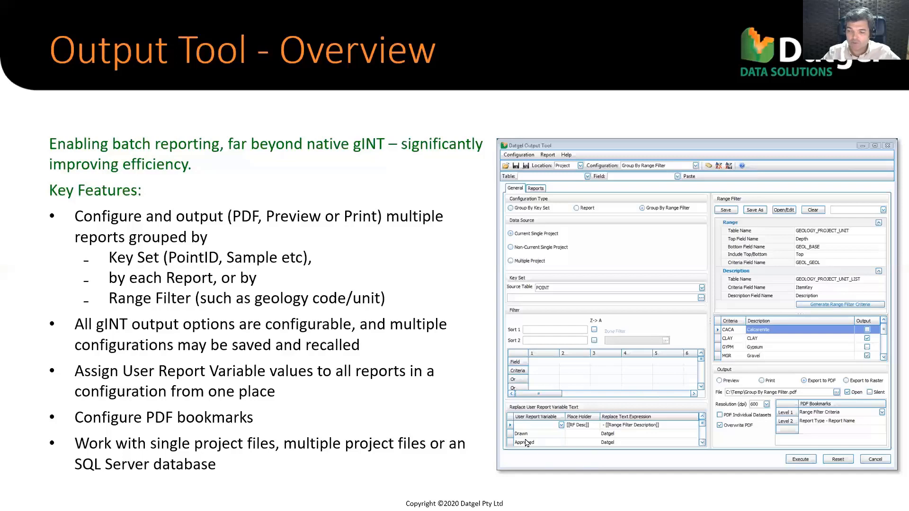
mouse_move(555, 441)
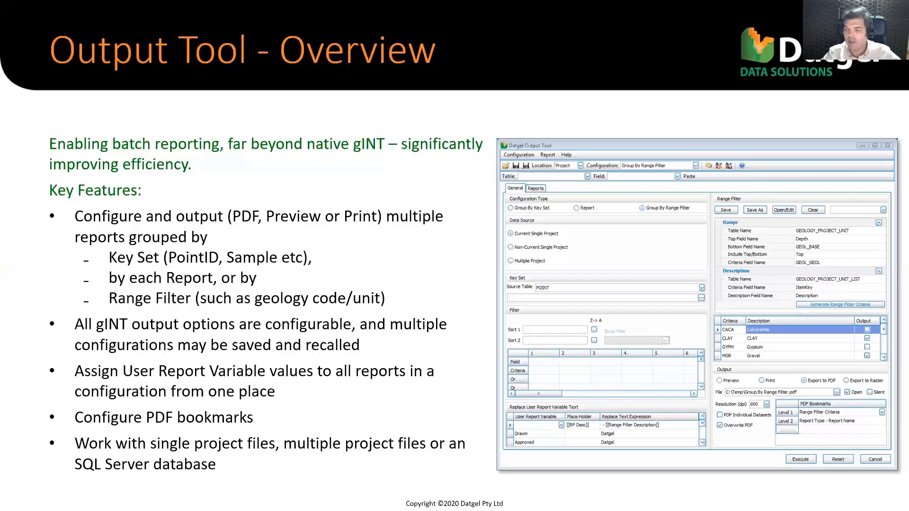
mouse_move(208, 447)
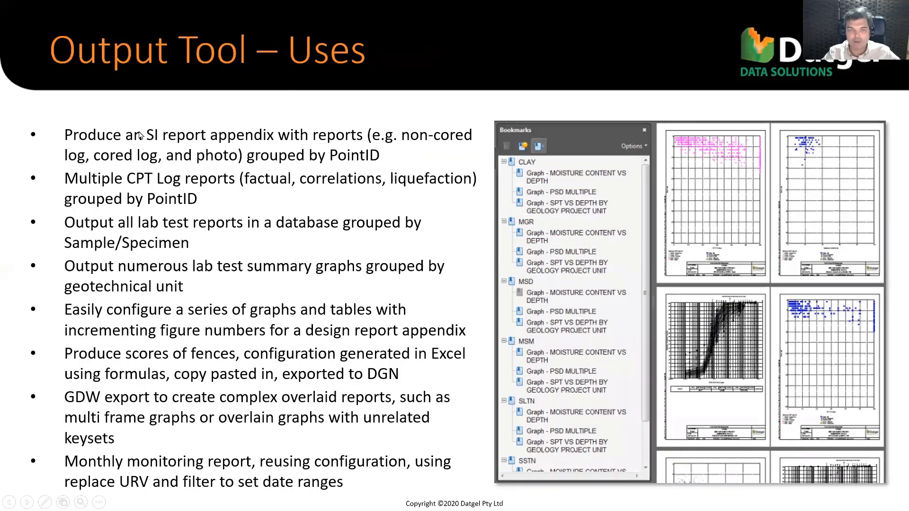
mouse_move(136, 195)
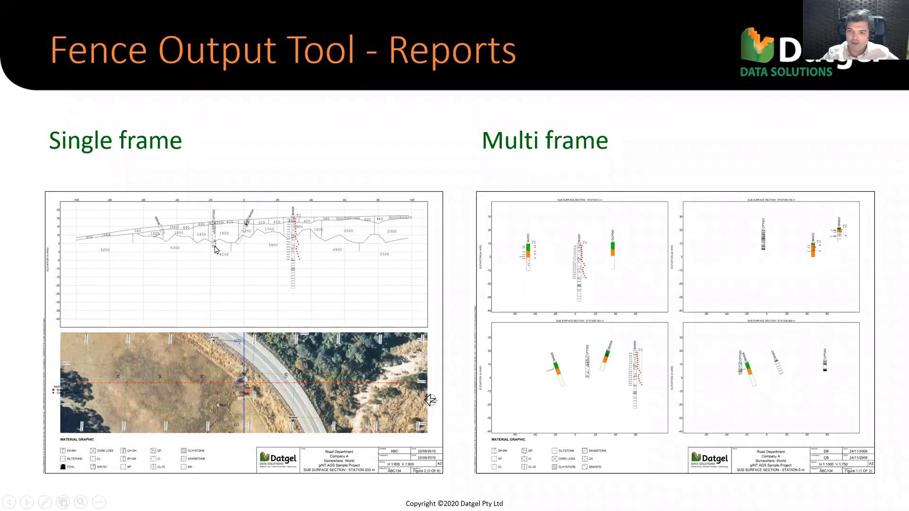
mouse_move(239, 412)
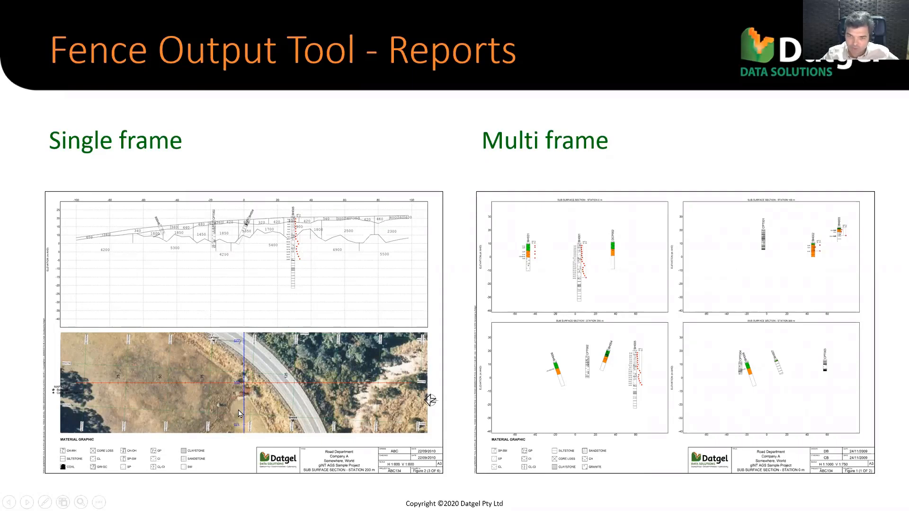
mouse_move(252, 285)
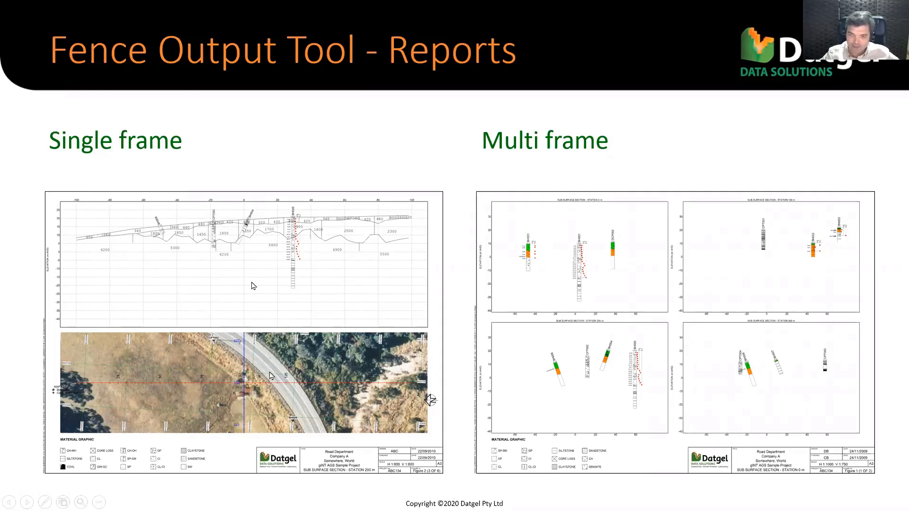
mouse_move(399, 382)
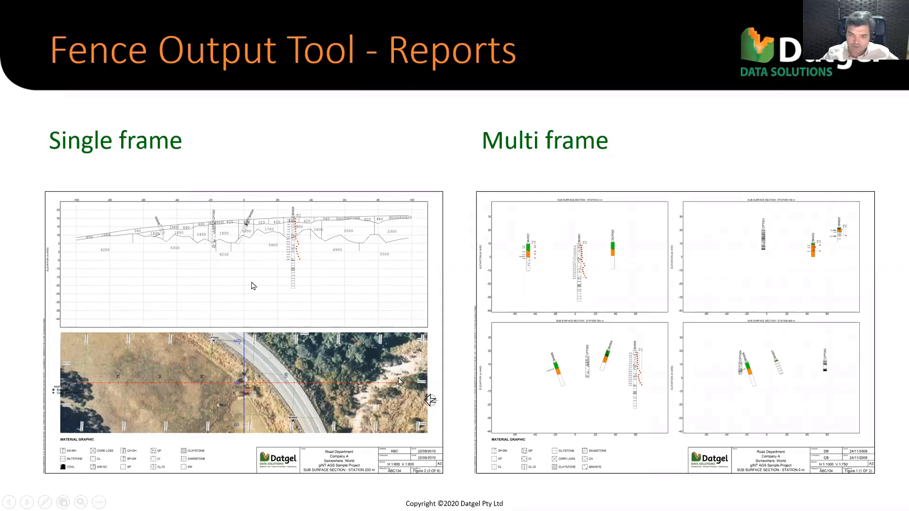
mouse_move(275, 366)
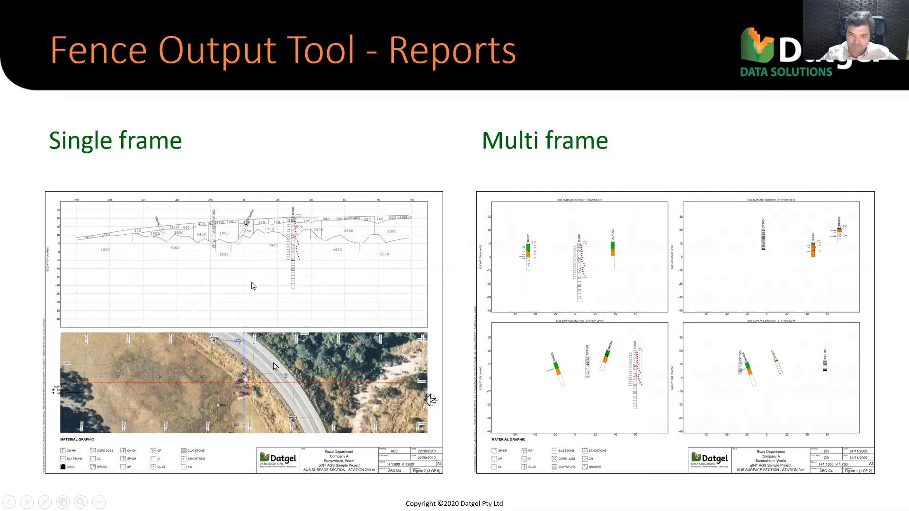
mouse_move(417, 200)
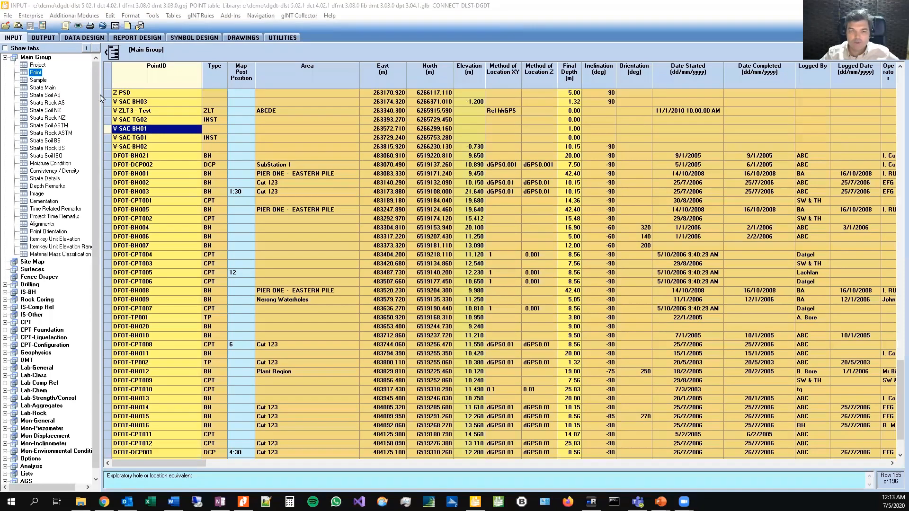
Launch the Datgel Output Tool from gINT's Add-Ins menu.
left_click(231, 16)
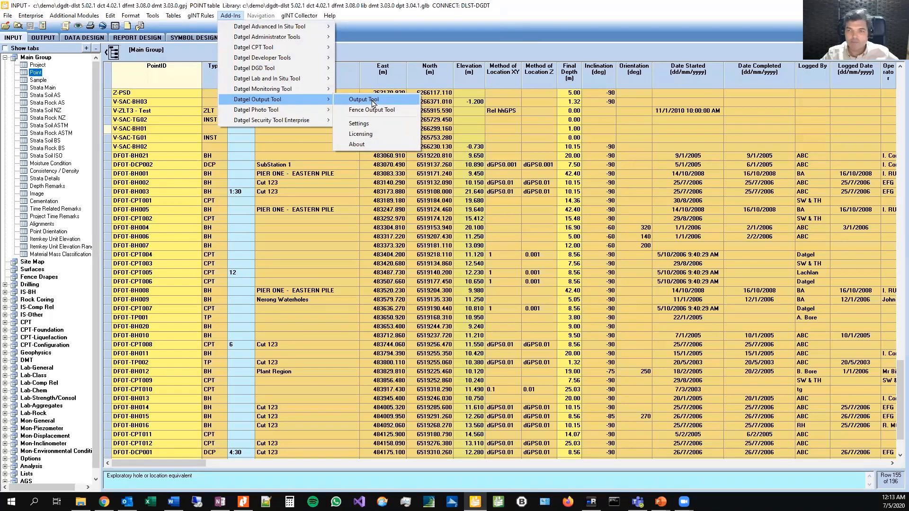
left_click(362, 99)
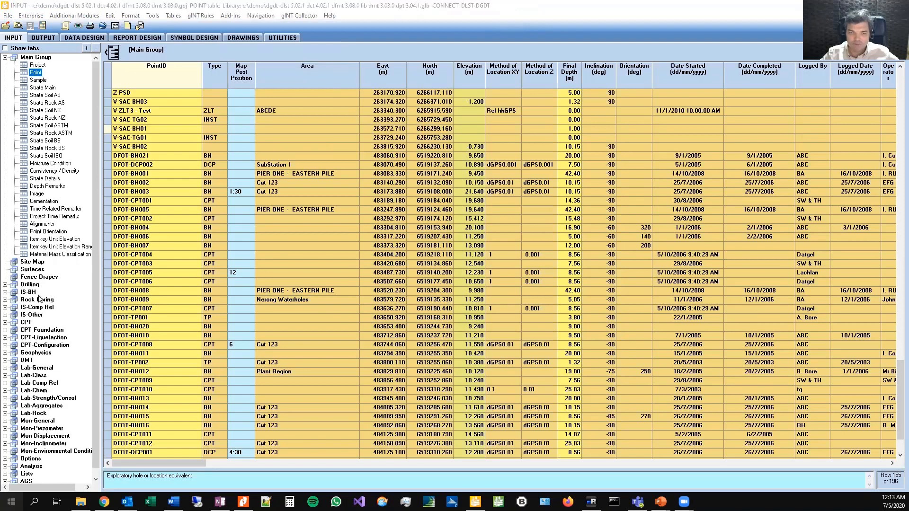
Expand the Datgel folder in the Windows Start menu.
left_click(10, 500)
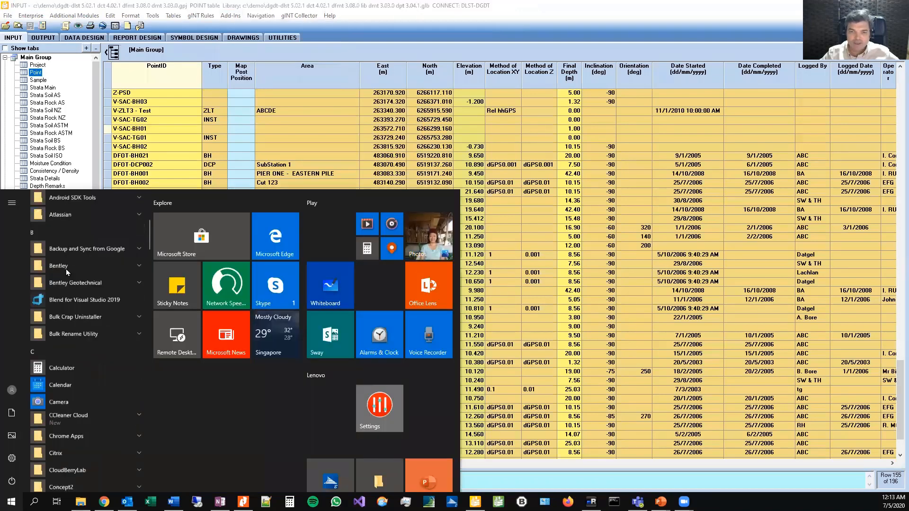
scroll("down", 3)
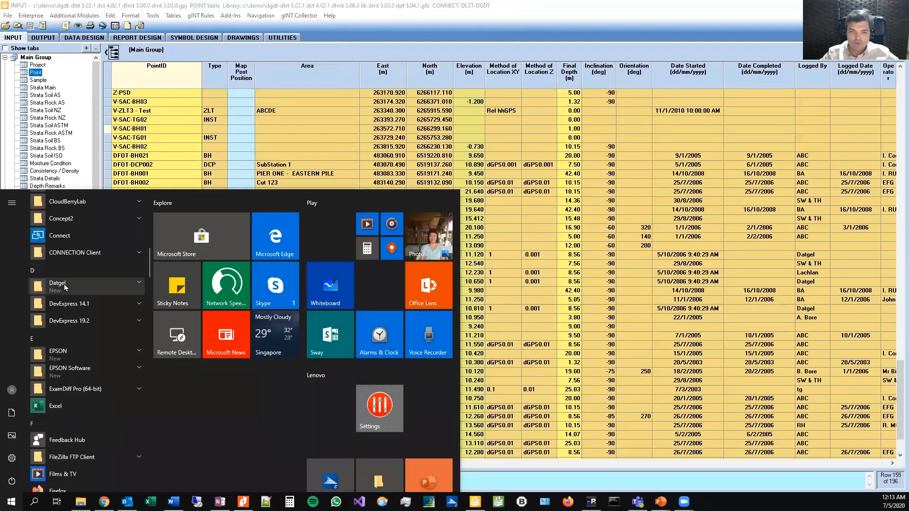
left_click(58, 283)
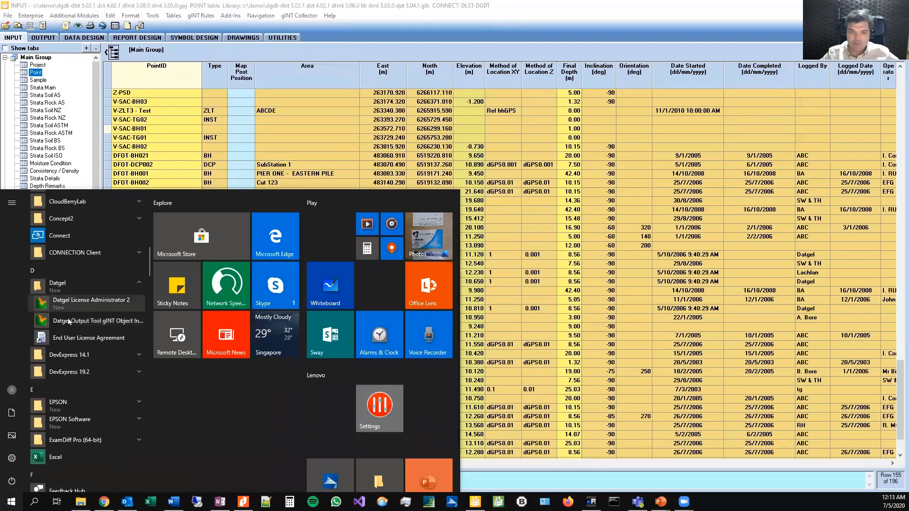
mouse_move(98, 325)
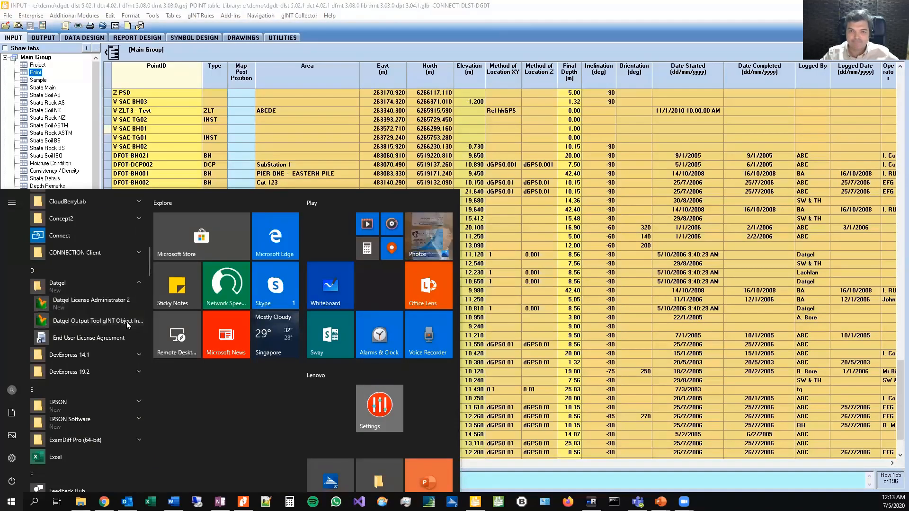
Launch the Datgel Output Tool gINT Object Installer from the Start menu.
left_click(98, 321)
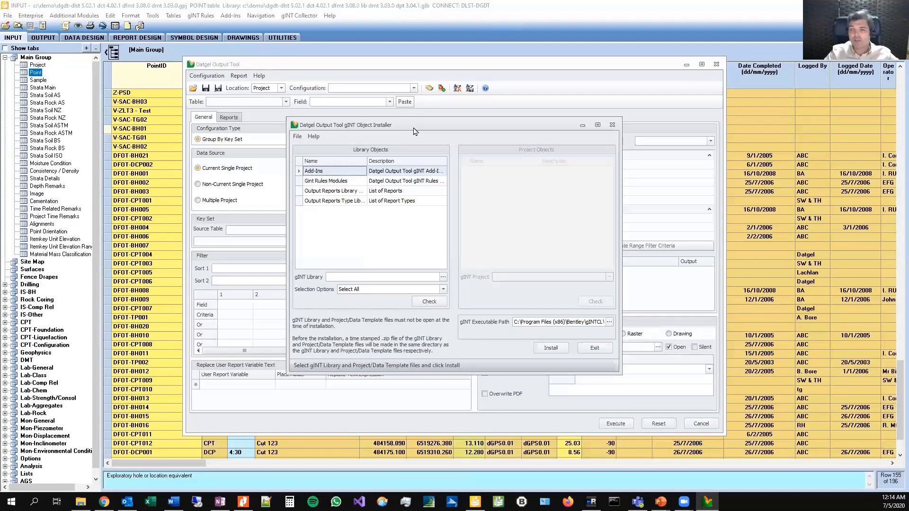
mouse_move(441, 283)
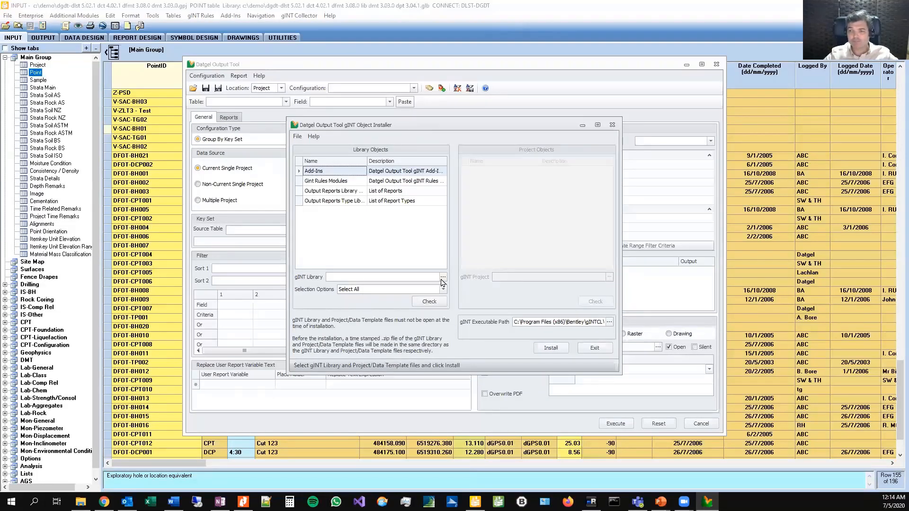
mouse_move(447, 298)
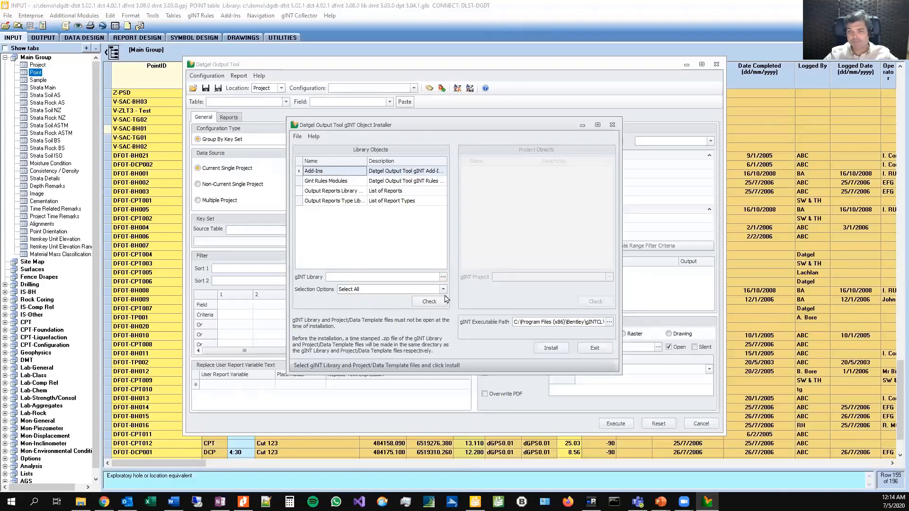
mouse_move(528, 324)
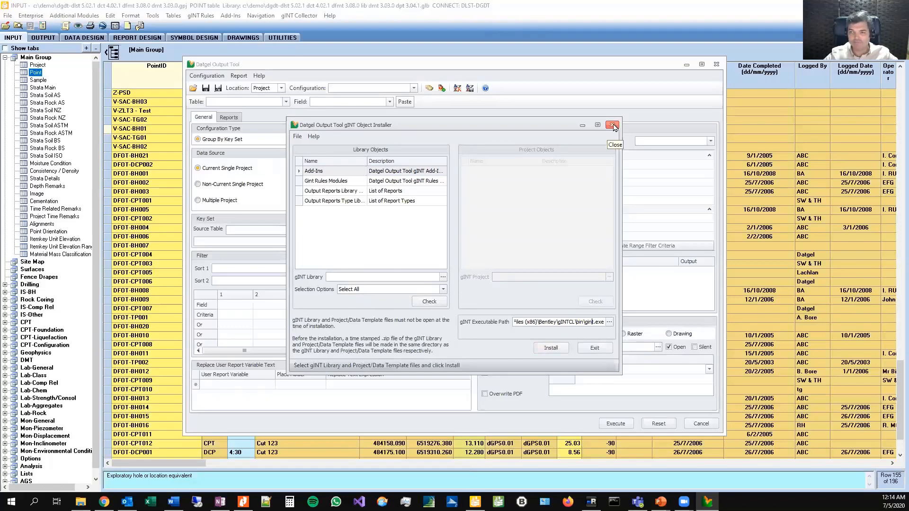
Close the installer and choose POINT key sets BH 2 and BH 3.
left_click(613, 125)
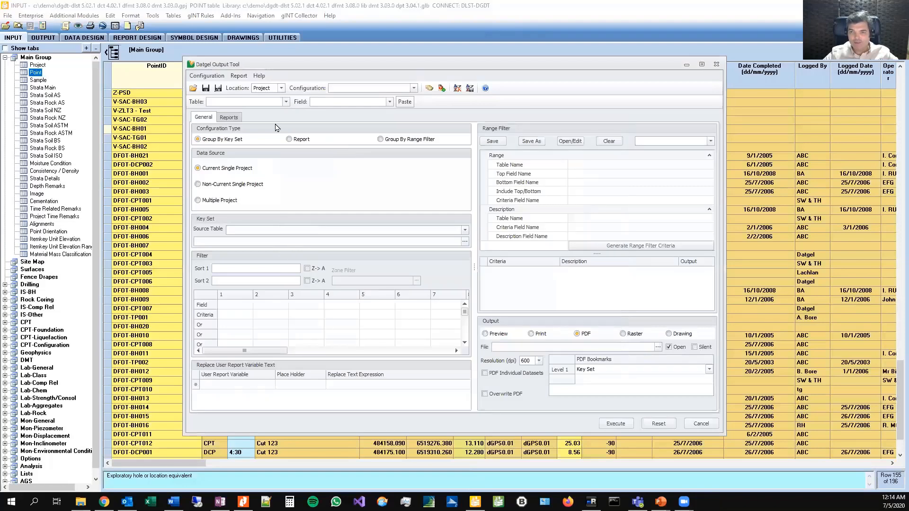
mouse_move(342, 148)
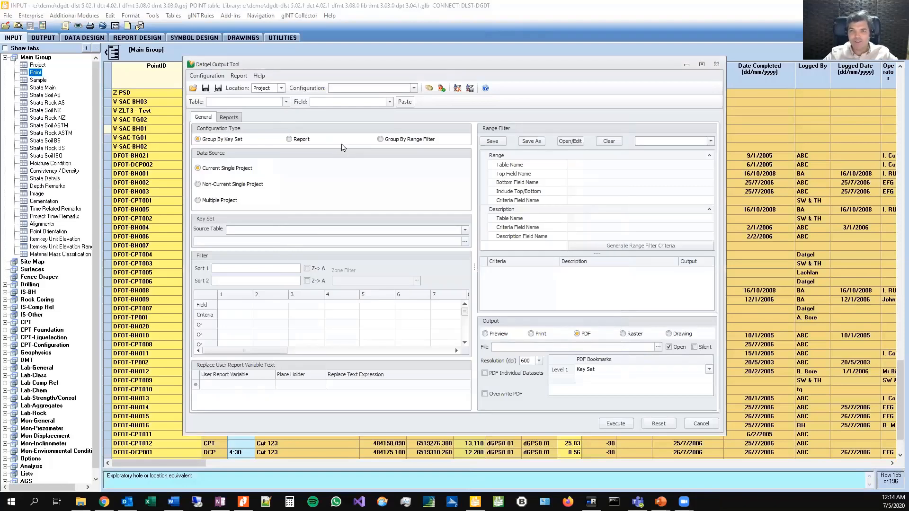
mouse_move(252, 140)
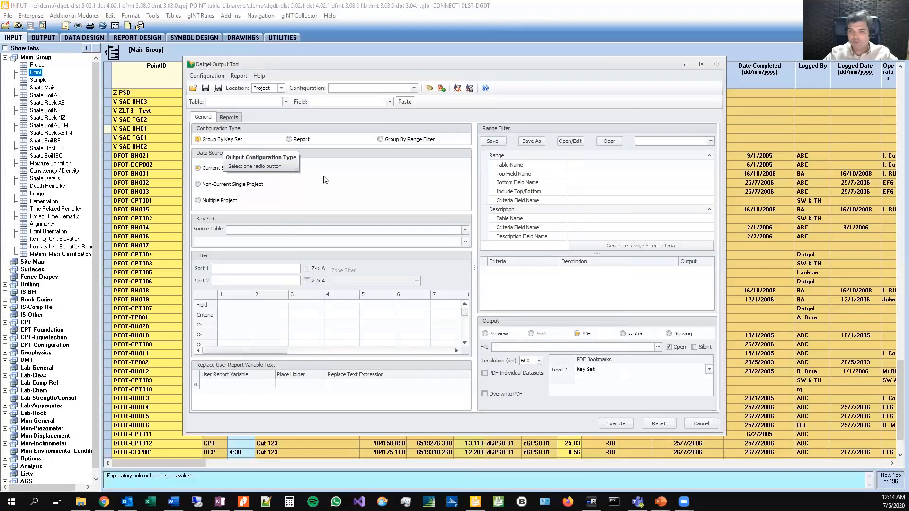
mouse_move(432, 233)
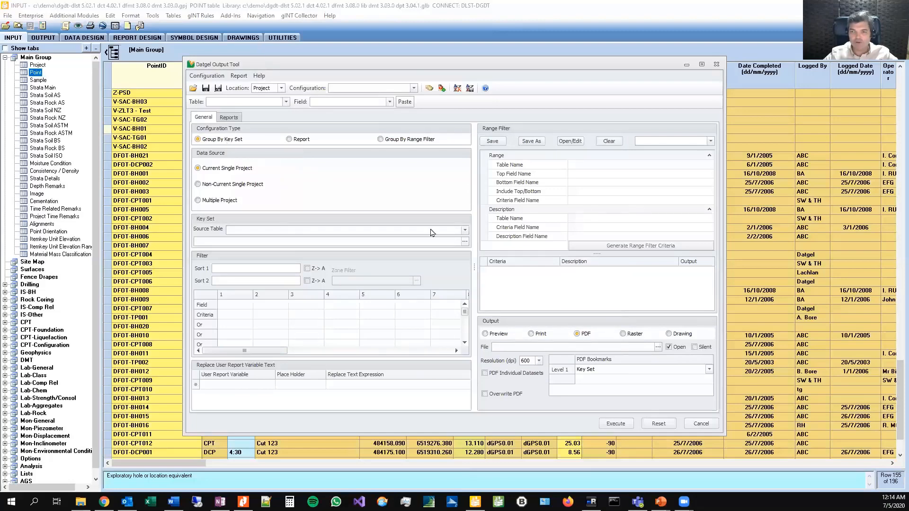
left_click(464, 241)
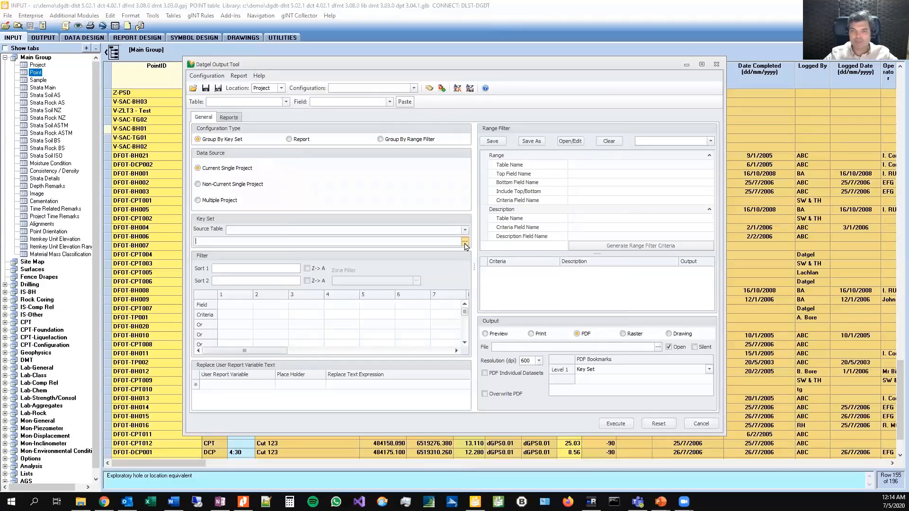
left_click(464, 241)
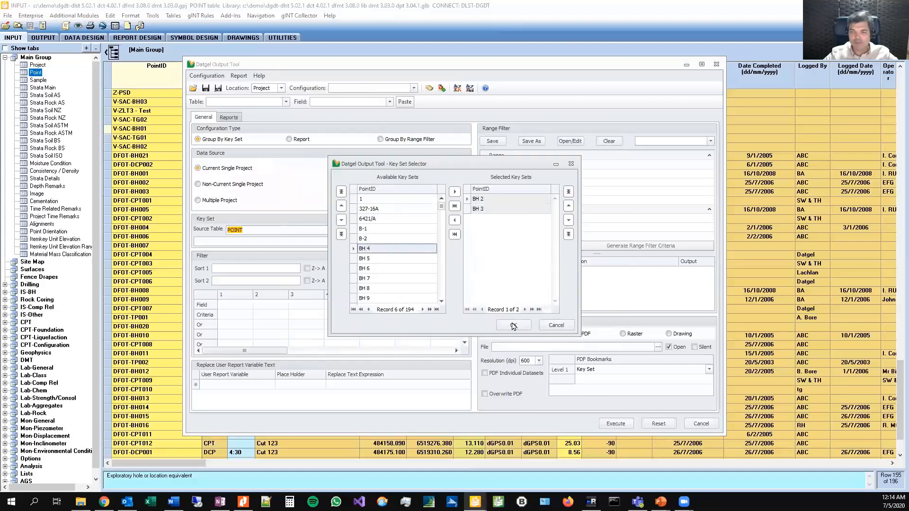
left_click(512, 325)
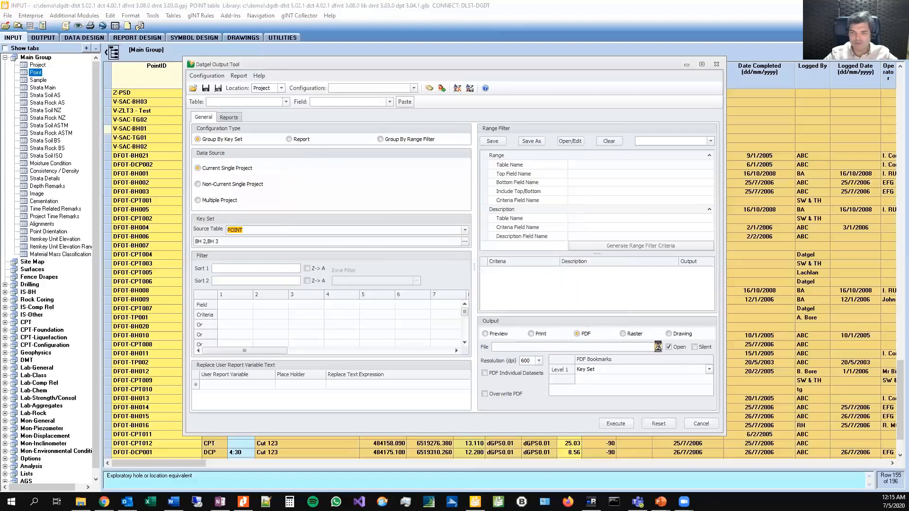
Set the output PDF to C:\Demo\11.pdf and bookmark Level 2 to Report Caption.
left_click(657, 346)
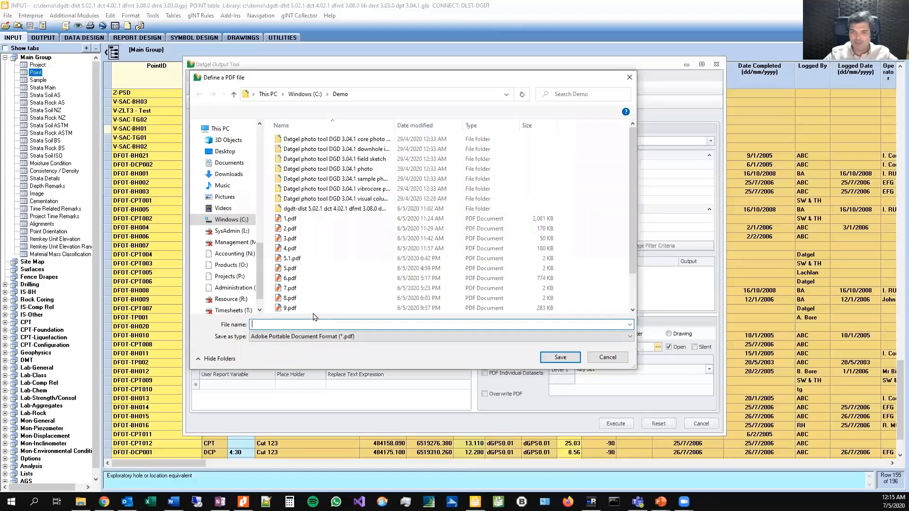
type("11")
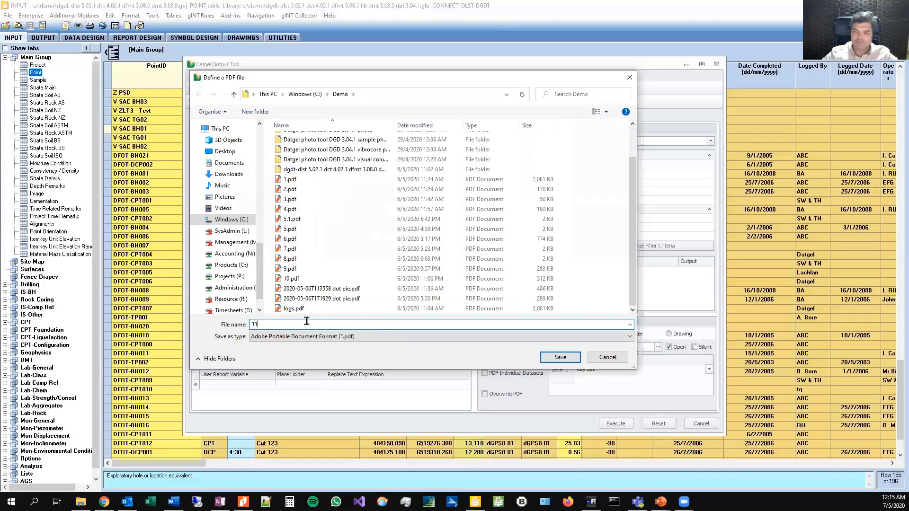
left_click(559, 357)
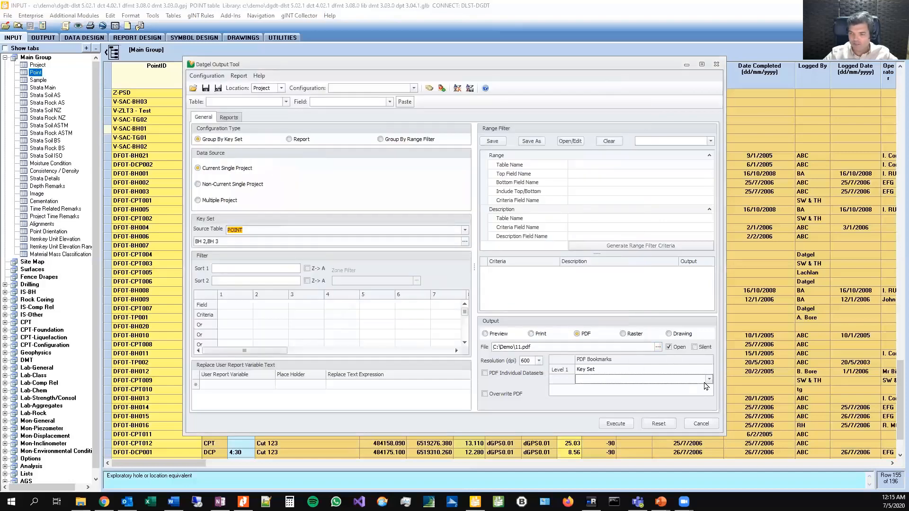
left_click(708, 379)
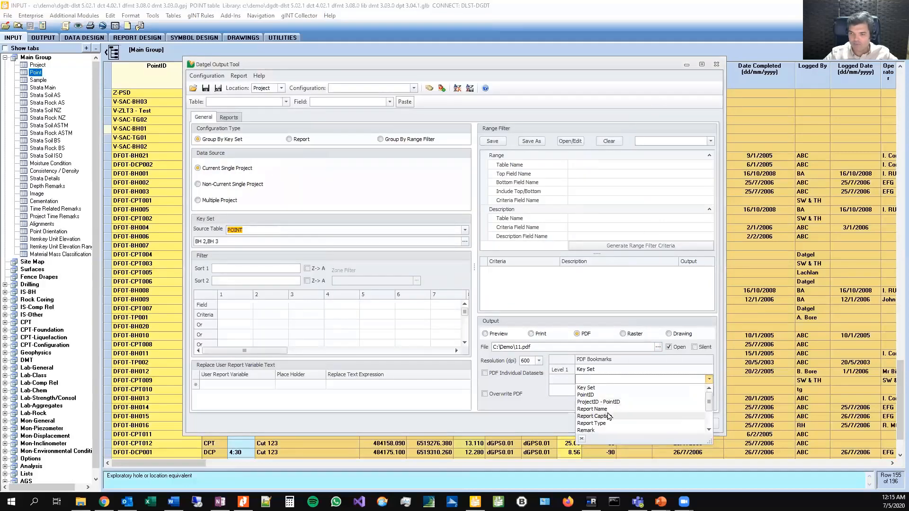
left_click(594, 416)
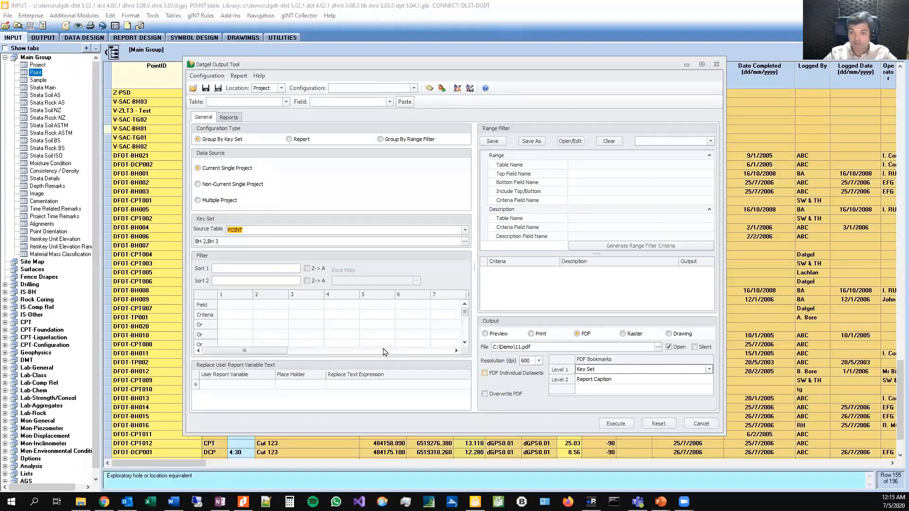
mouse_move(192, 296)
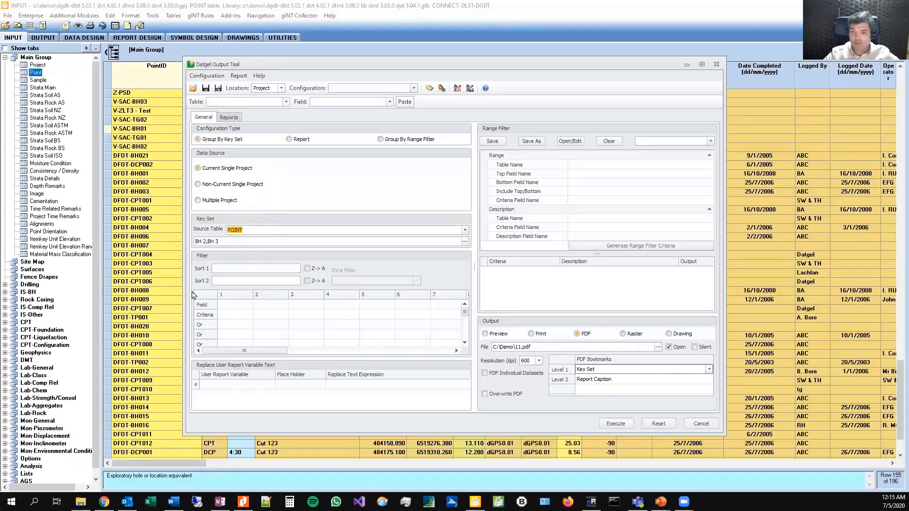
Add IS AU CORED BOREHOLE 1 as the second report on the Reports list.
left_click(228, 118)
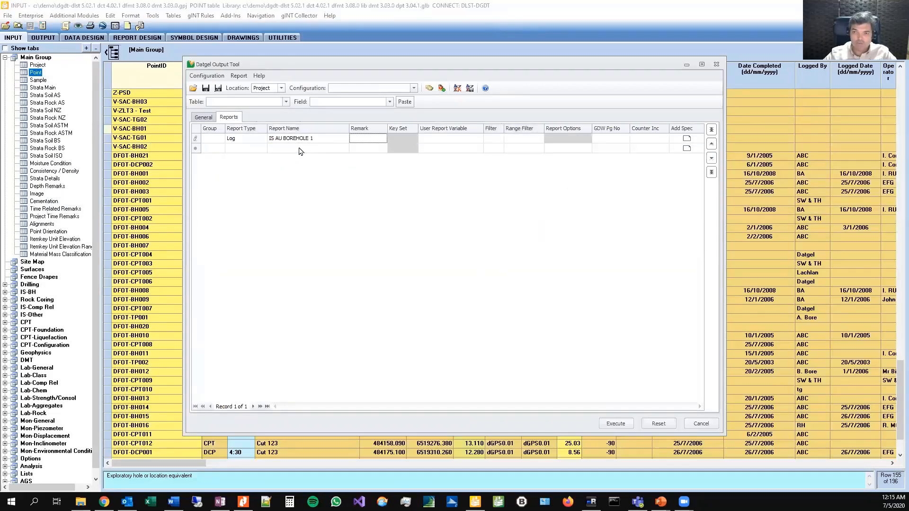
left_click(343, 148)
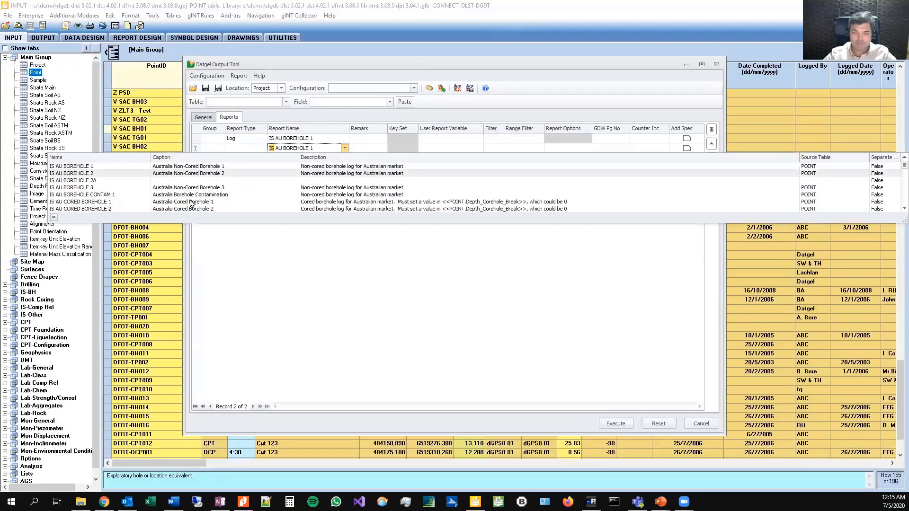
left_click(300, 201)
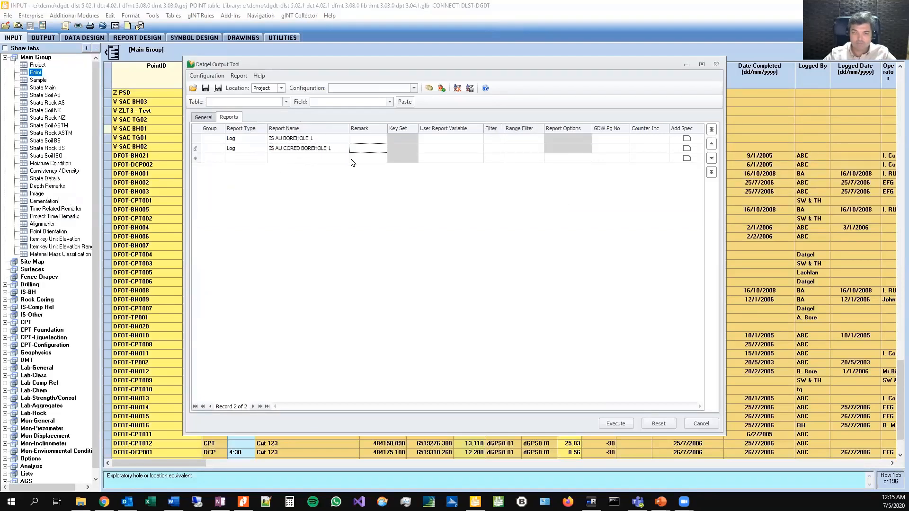
Add a third graphic table report DG PHOTO CORE PHOTO 4 PER PAGE LETP.
left_click(343, 157)
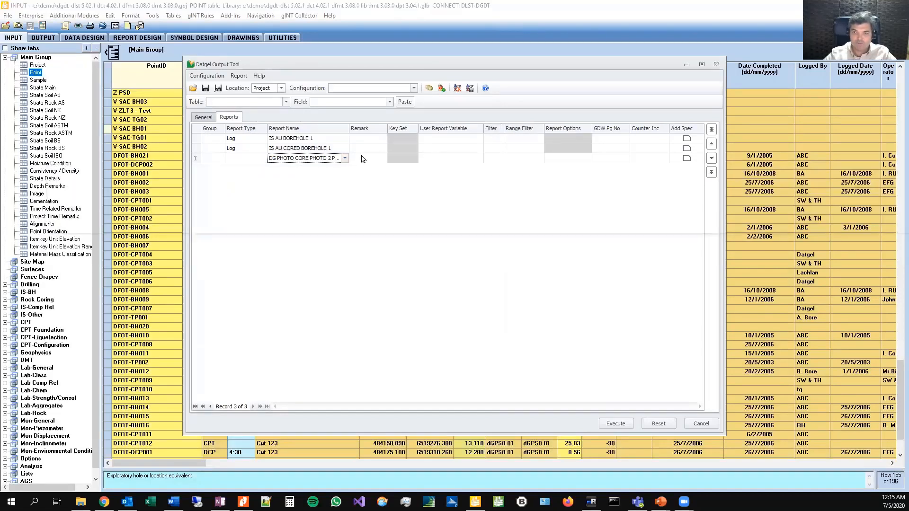
left_click(344, 159)
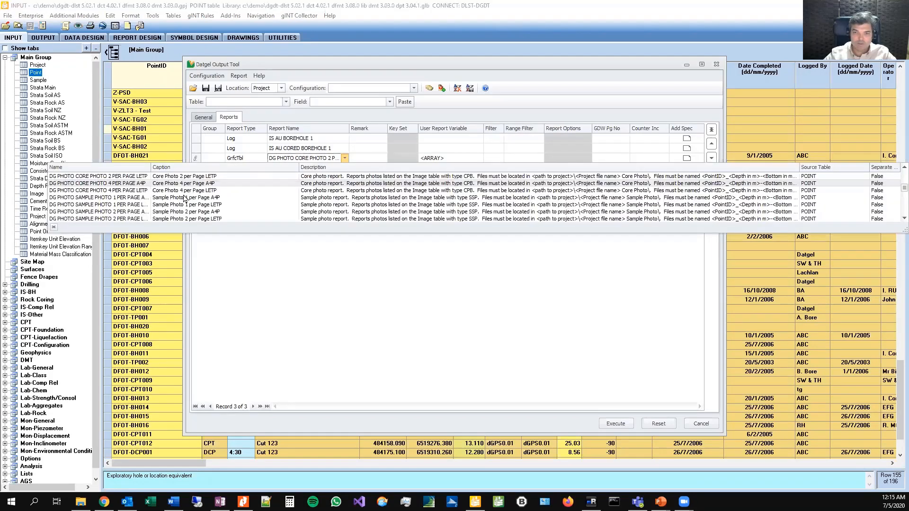
left_click(186, 196)
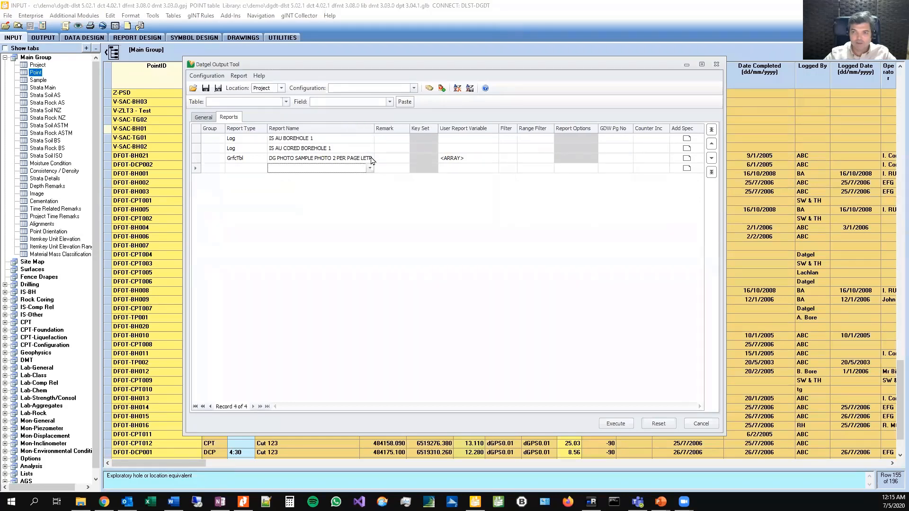
left_click(368, 159)
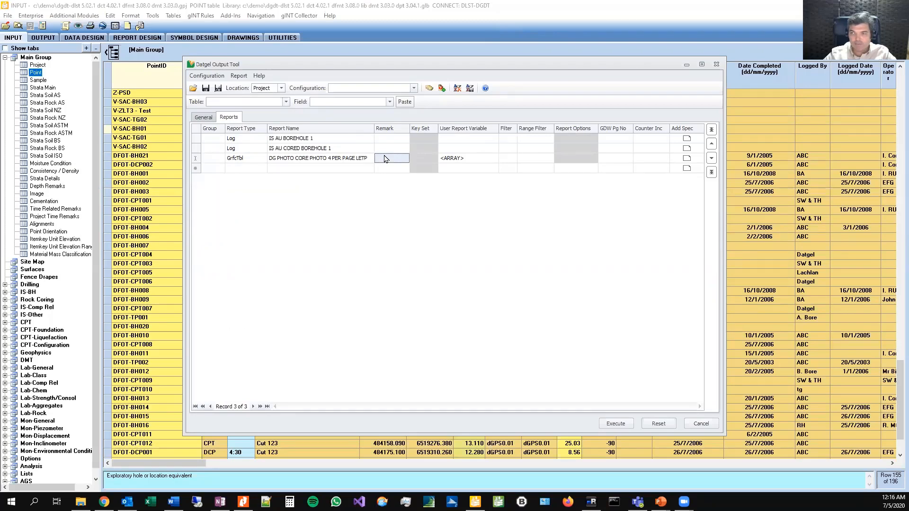
left_click(464, 158)
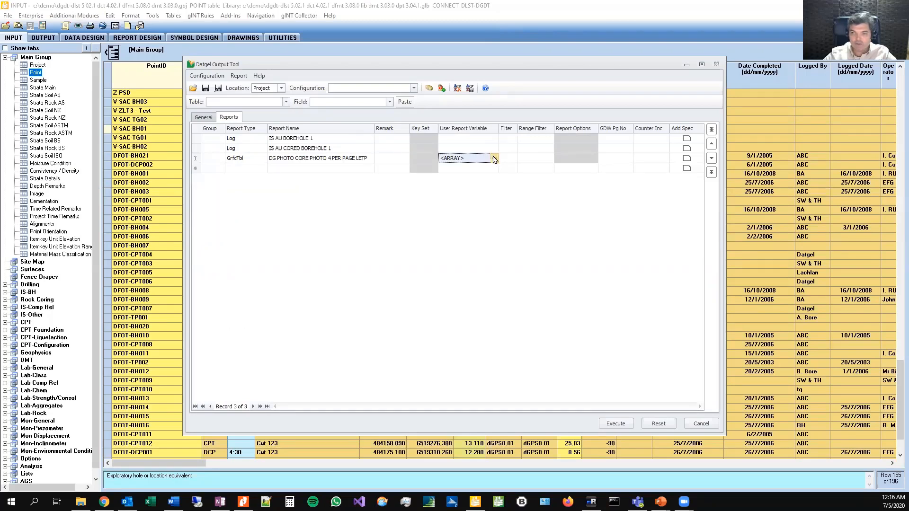
Set the core photo report's user variable Drawn to PMW and accept.
left_click(494, 158)
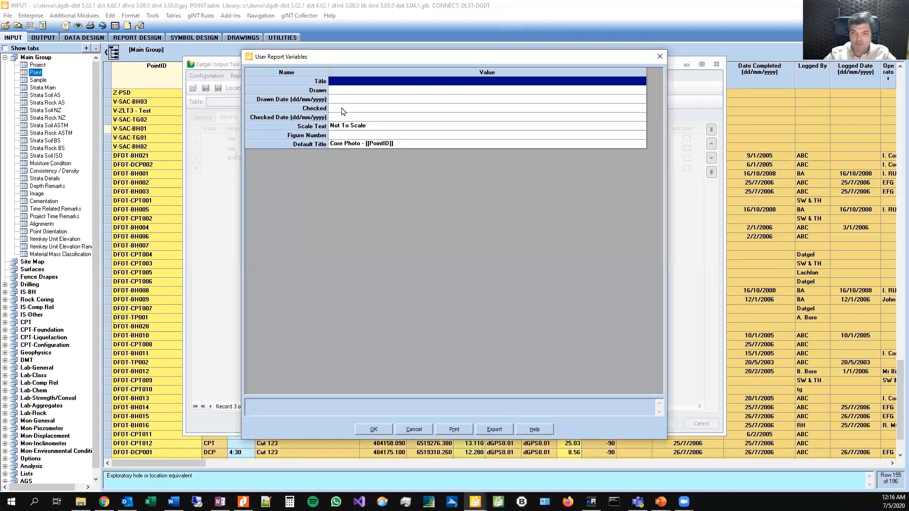
mouse_move(339, 108)
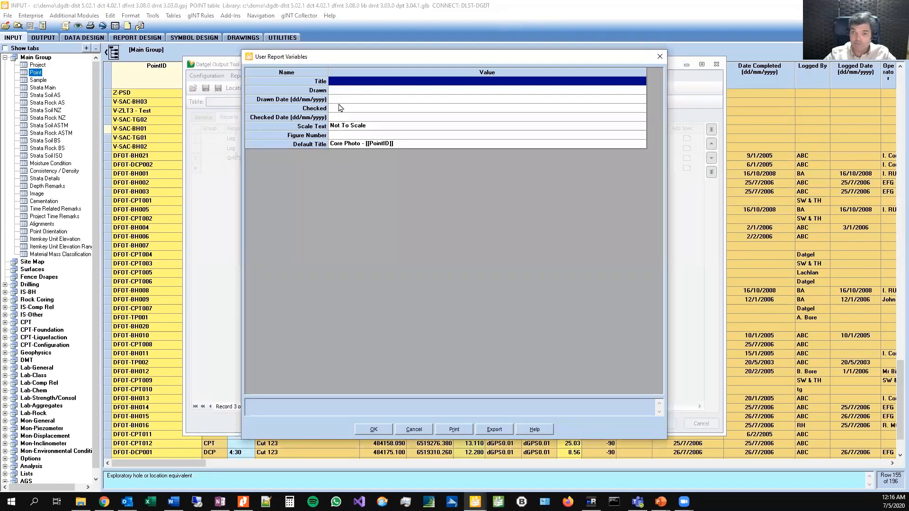
type("PMW")
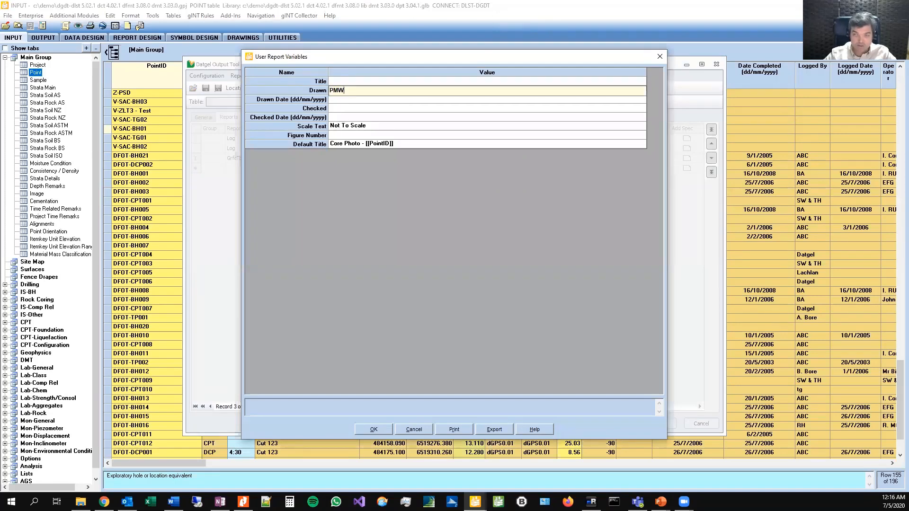
left_click(487, 99)
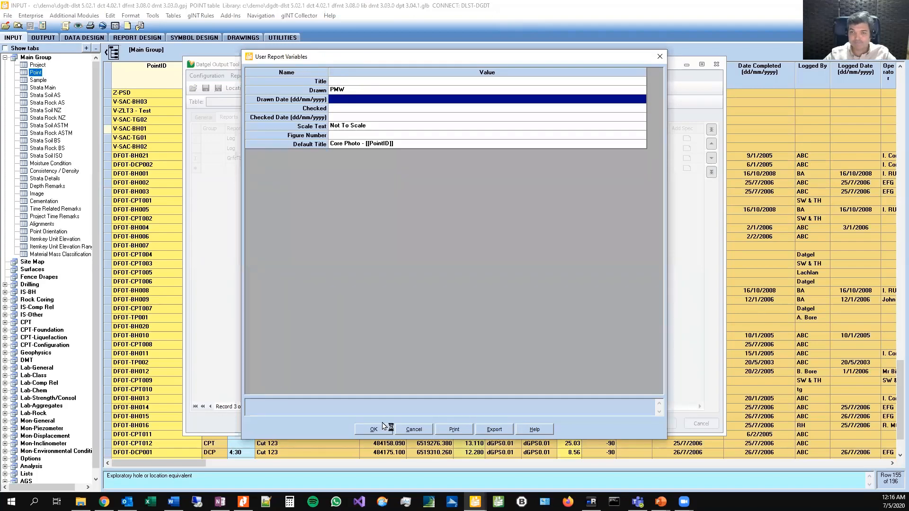
mouse_move(474, 187)
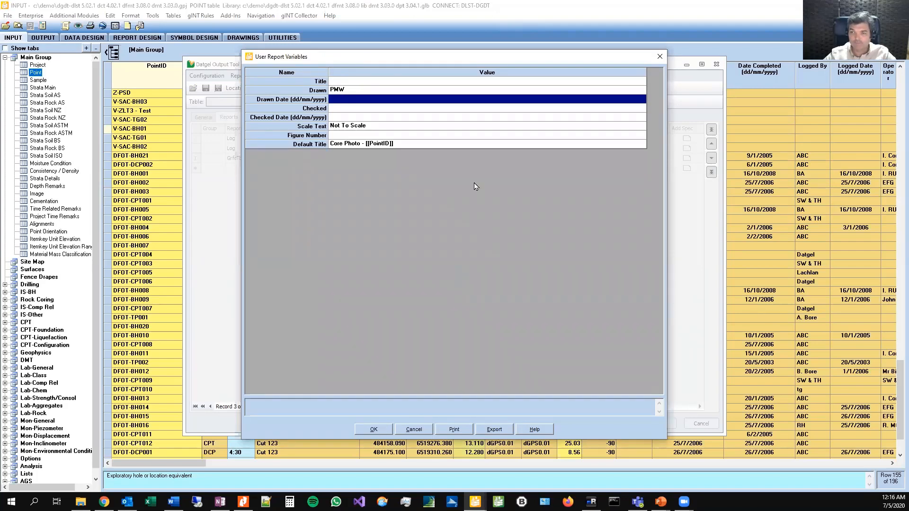
left_click(373, 429)
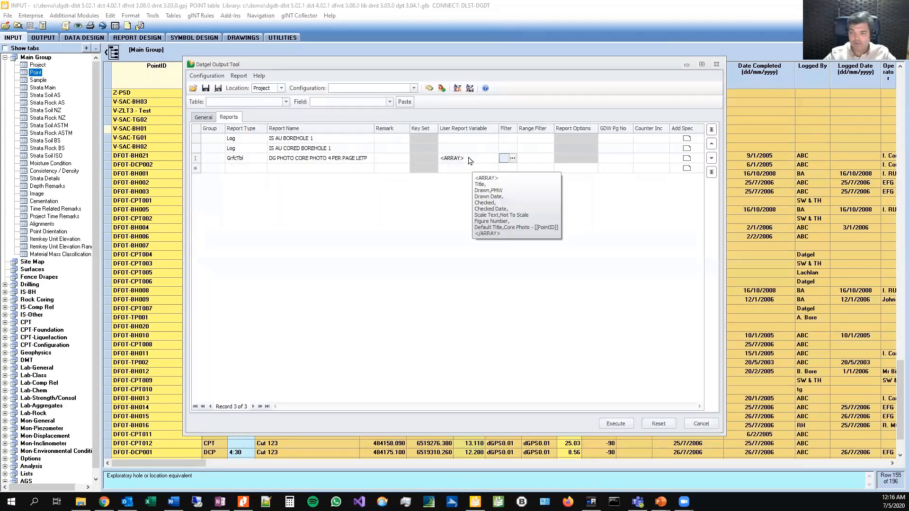
mouse_move(451, 163)
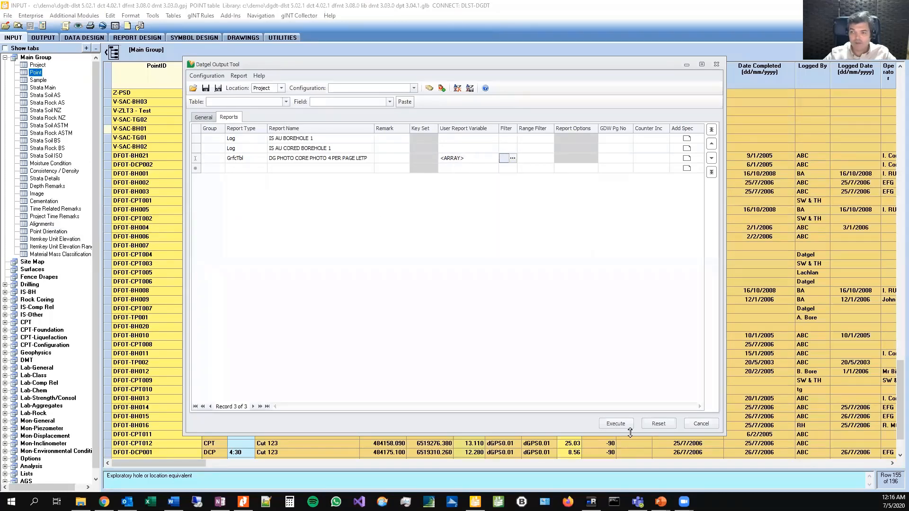
mouse_move(616, 424)
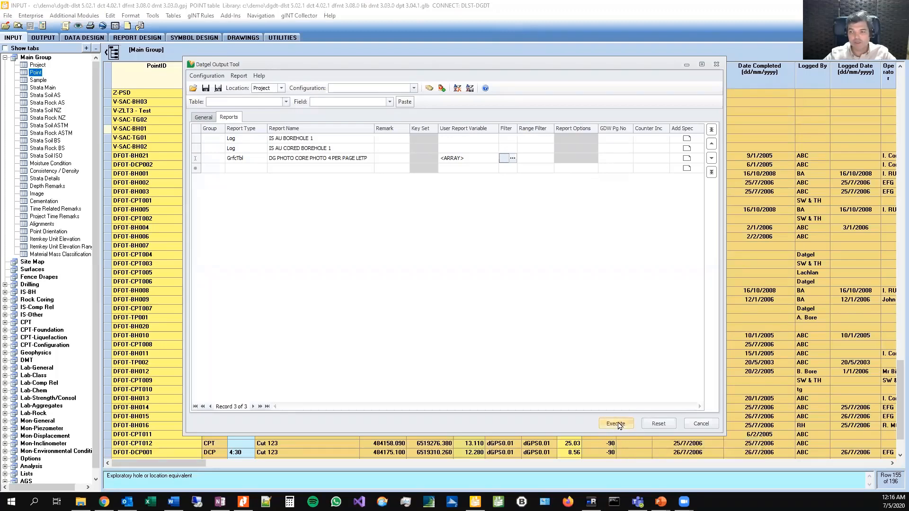
Execute the reports, saving the configuration under the name 16.
left_click(616, 424)
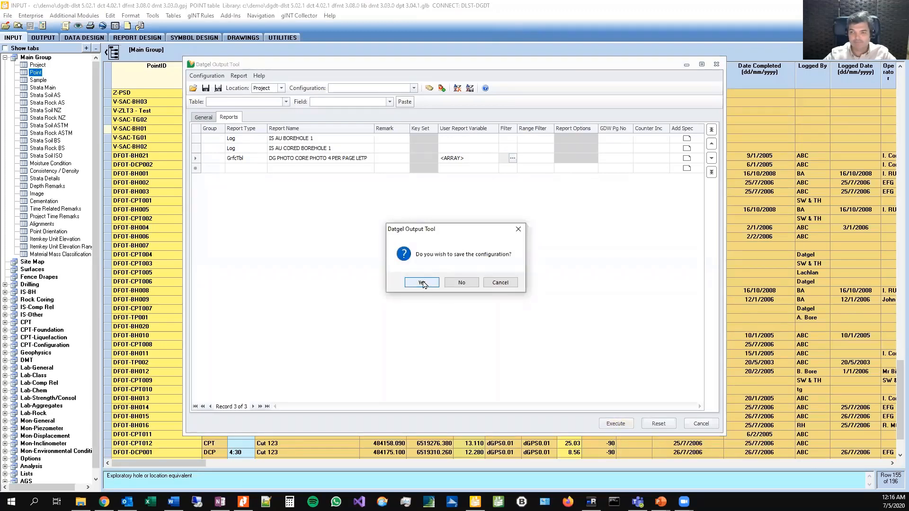
left_click(420, 282)
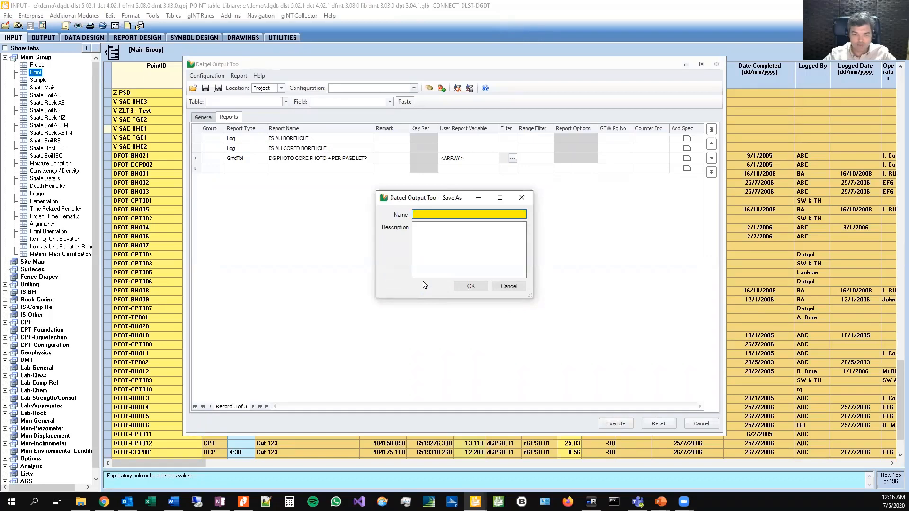
type("16")
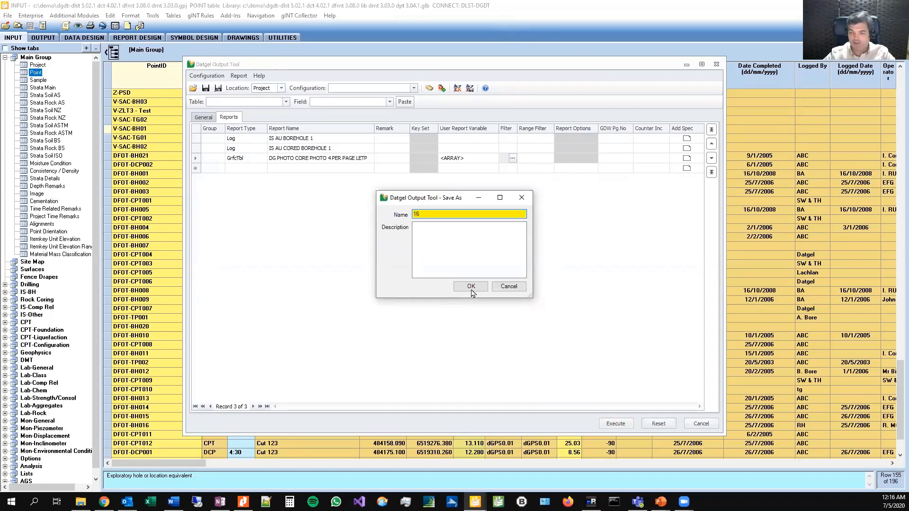
left_click(470, 286)
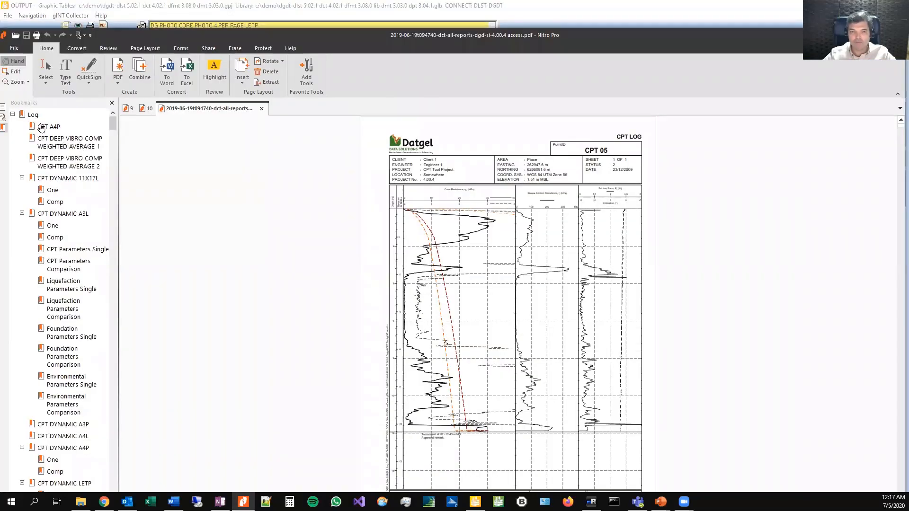
Browse the sample CPT log, parameter and fence bookmarks, then switch to 11.PDF.
left_click(68, 178)
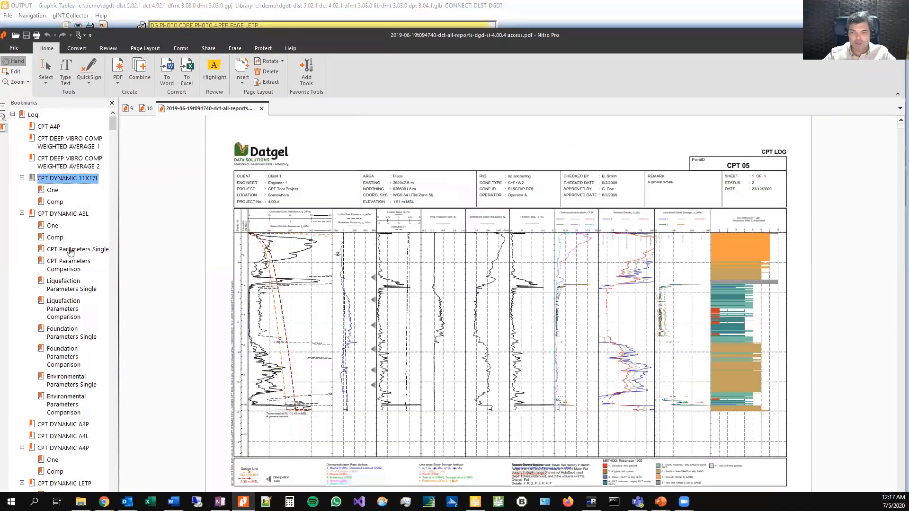
left_click(77, 249)
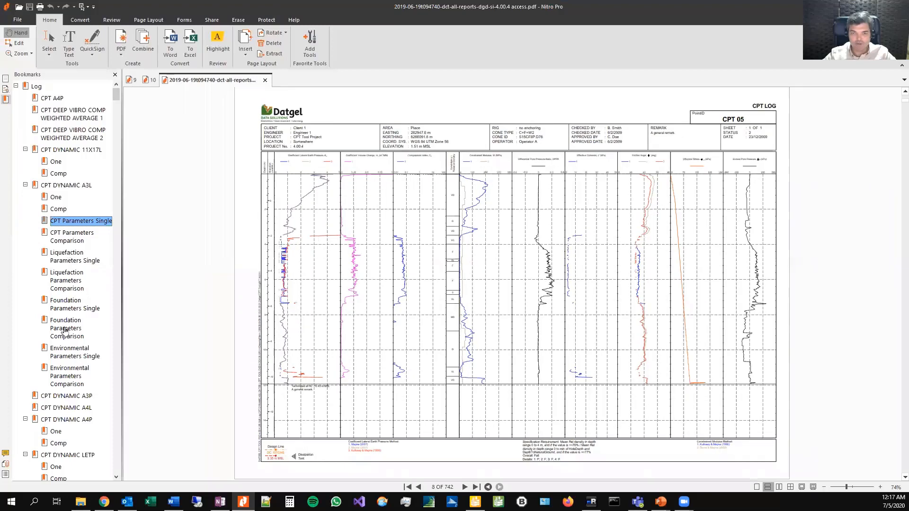
left_click(74, 257)
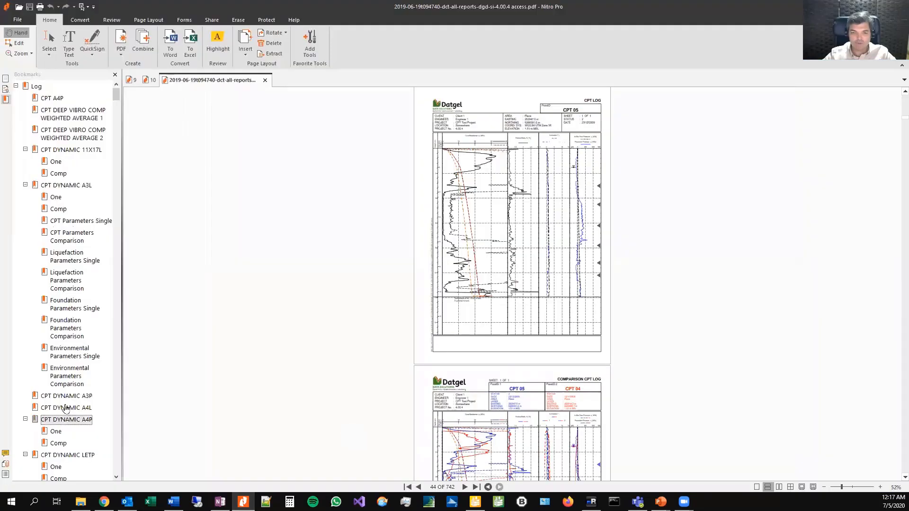
left_click(66, 401)
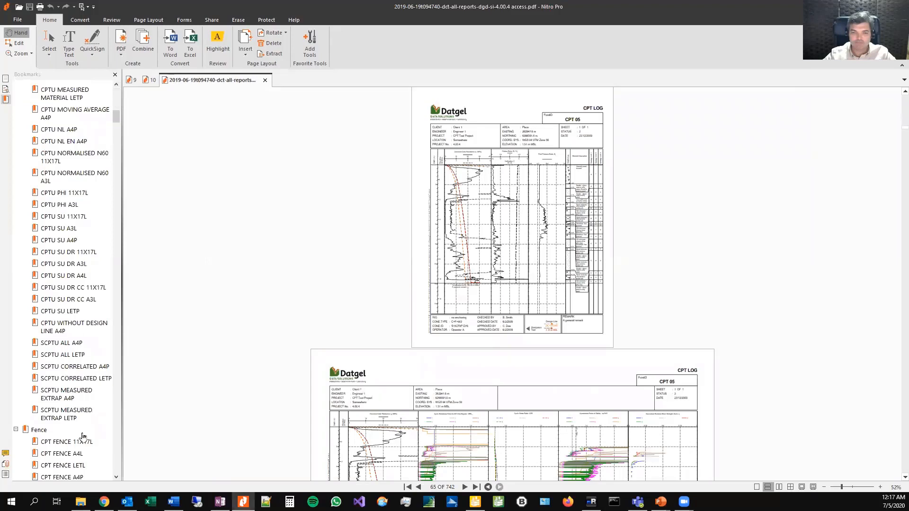
left_click(65, 430)
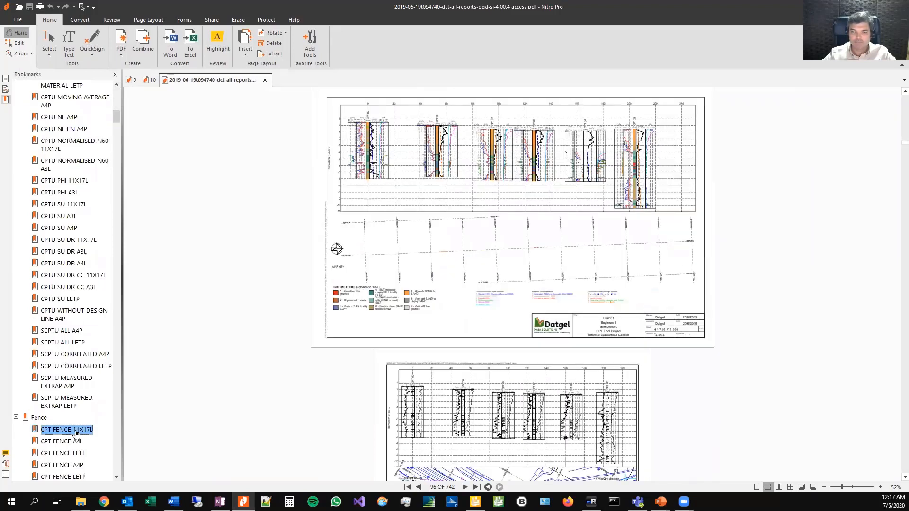
left_click(63, 204)
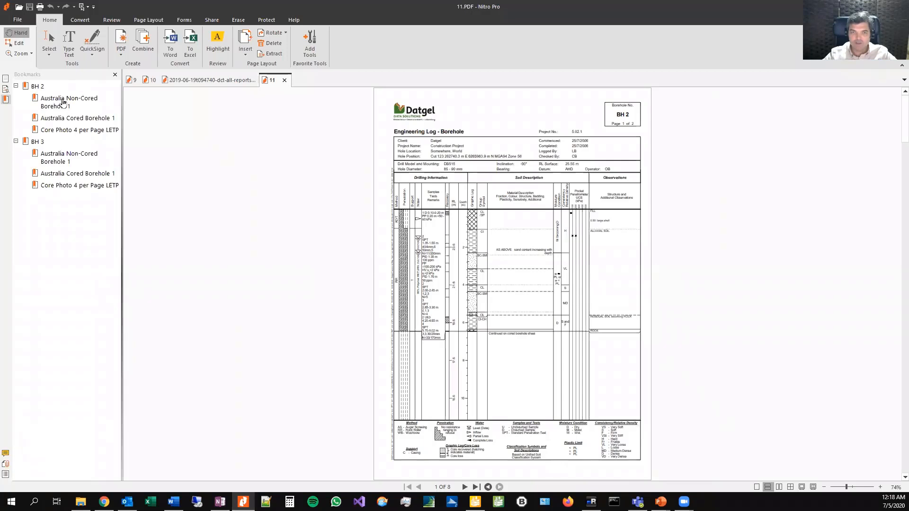
Review the BH 2 and BH 3 borehole logs and core photo pages in 11.PDF.
left_click(69, 102)
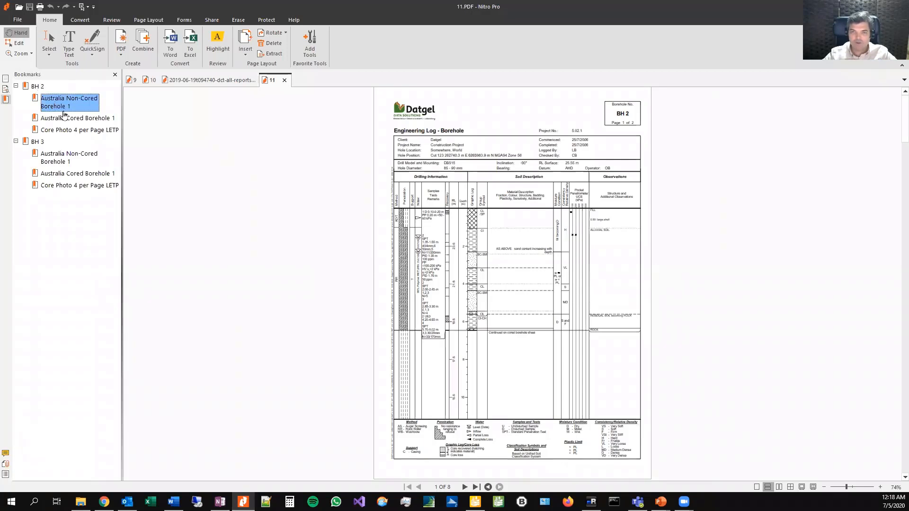
mouse_move(80, 134)
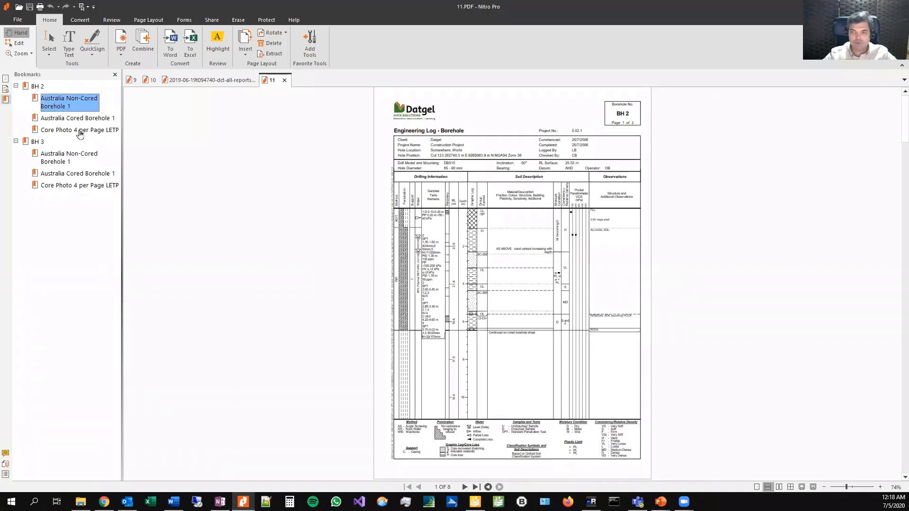
left_click(78, 130)
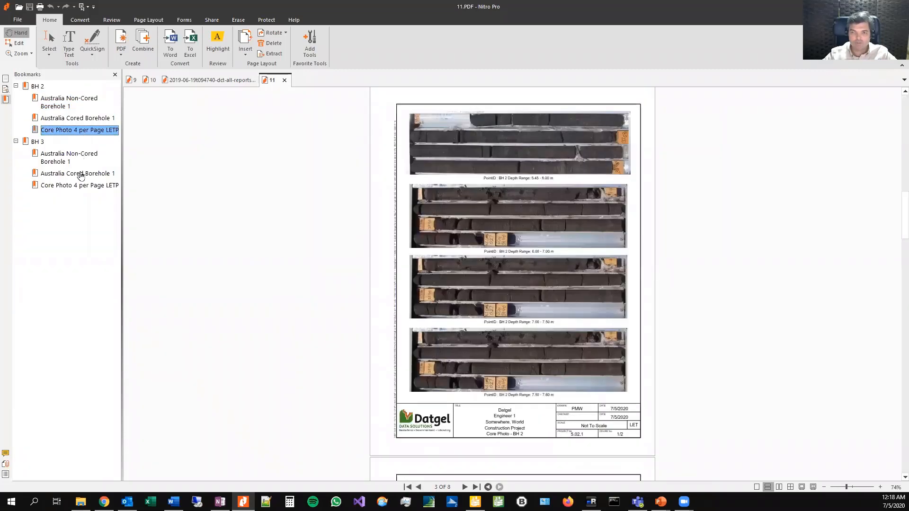
left_click(77, 173)
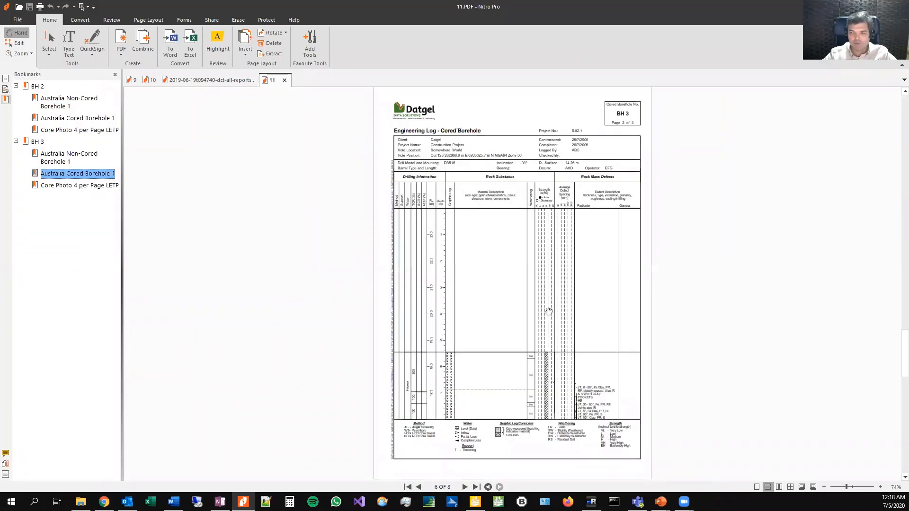
scroll("down", 3)
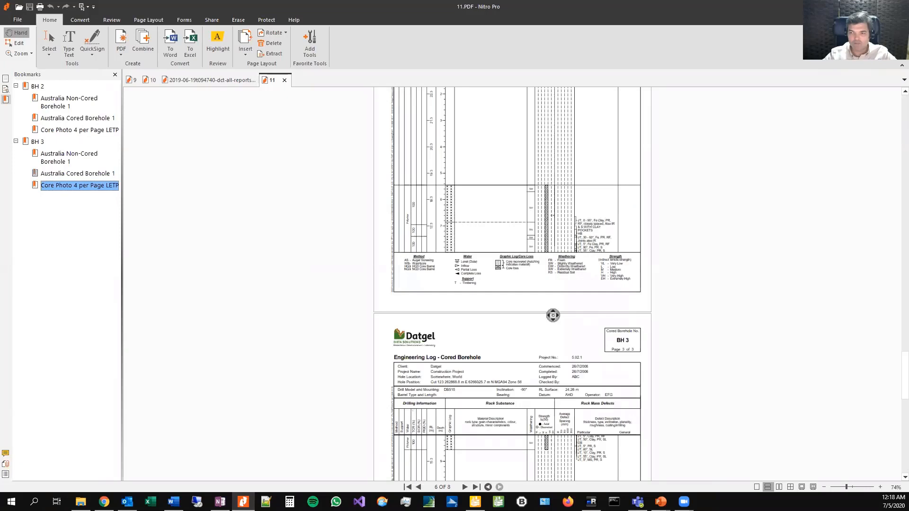
left_click(69, 102)
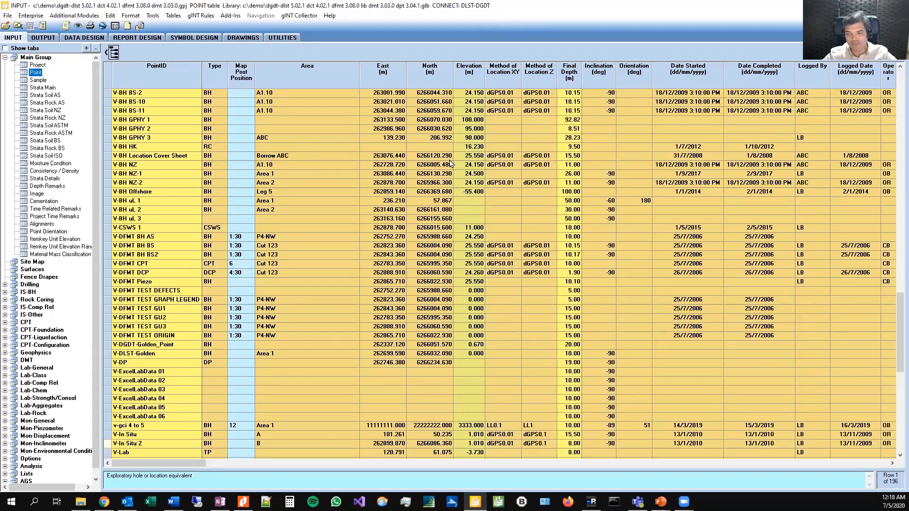
mouse_move(246, 487)
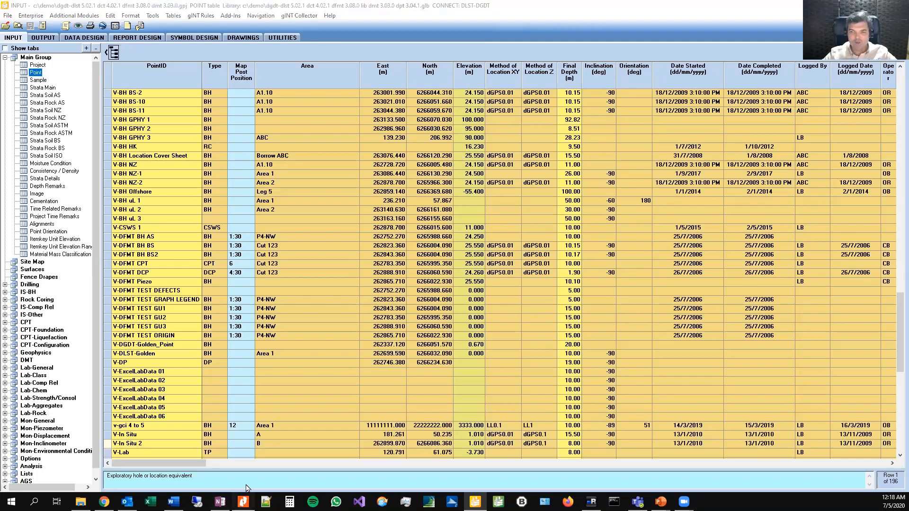
Bring the exported borehole log PDF in Nitro Pro back into view.
left_click(242, 501)
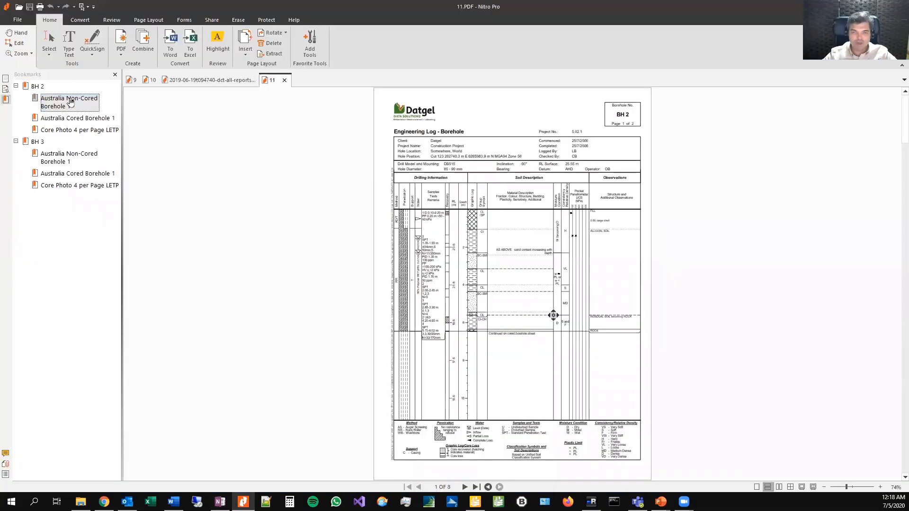
mouse_move(75, 122)
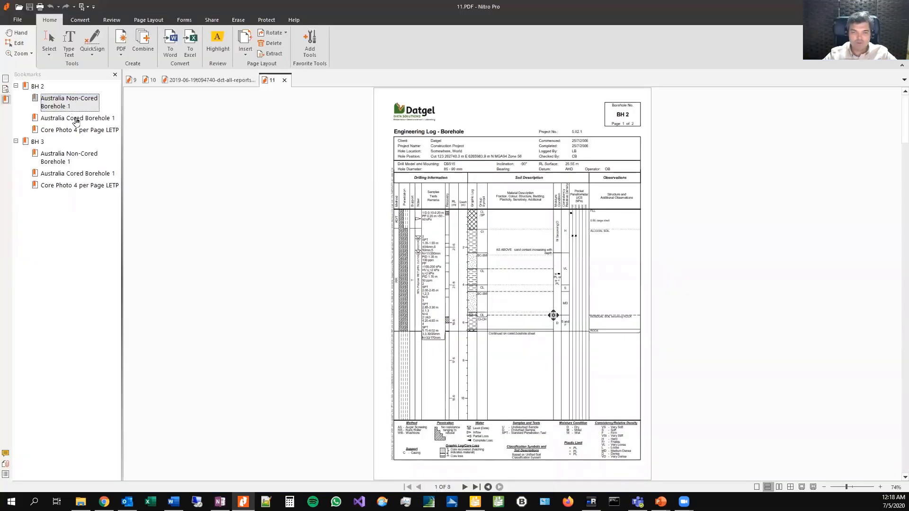
mouse_move(76, 134)
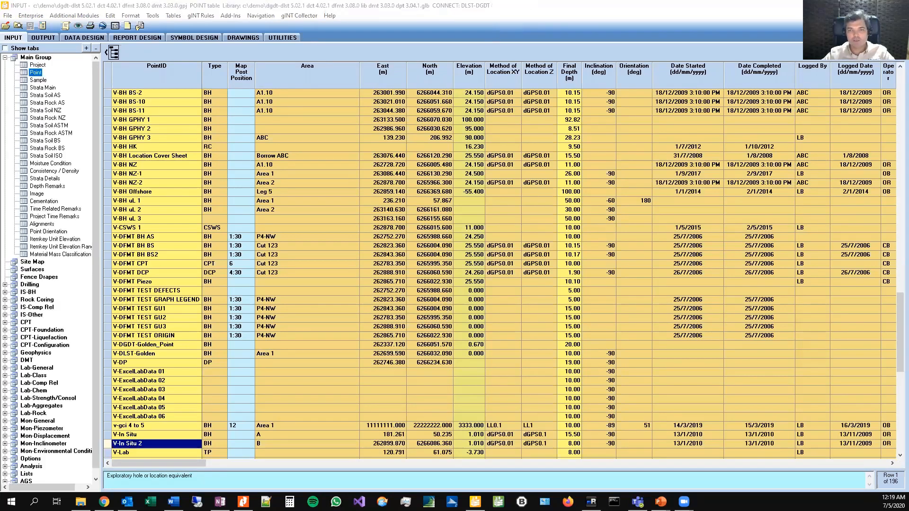
Load the saved configuration 'pp' and review its General settings.
left_click(413, 88)
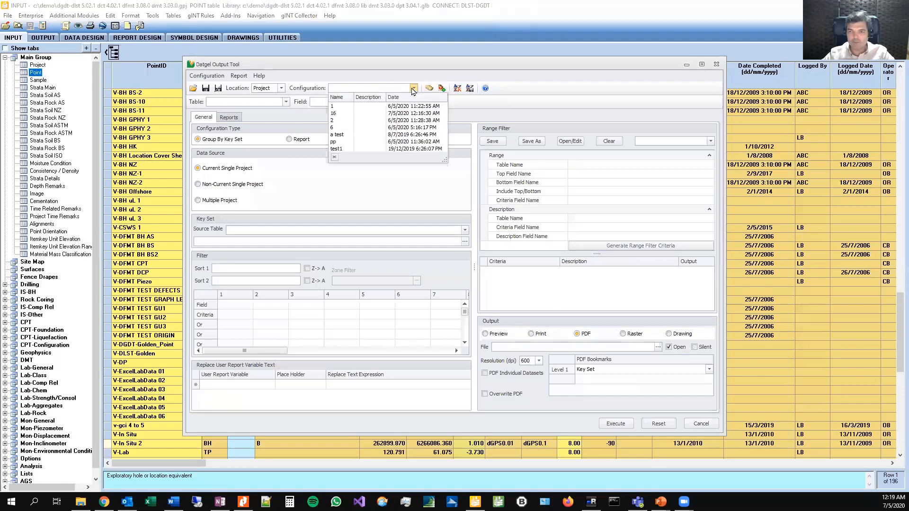
left_click(337, 141)
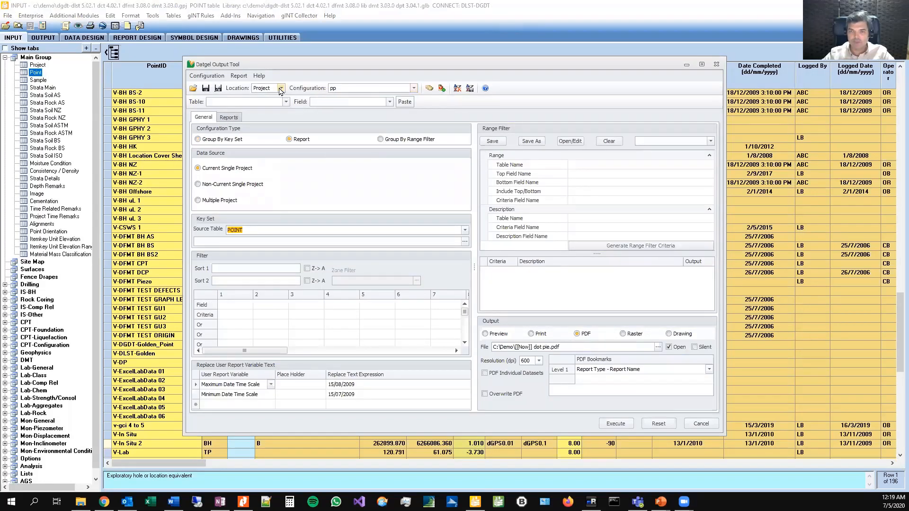
left_click(281, 87)
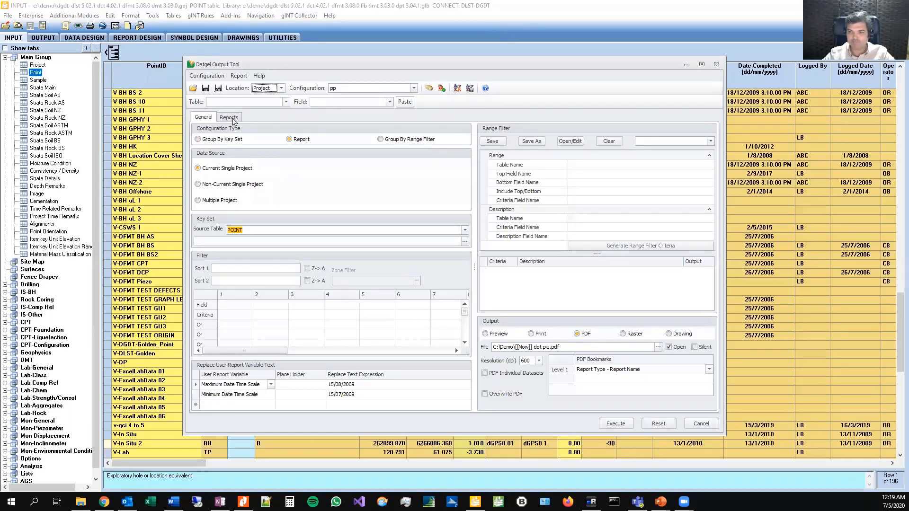
mouse_move(524, 347)
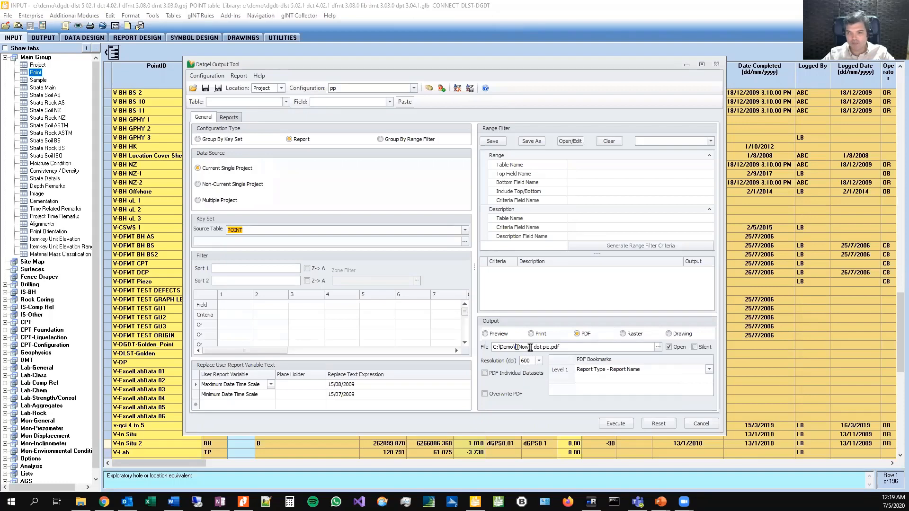
mouse_move(524, 346)
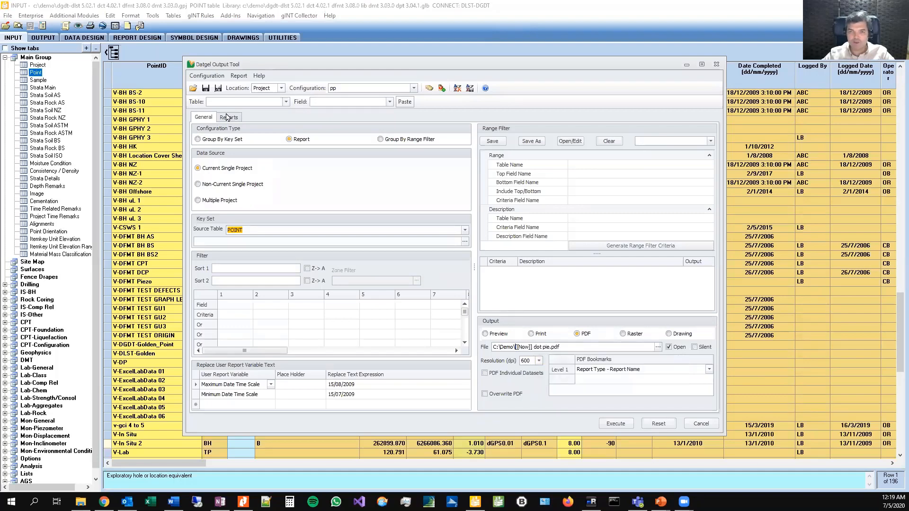
View the pp reports list and accept the Groundwater Level versus Time report variables.
left_click(228, 116)
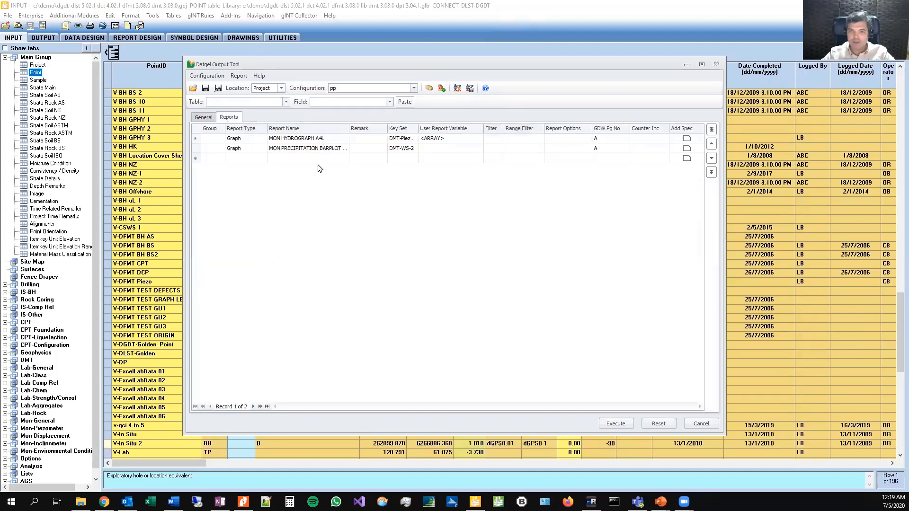
mouse_move(330, 148)
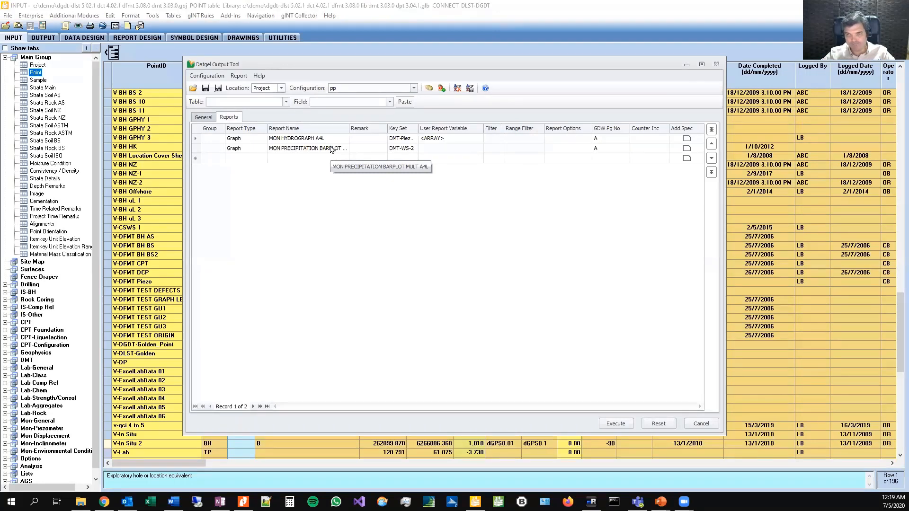
mouse_move(593, 145)
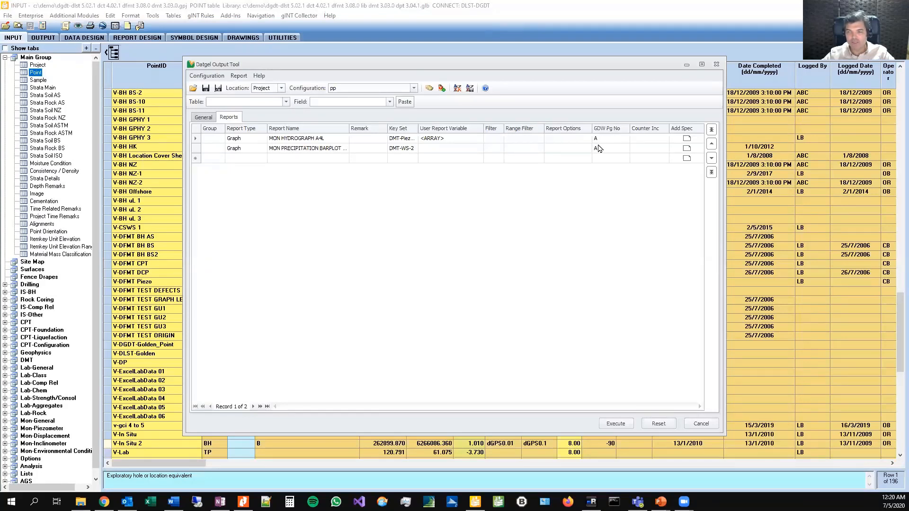
mouse_move(418, 128)
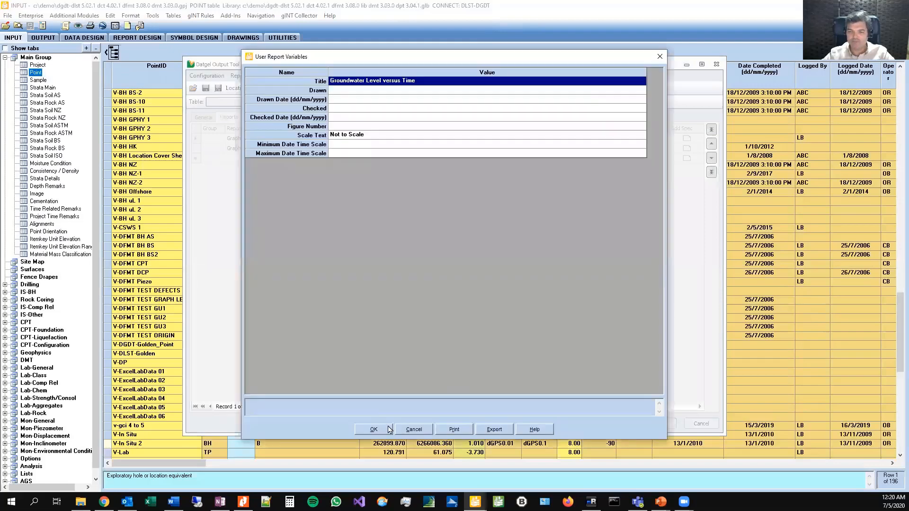
left_click(373, 430)
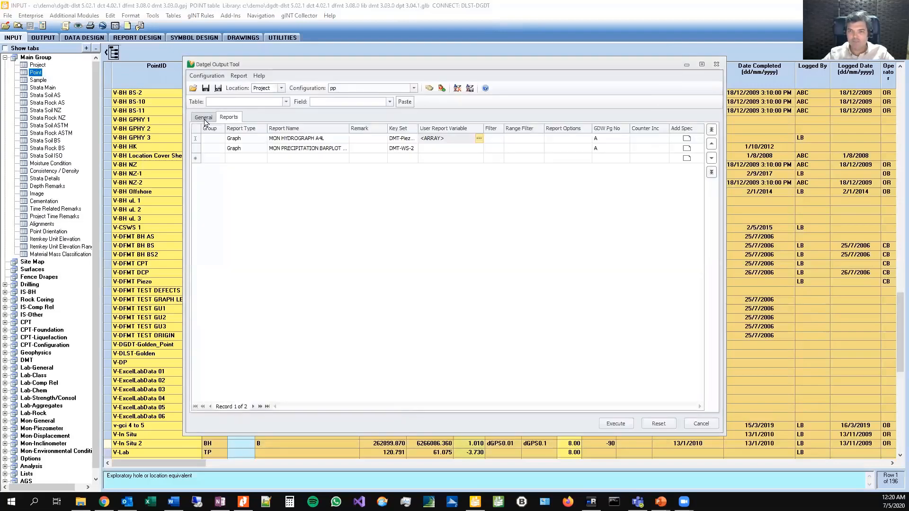
Return to the General settings and execute the pp configuration to export its reports.
left_click(203, 117)
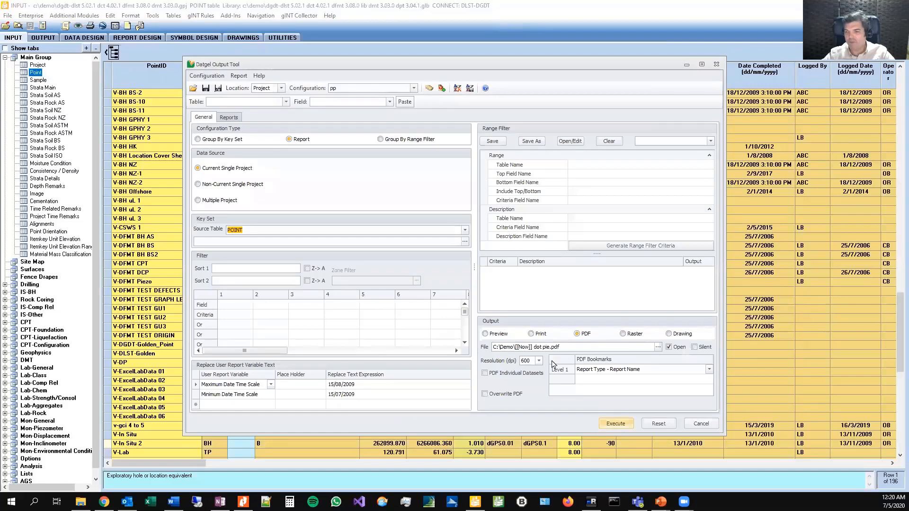
mouse_move(615, 424)
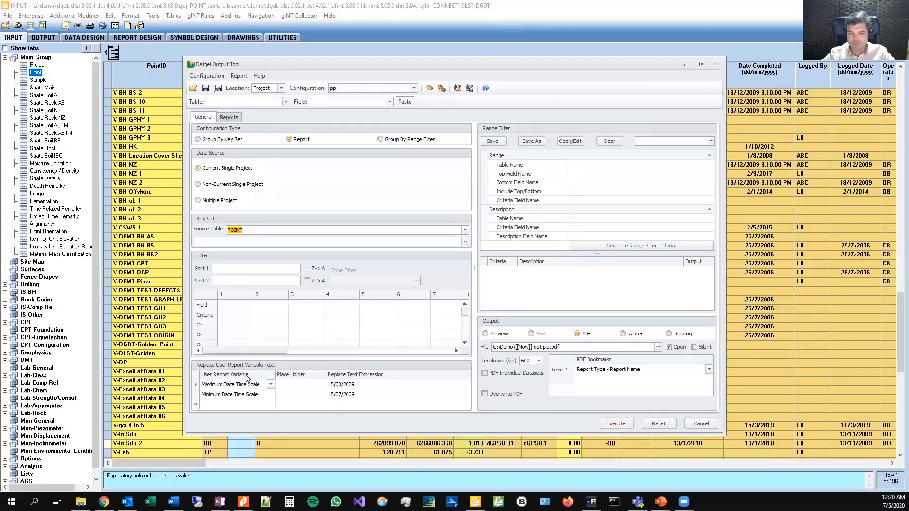
mouse_move(336, 393)
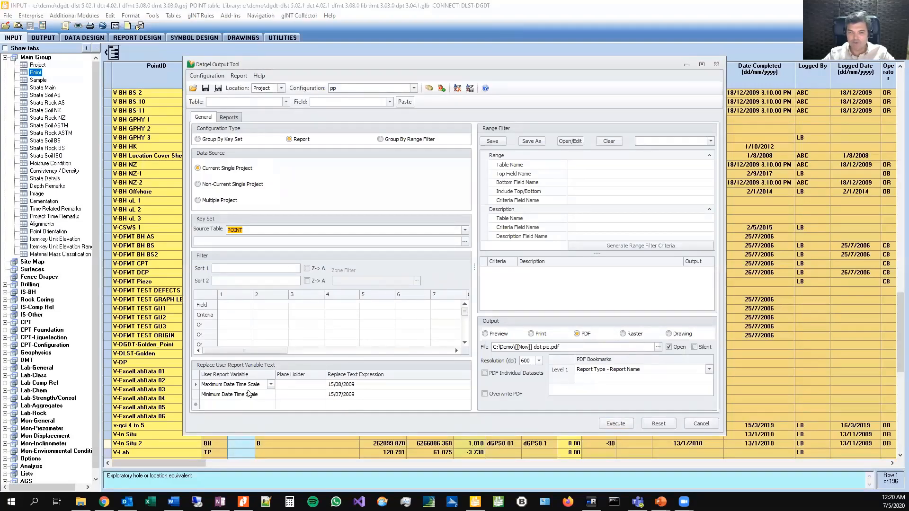
mouse_move(322, 396)
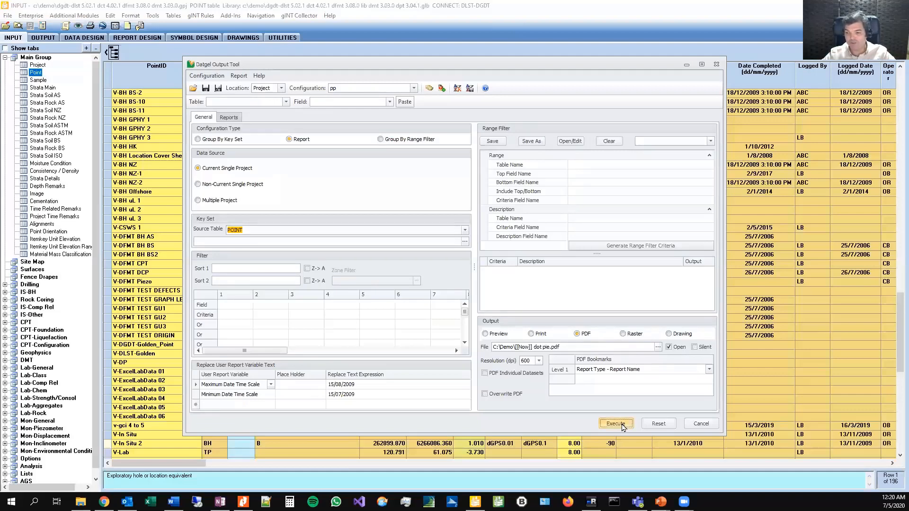
left_click(615, 423)
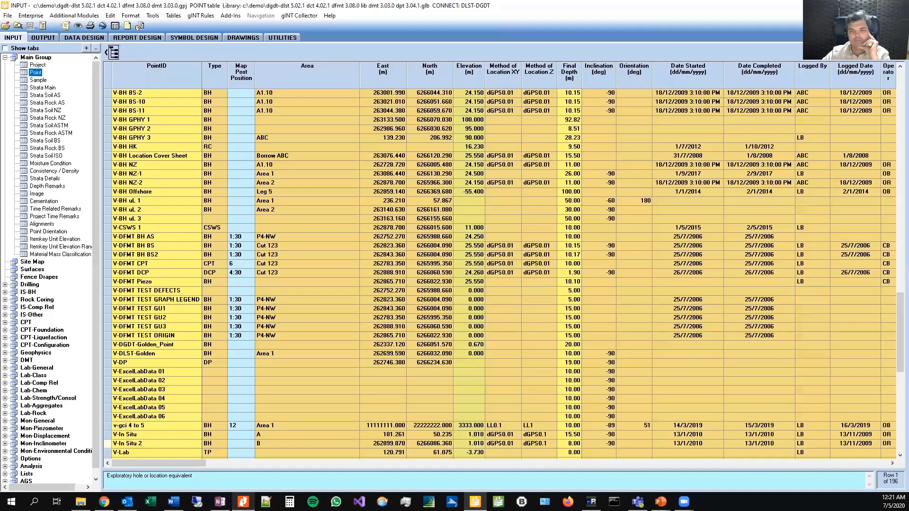
Launch the Datgel Fence Output Tool from the Add-Ins menu.
left_click(230, 16)
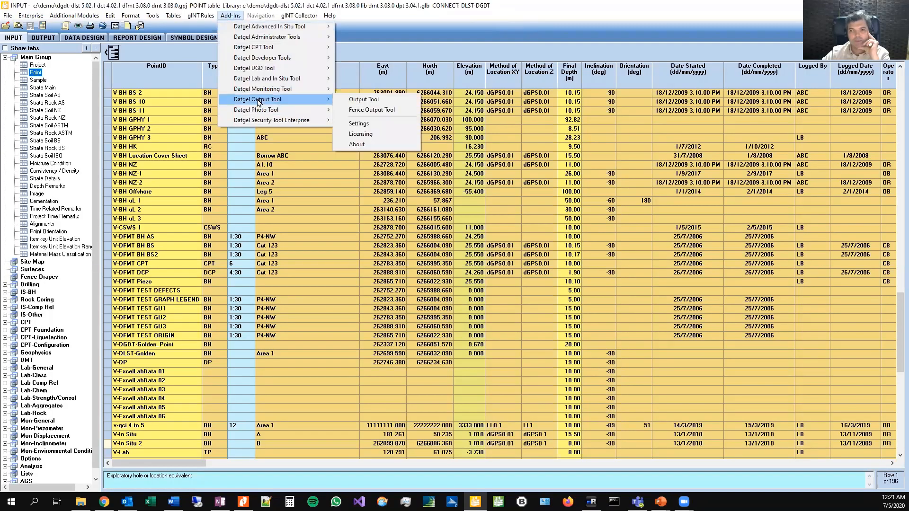
mouse_move(372, 110)
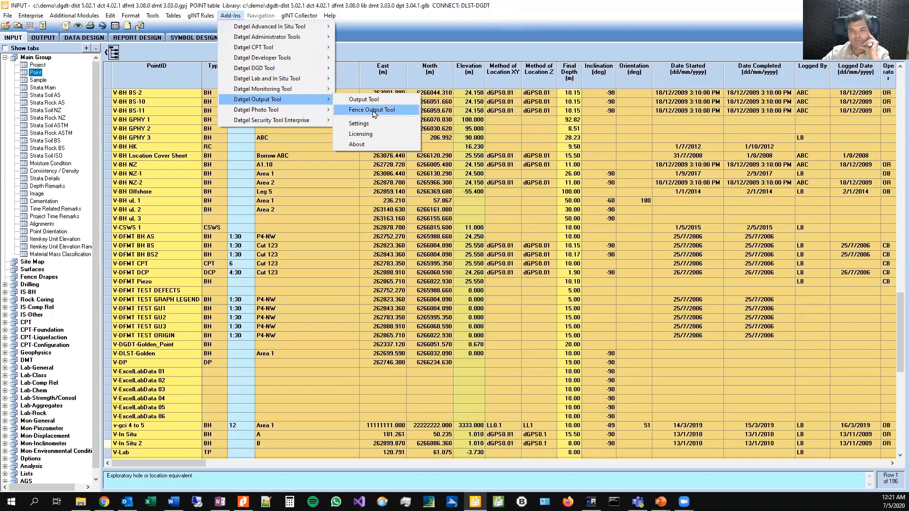
left_click(371, 110)
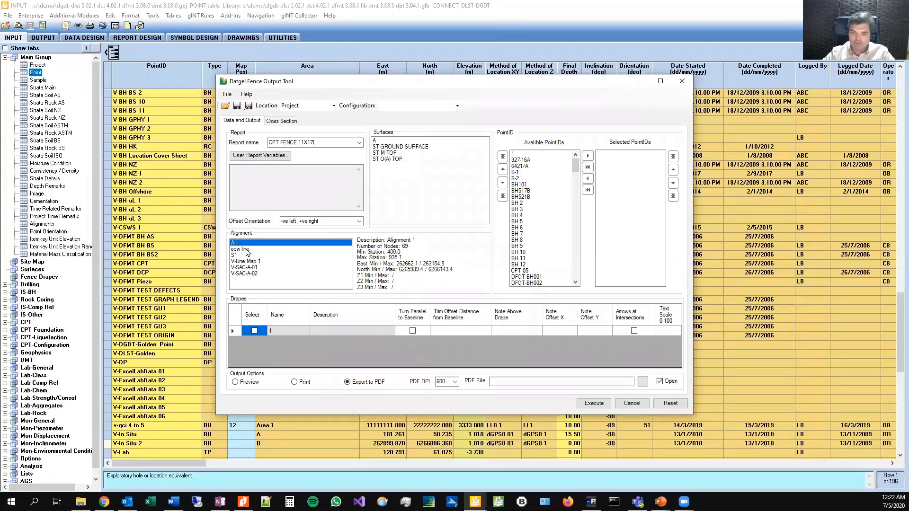
Choose the ecw alignment, name the PDF 12.pdf and select the FENCE CROSS SECTION 2 X 2 A3L report.
left_click(240, 249)
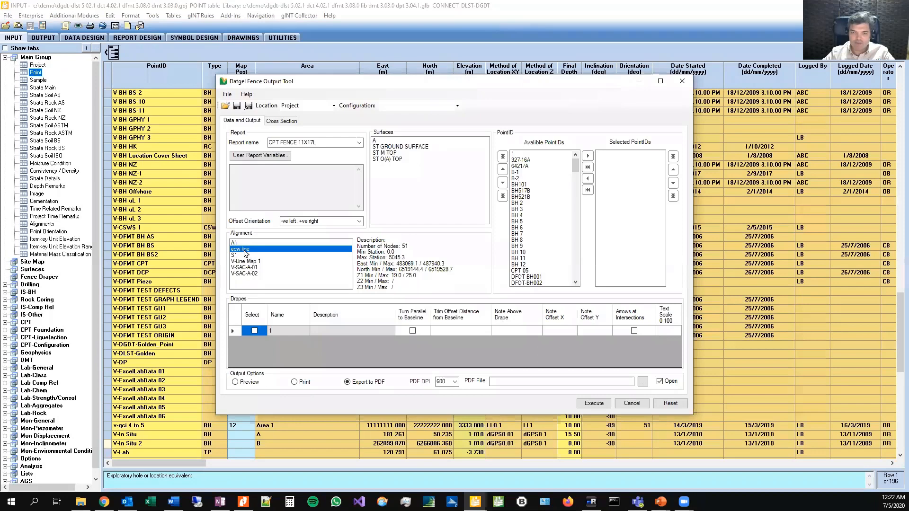
mouse_move(410, 257)
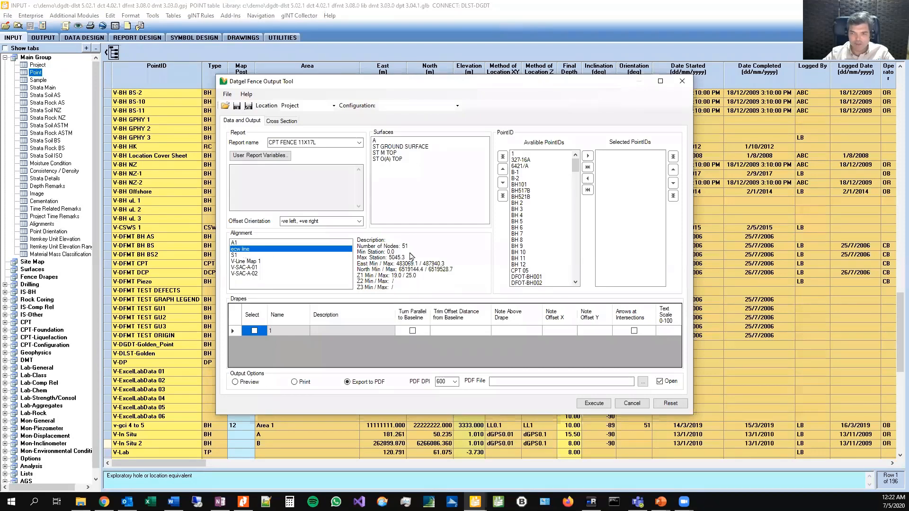
mouse_move(381, 192)
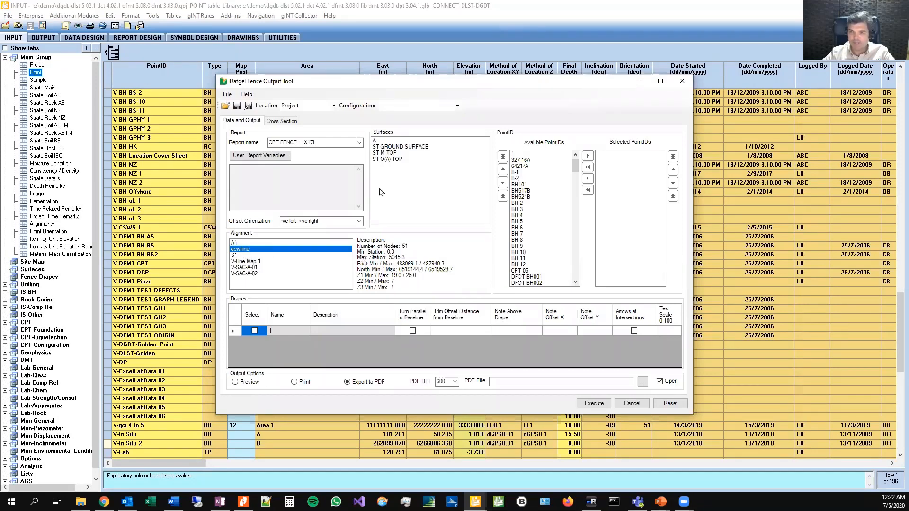
mouse_move(475, 409)
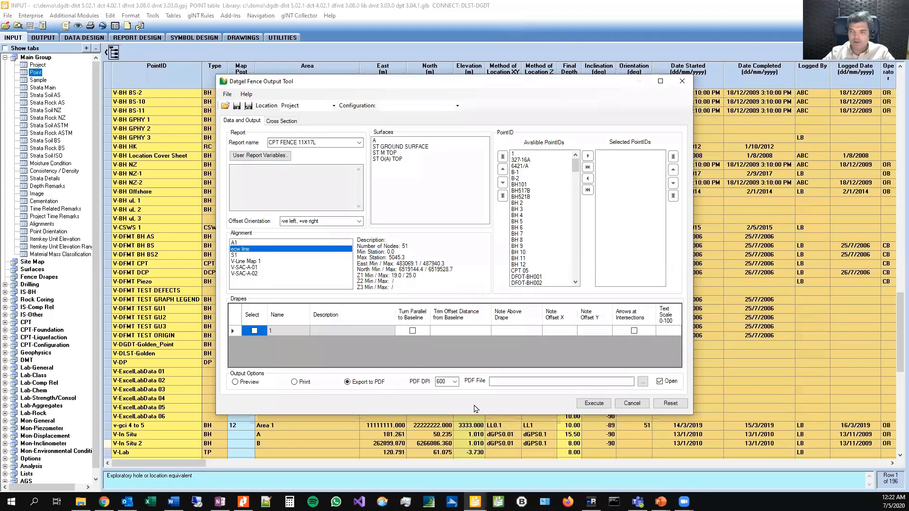
mouse_move(574, 262)
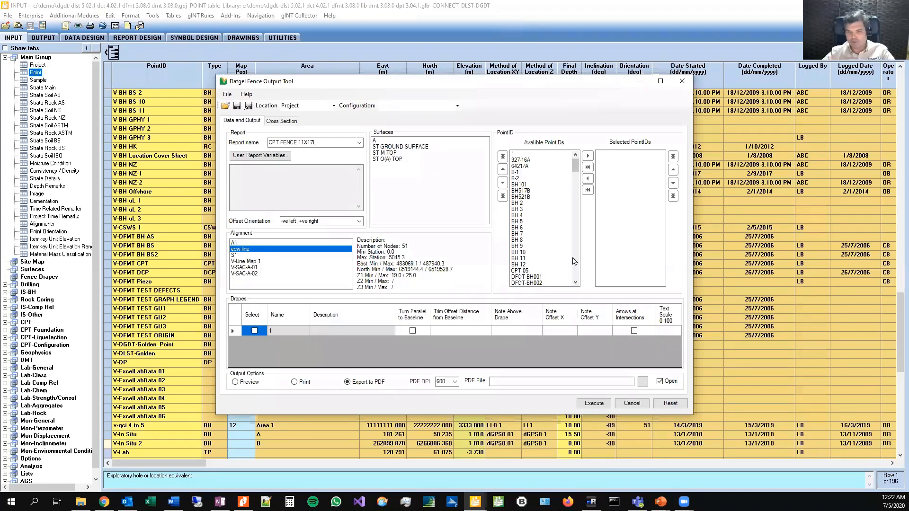
mouse_move(642, 387)
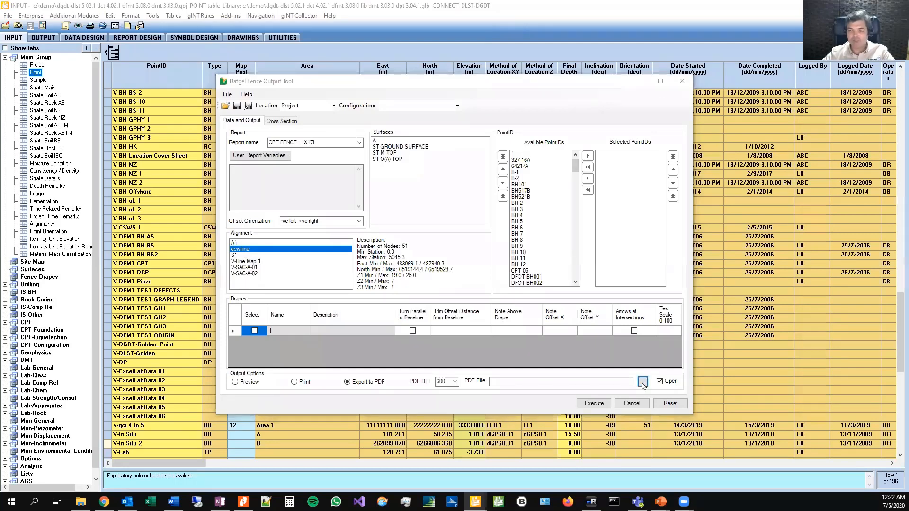
left_click(642, 385)
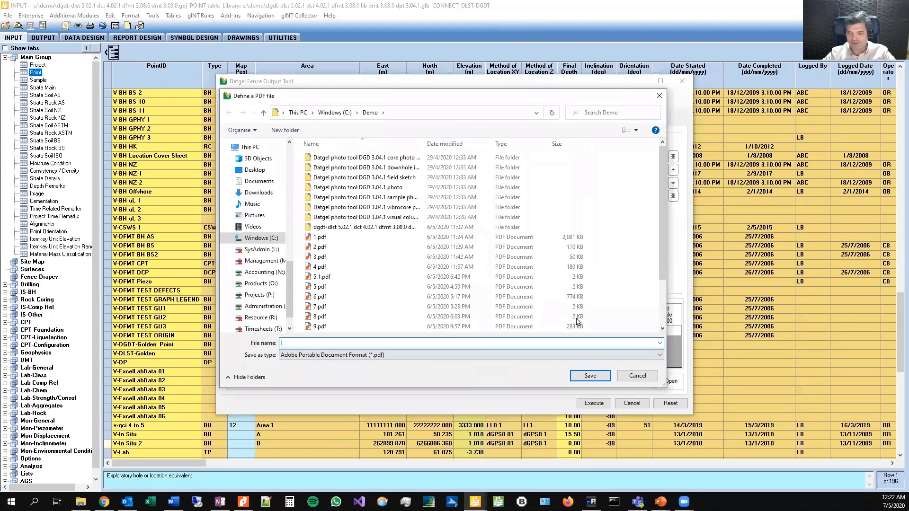
scroll("down", 3)
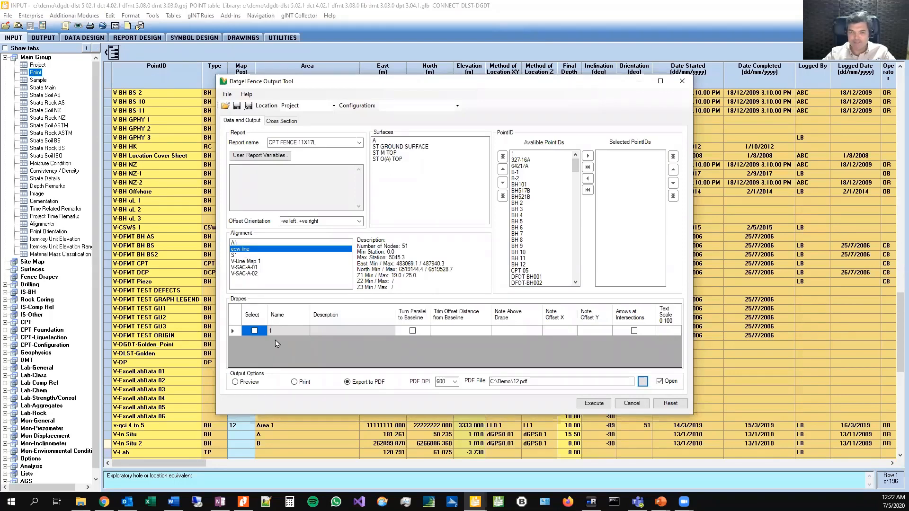
mouse_move(409, 346)
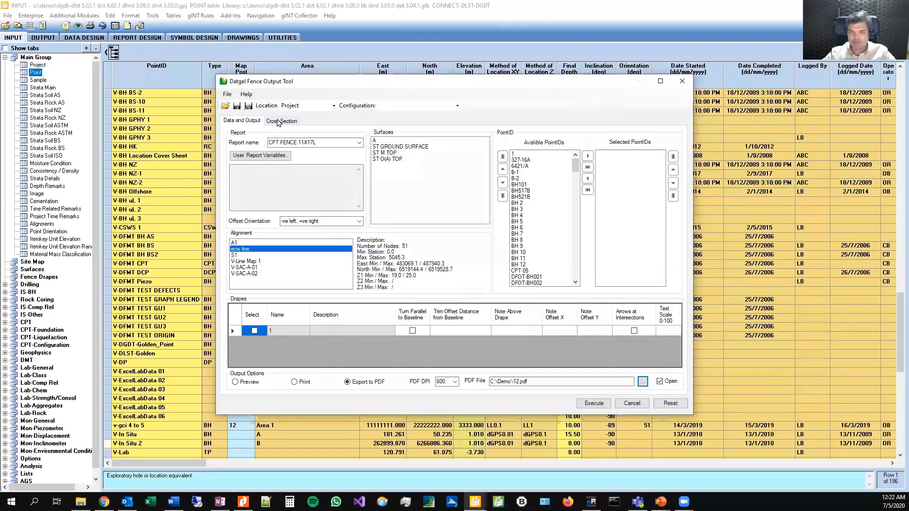
left_click(357, 142)
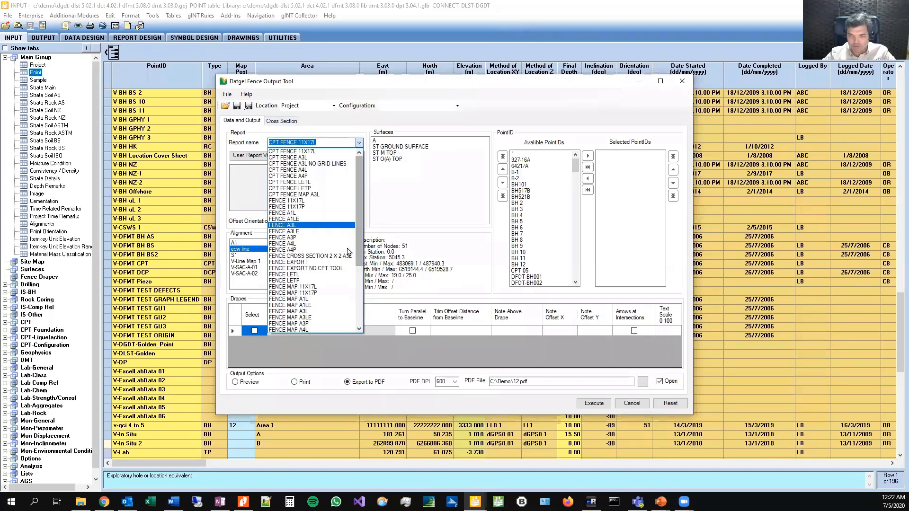
left_click(306, 256)
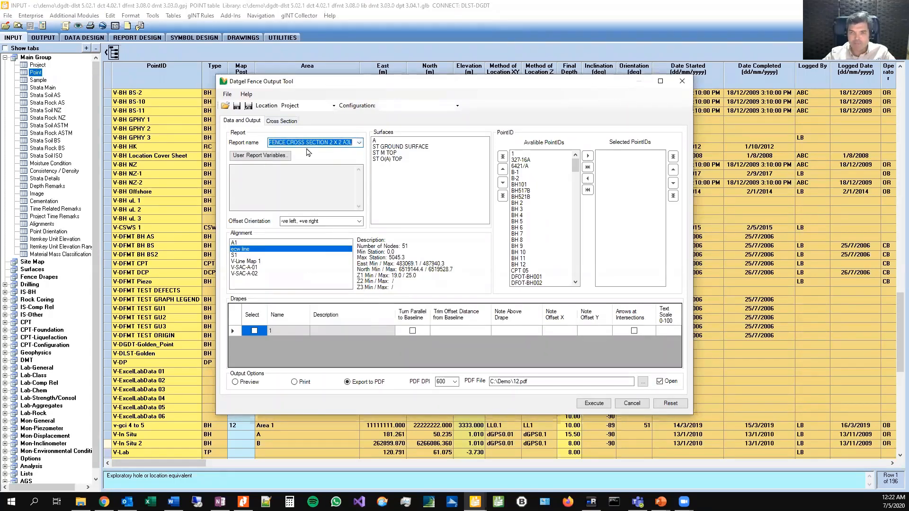
left_click(281, 121)
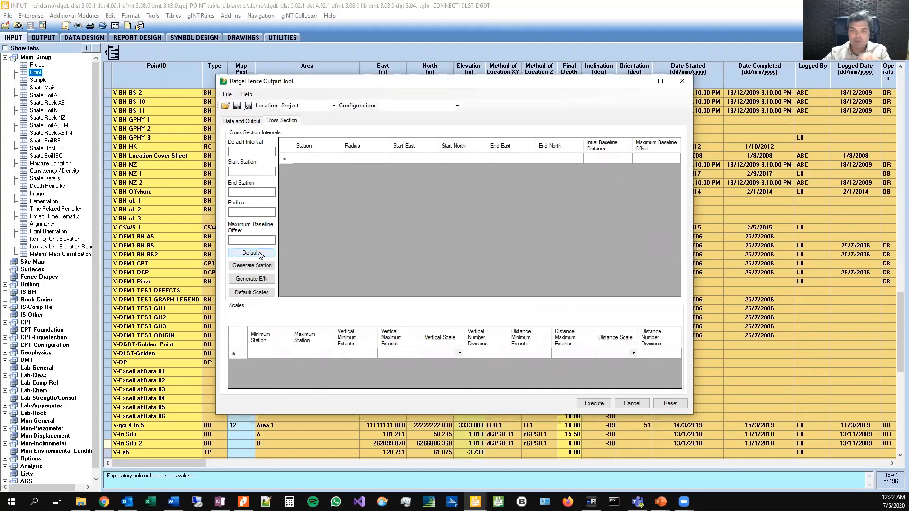
Fill default cross-section intervals and generate the stations along the alignment.
left_click(251, 252)
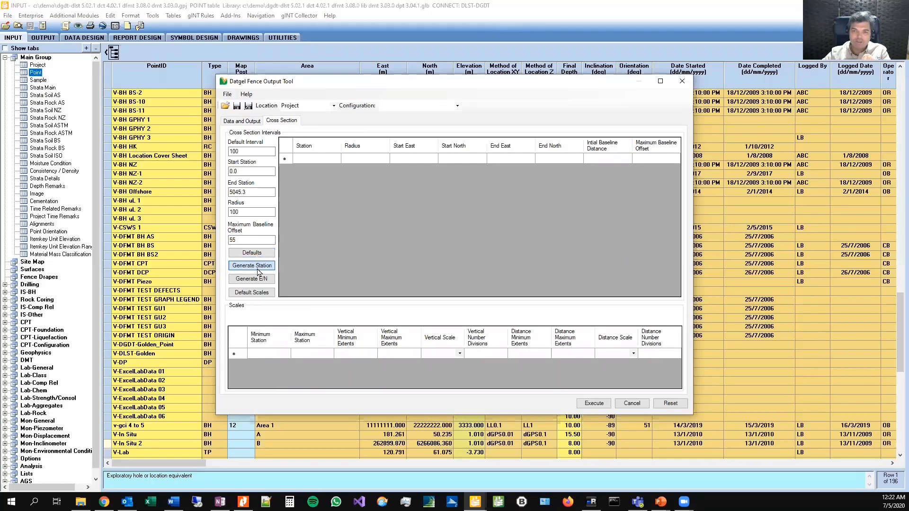
left_click(251, 265)
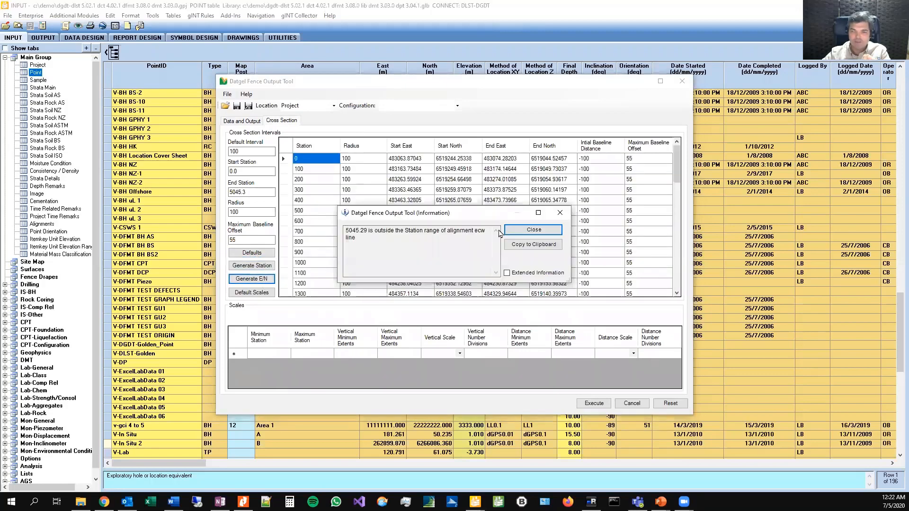
left_click(531, 229)
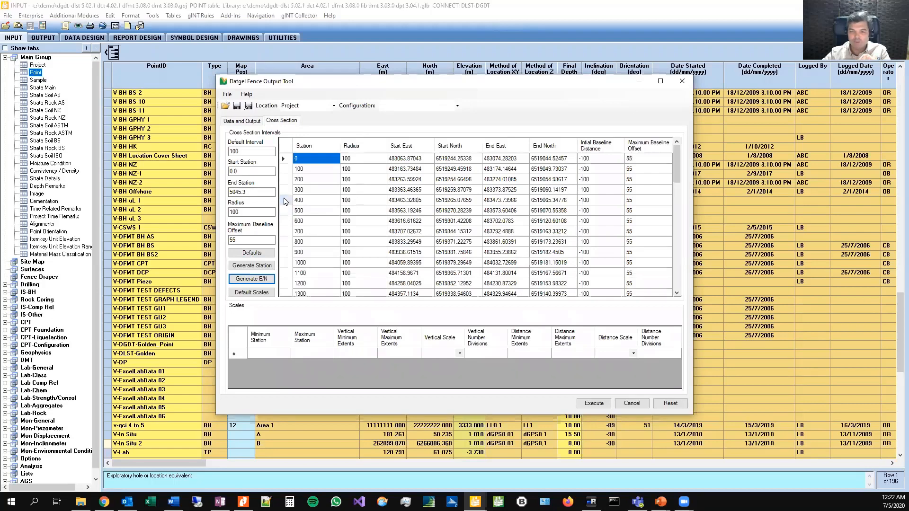
Select the station rows from 400 to the last for deletion, keeping 0 to 300.
left_click(298, 200)
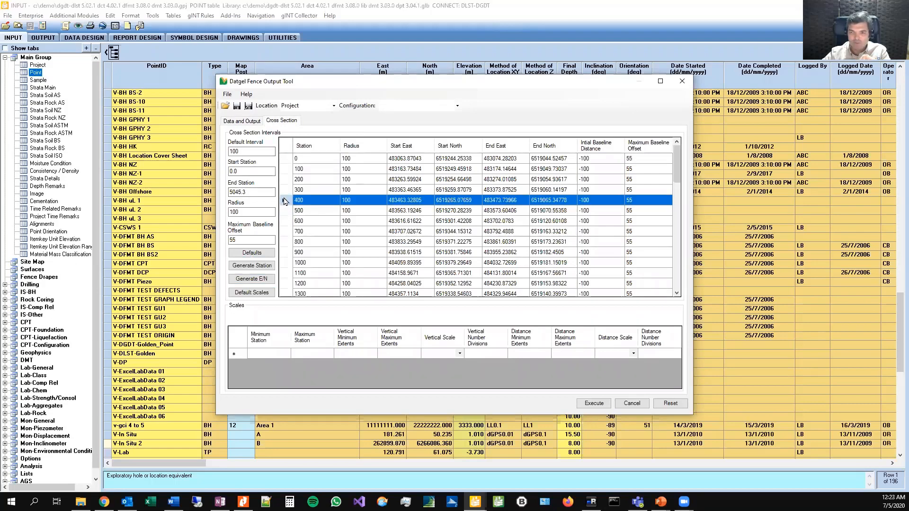
mouse_move(285, 238)
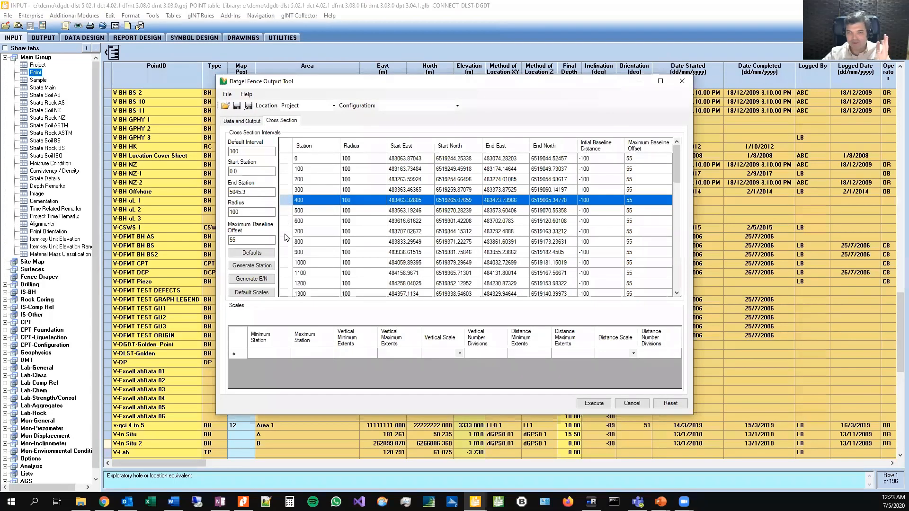
scroll("down", 3)
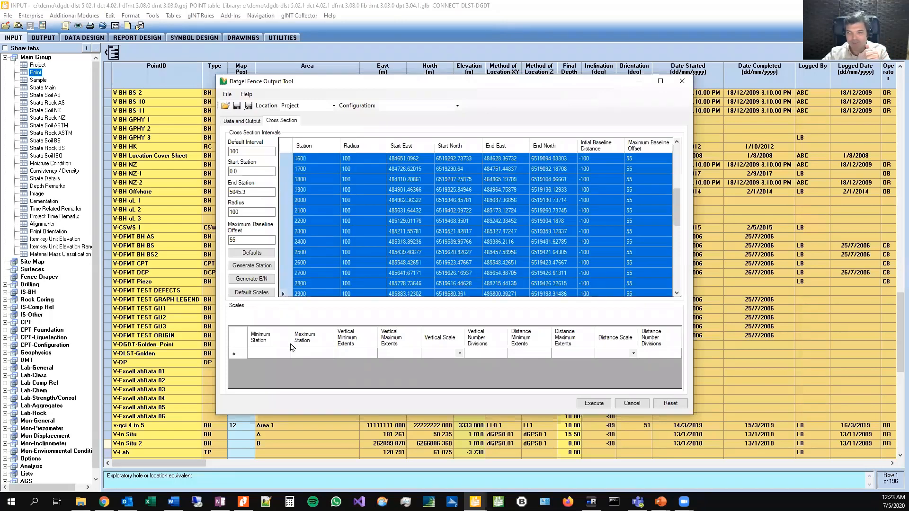
scroll("down", 3)
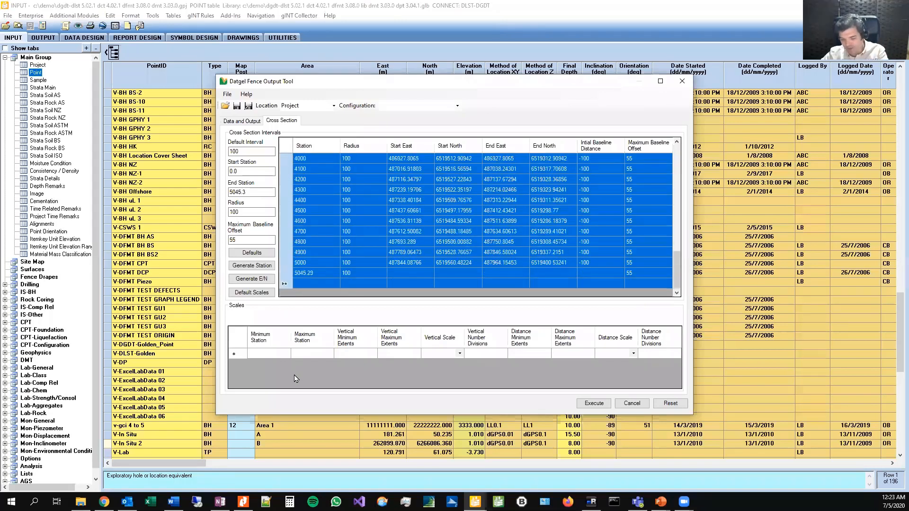
left_click(251, 265)
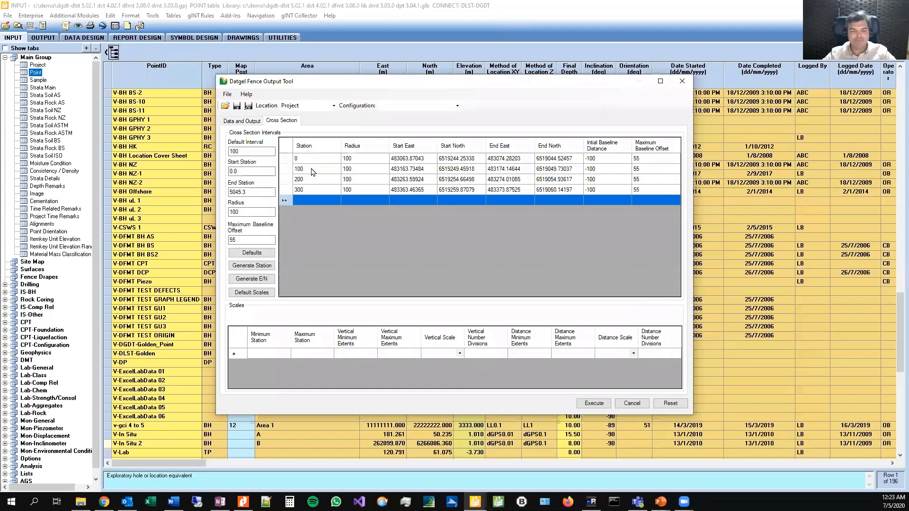
Set vertical maximum extent 40, vertical and distance scales 1, and execute the export.
left_click(399, 353)
type("40")
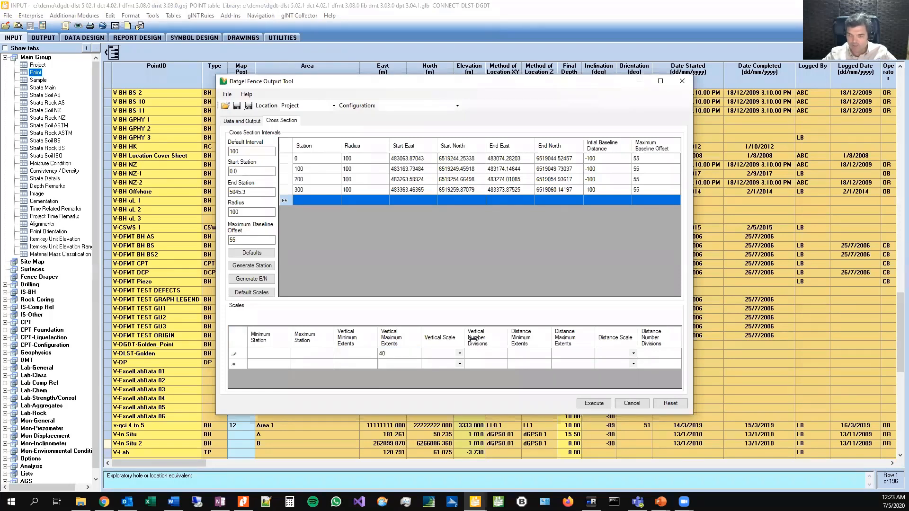
left_click(458, 354)
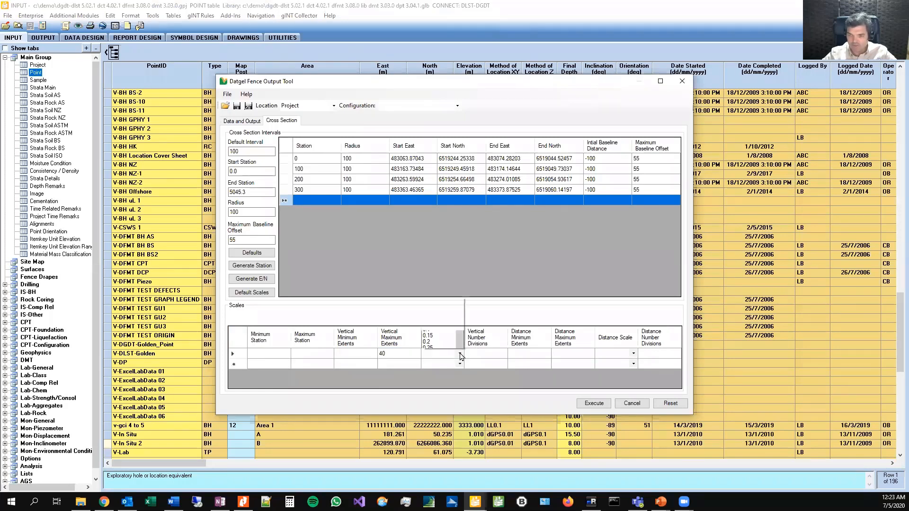
left_click(439, 354)
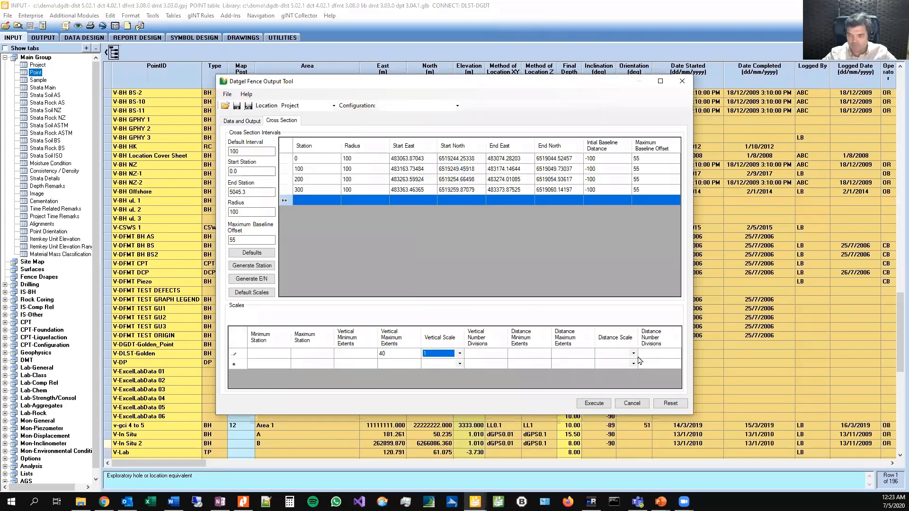
left_click(631, 353)
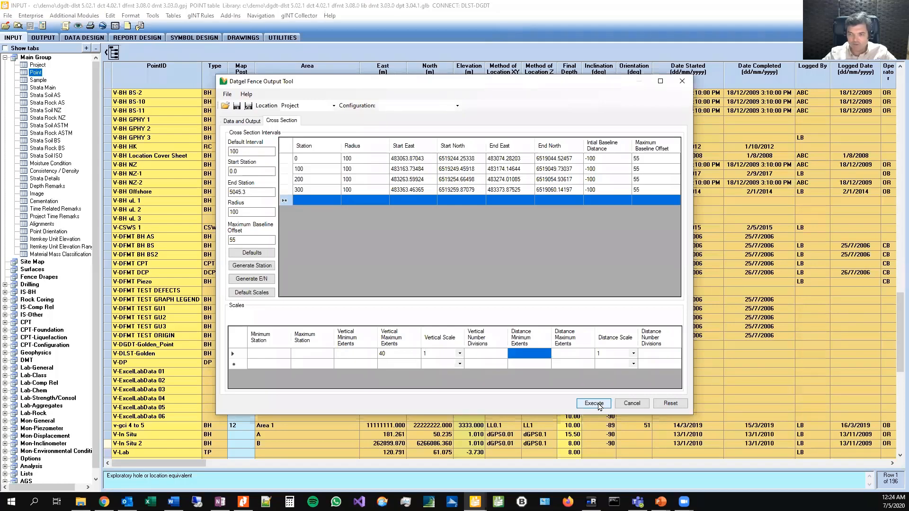
left_click(593, 403)
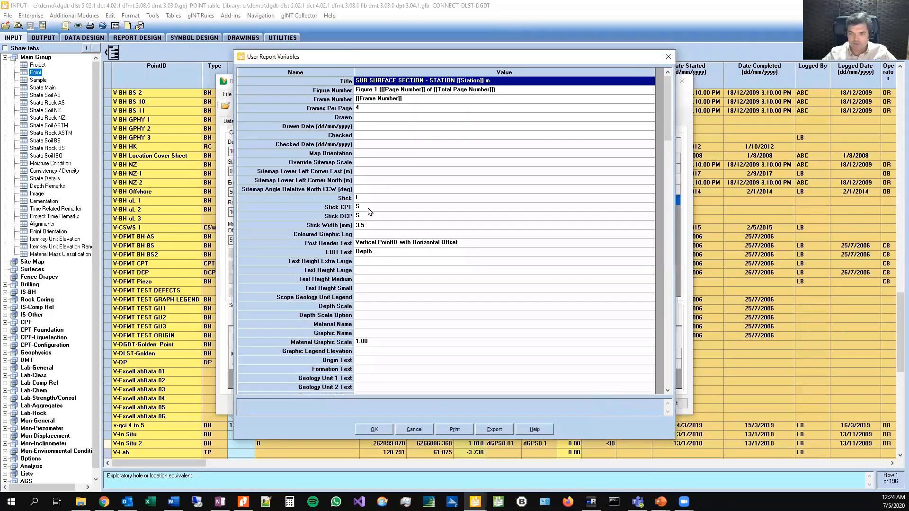
Set the SPT N and RQD Plot and RQD Histogram variables to R and accept the report variables.
left_click(649, 197)
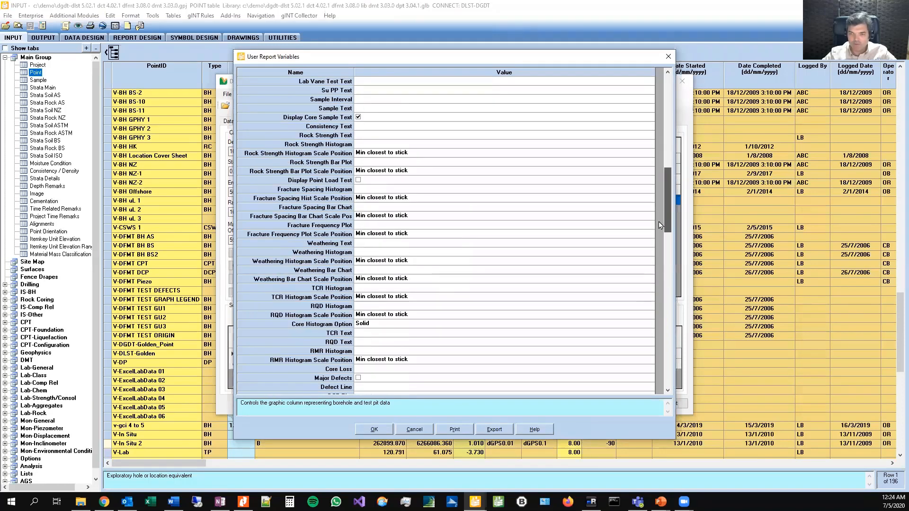
scroll("up", 3)
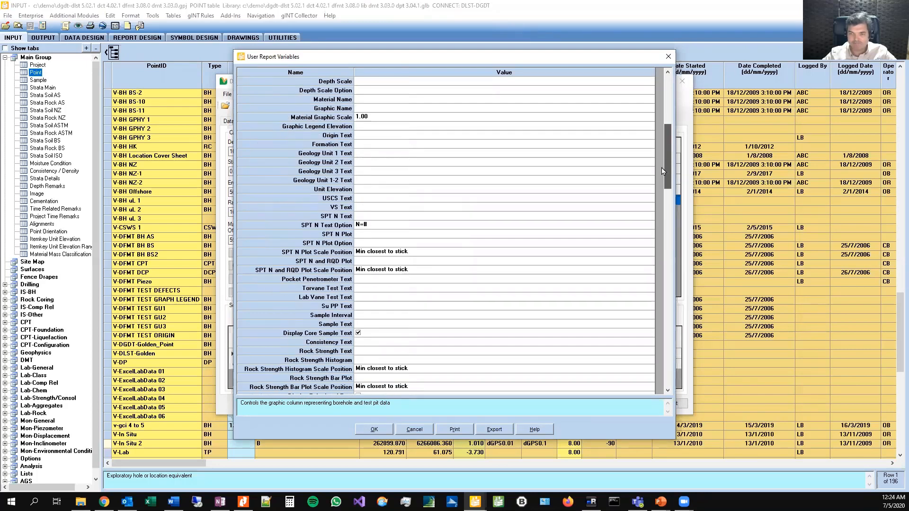
scroll("up", 3)
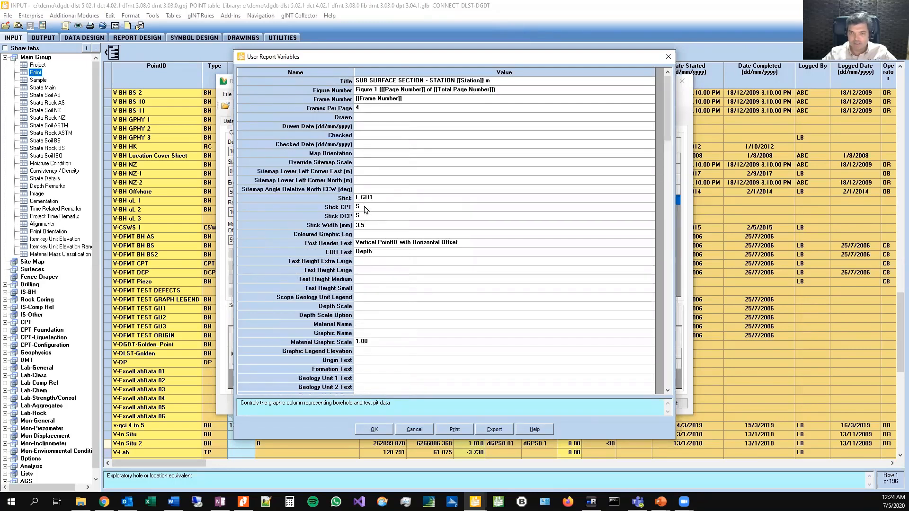
left_click(339, 208)
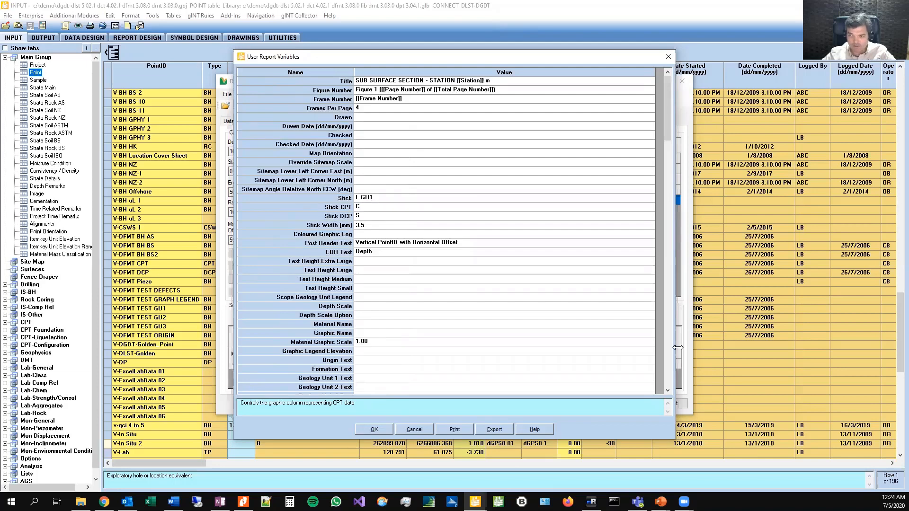
scroll("down", 3)
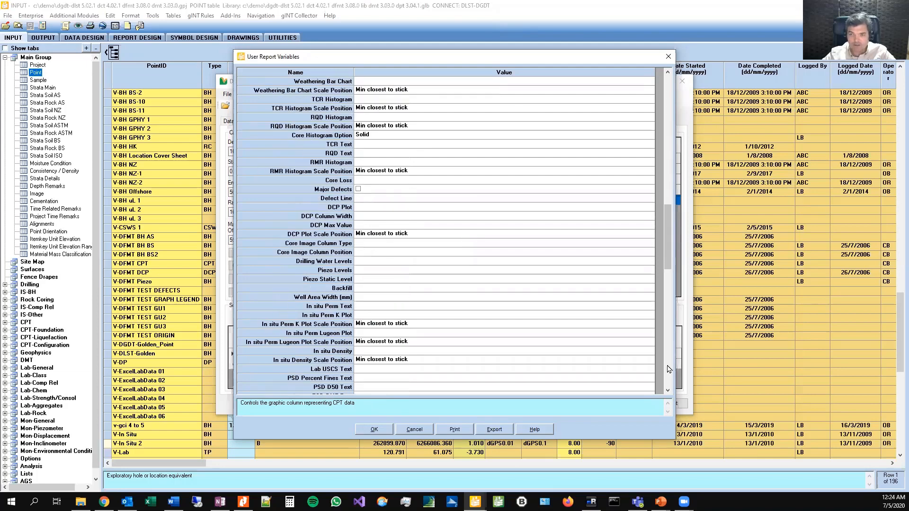
scroll("down", 3)
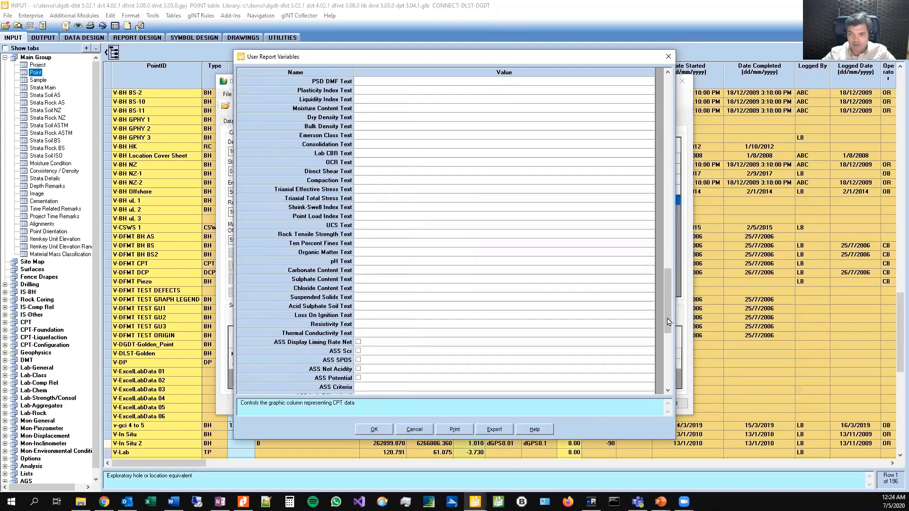
scroll("up", 3)
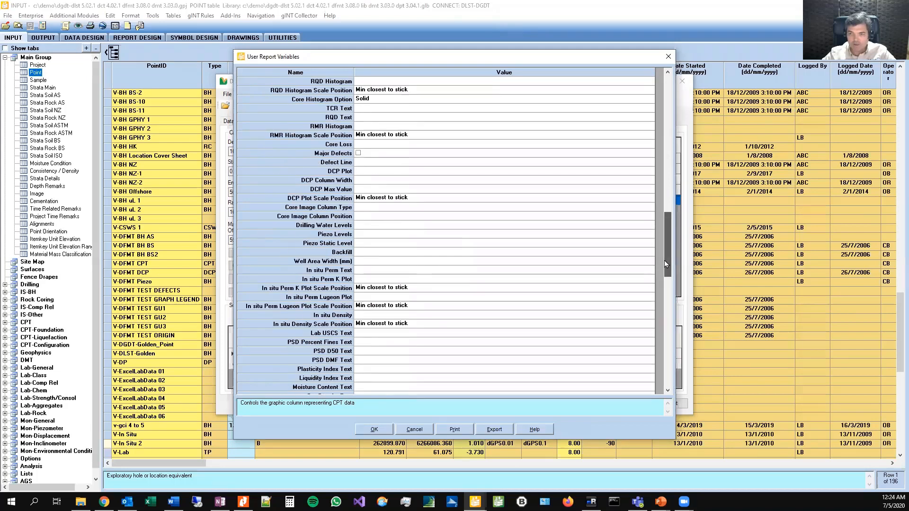
scroll("up", 3)
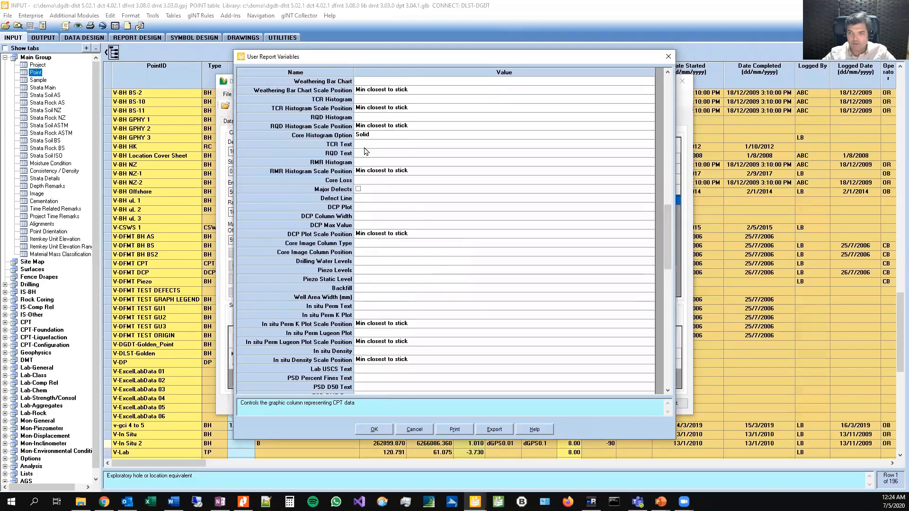
scroll("up", 3)
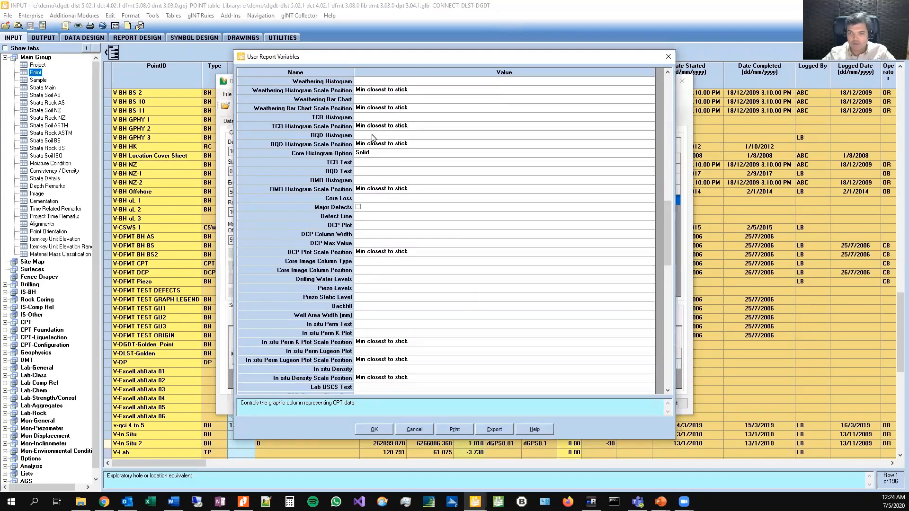
scroll("up", 3)
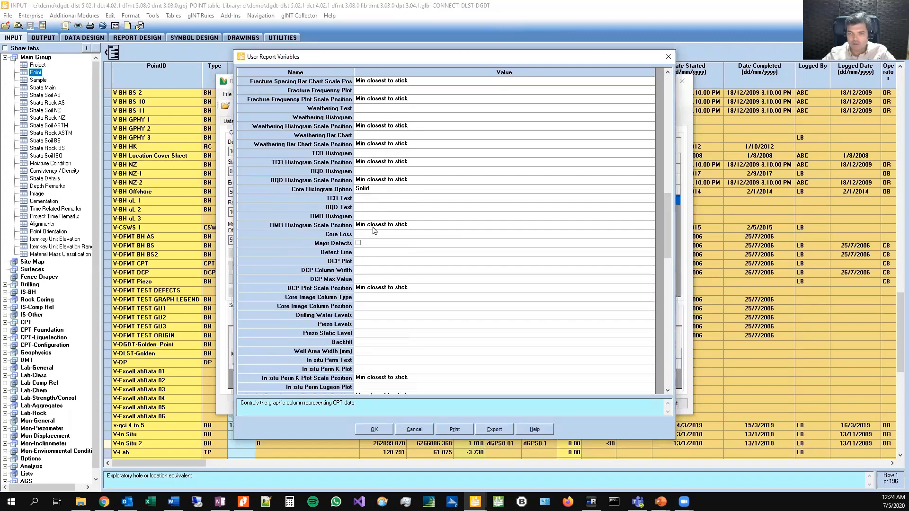
scroll("up", 3)
type("R")
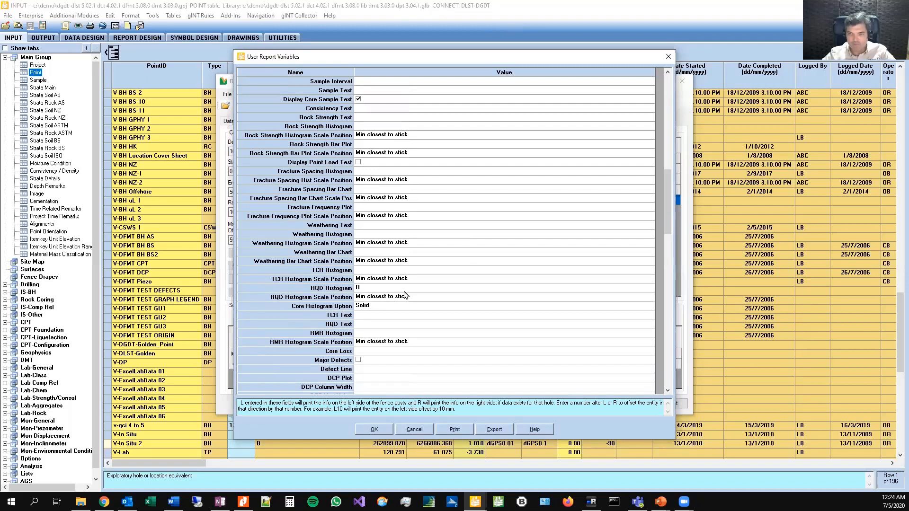
scroll("up", 3)
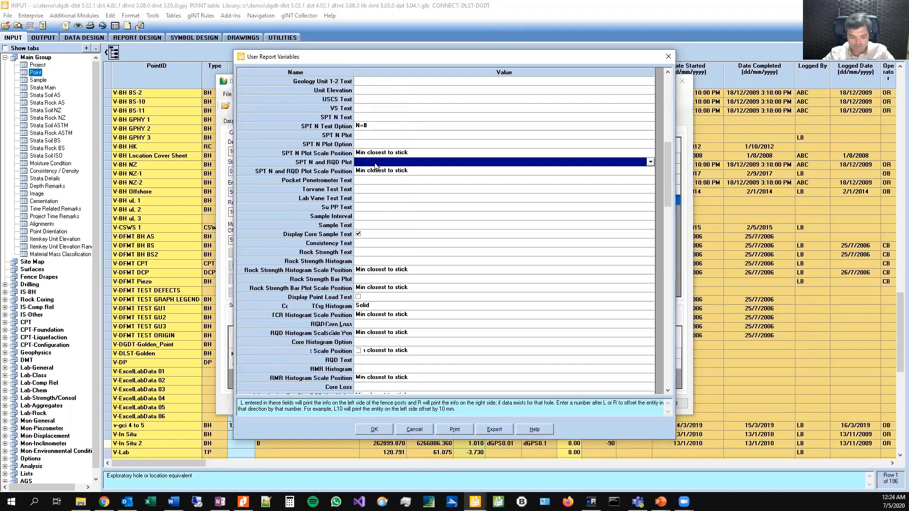
scroll("down", 3)
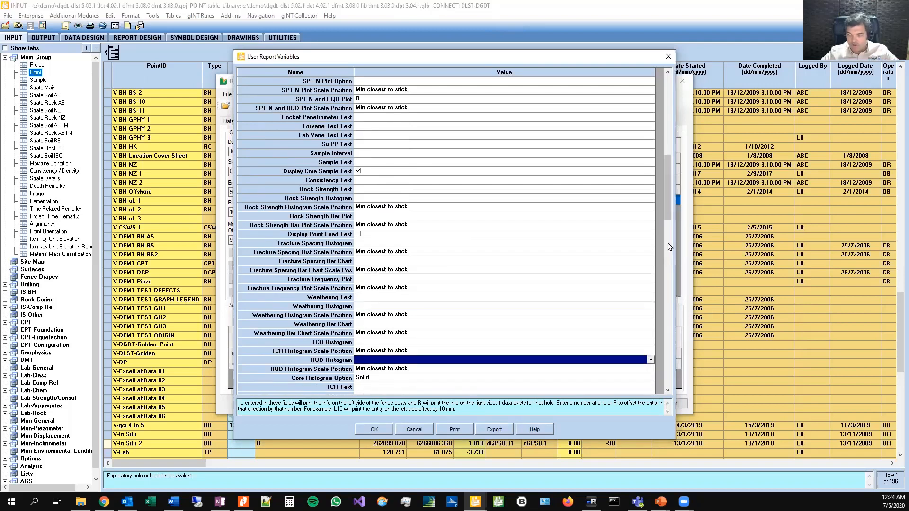
scroll("down", 3)
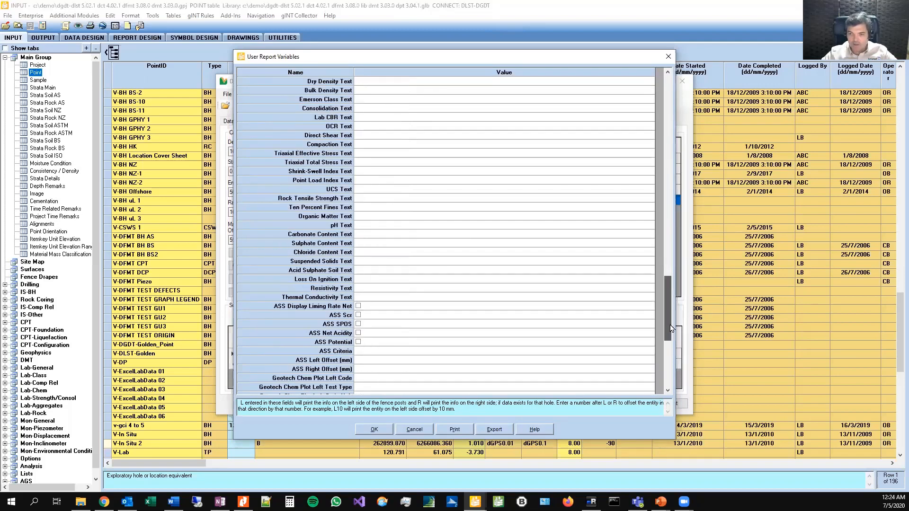
scroll("down", 3)
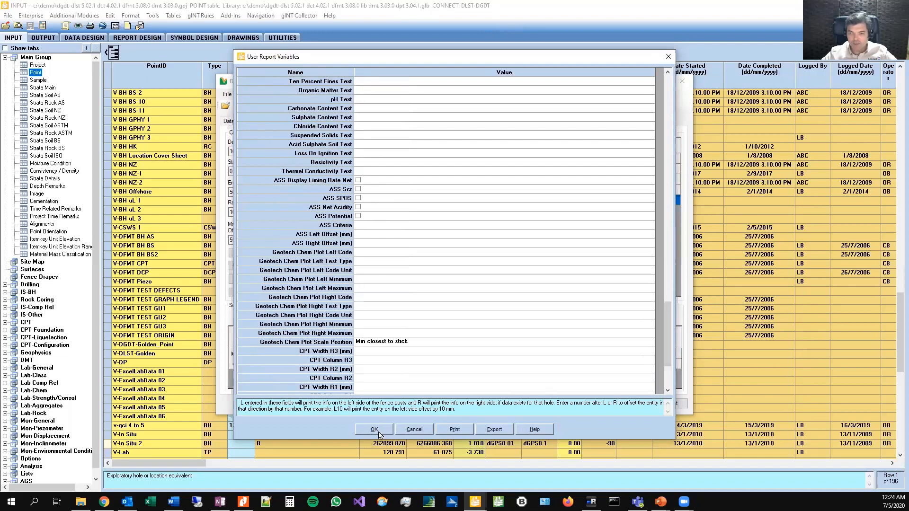
left_click(374, 429)
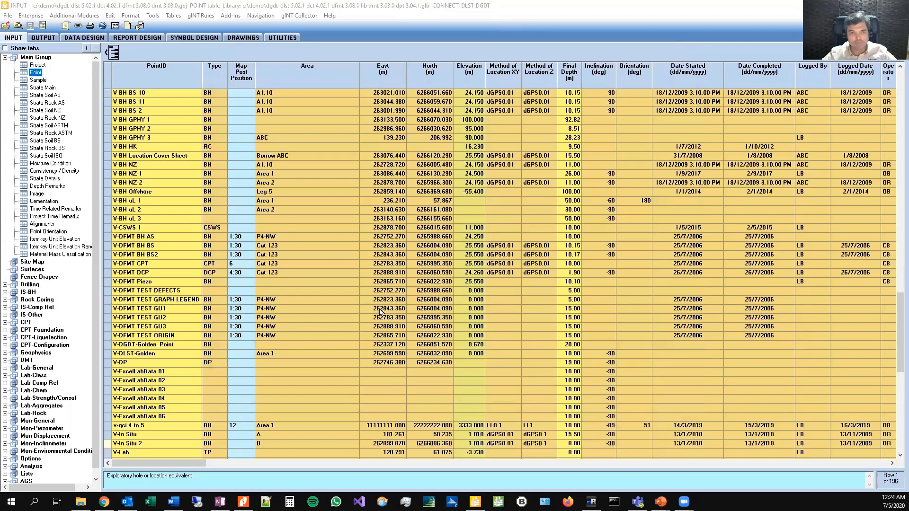
left_click(43, 37)
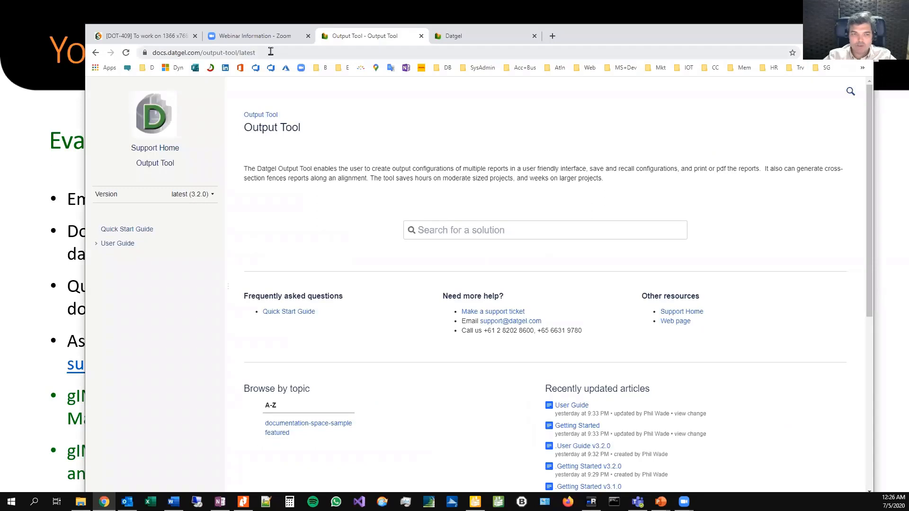
mouse_move(126, 229)
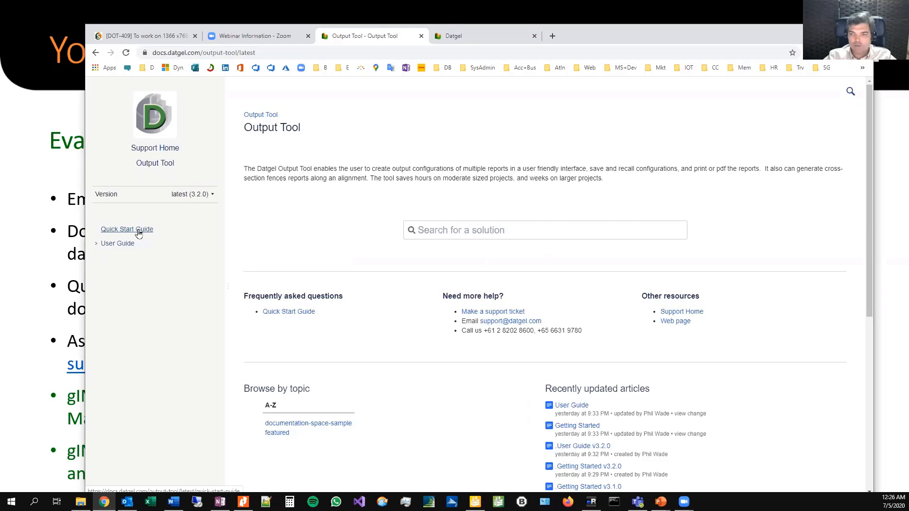
mouse_move(116, 226)
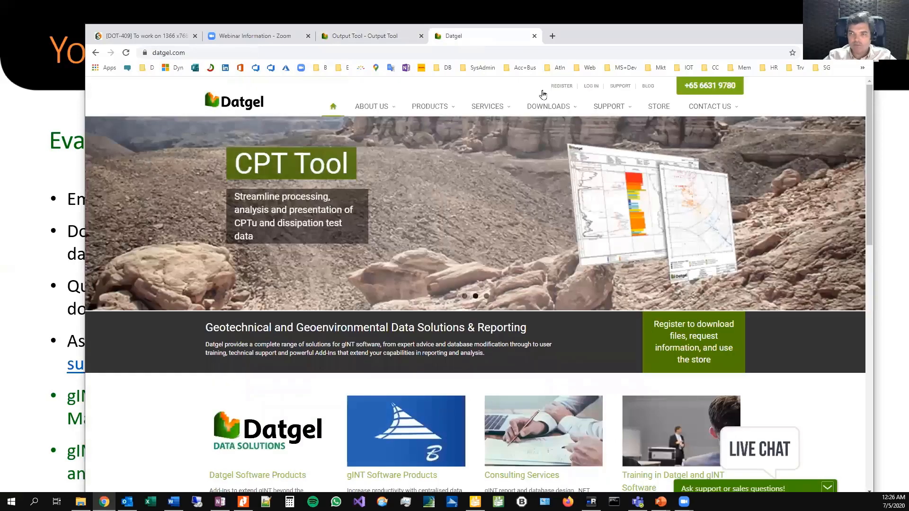
Switch from the Output Tool documentation page to the Datgel home page tab.
left_click(126, 52)
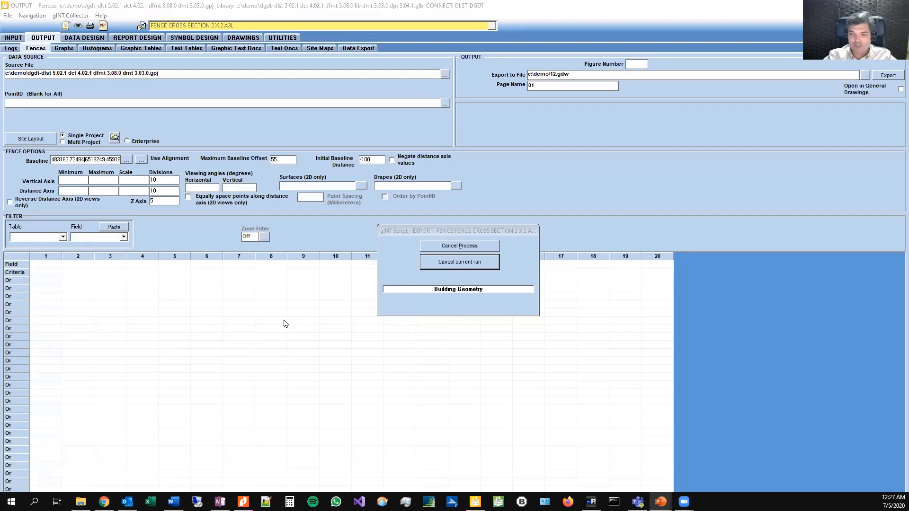
mouse_move(161, 455)
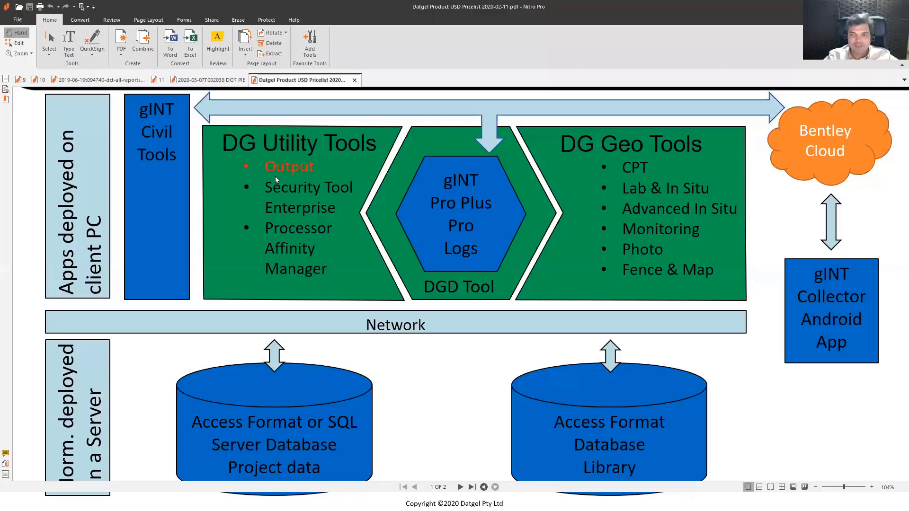
mouse_move(400, 414)
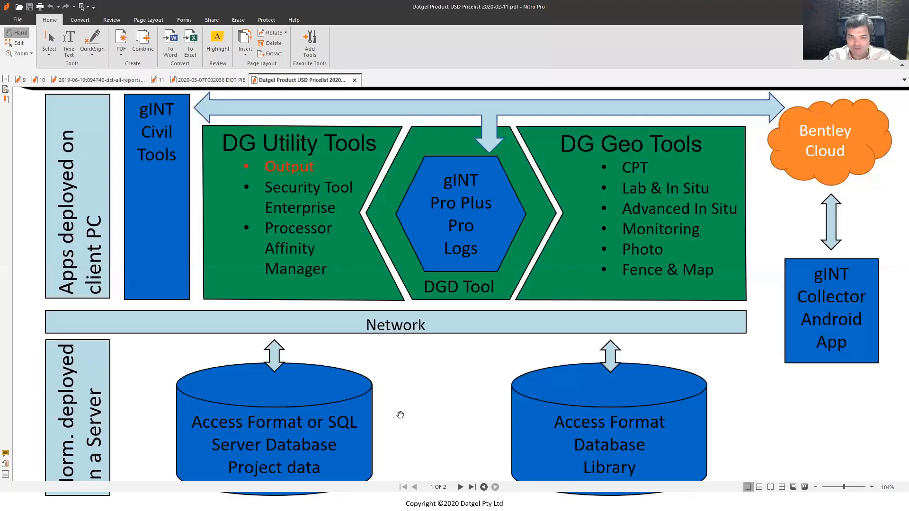
Scroll the price list PDF to the Product License Fee table.
scroll("down", 3)
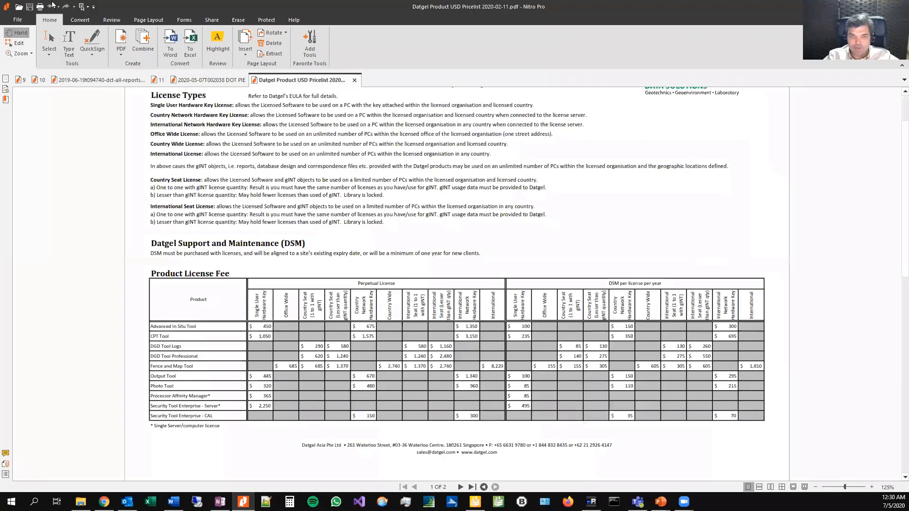
mouse_move(221, 371)
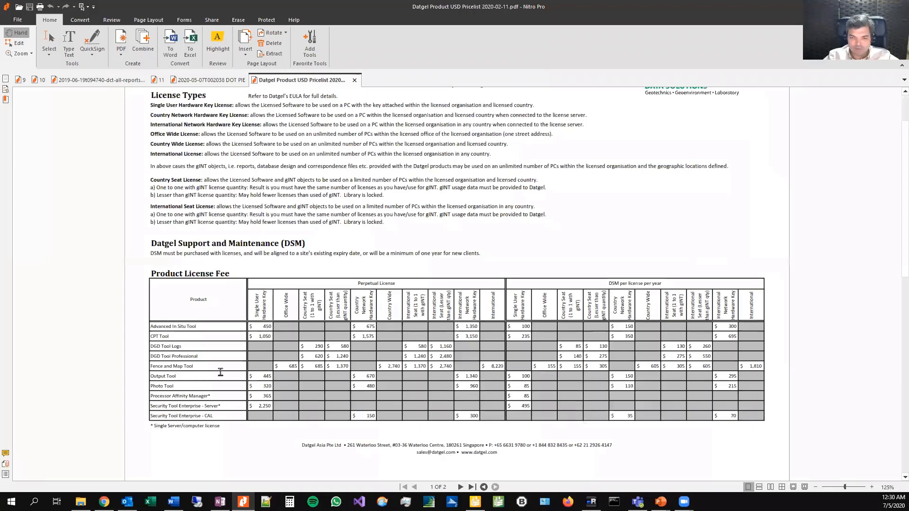
mouse_move(449, 360)
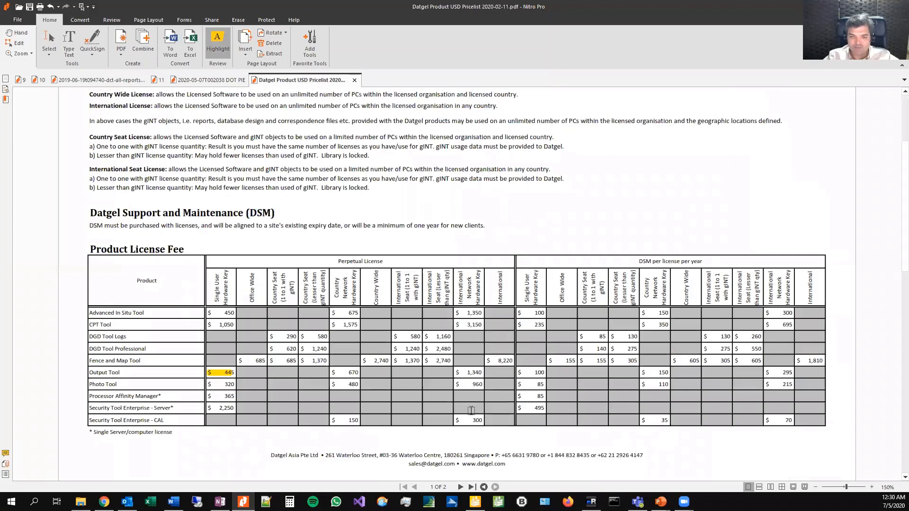
mouse_move(378, 351)
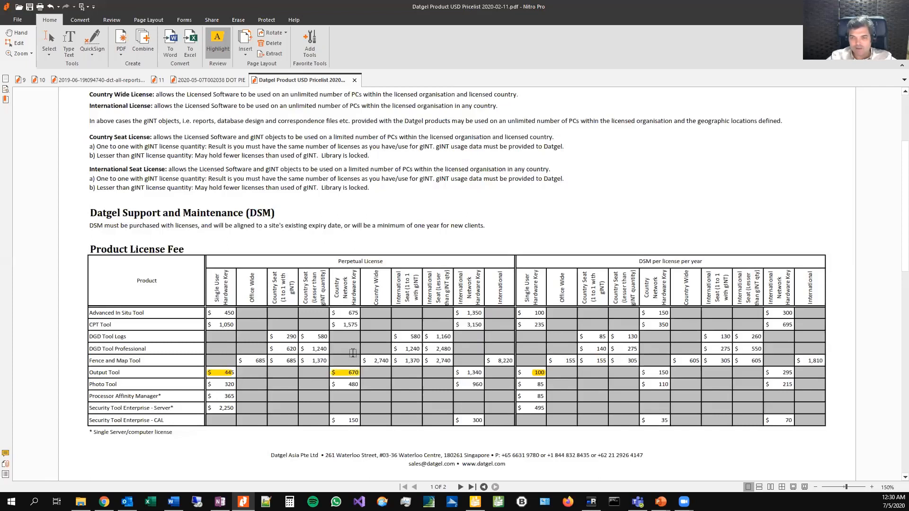
mouse_move(645, 375)
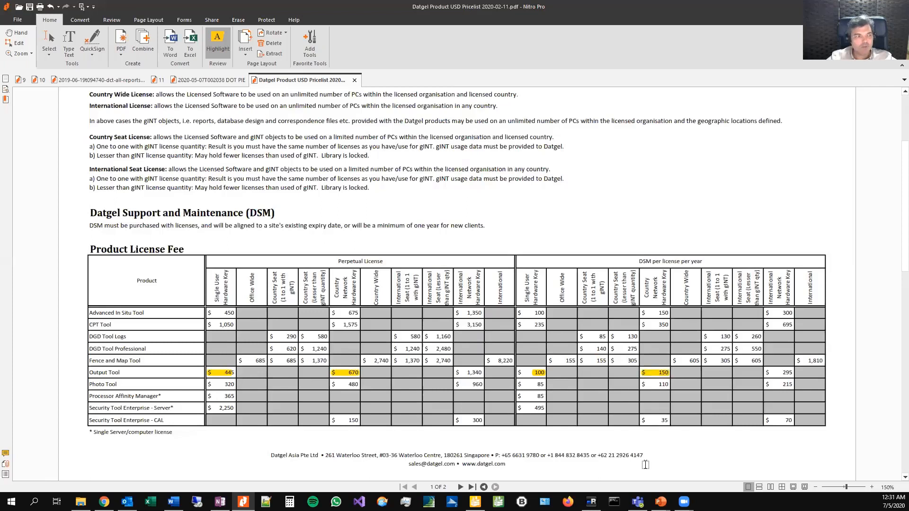
mouse_move(446, 385)
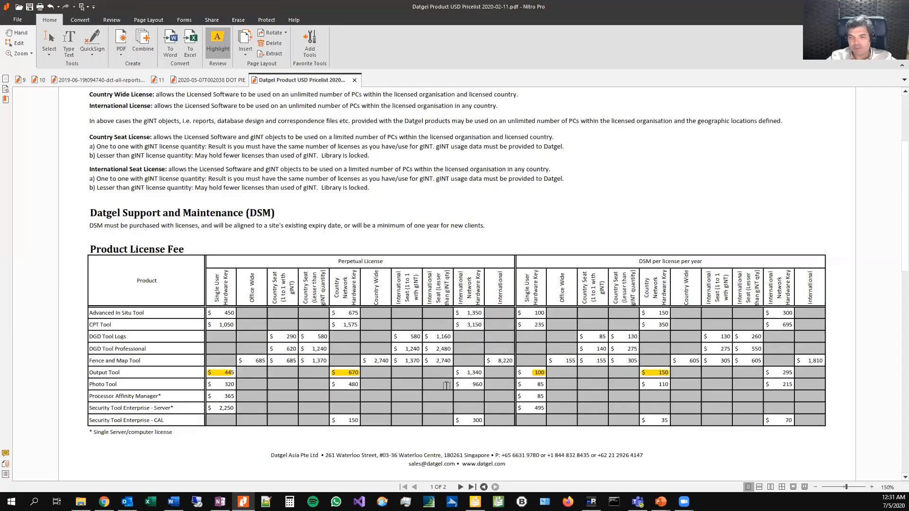
mouse_move(442, 378)
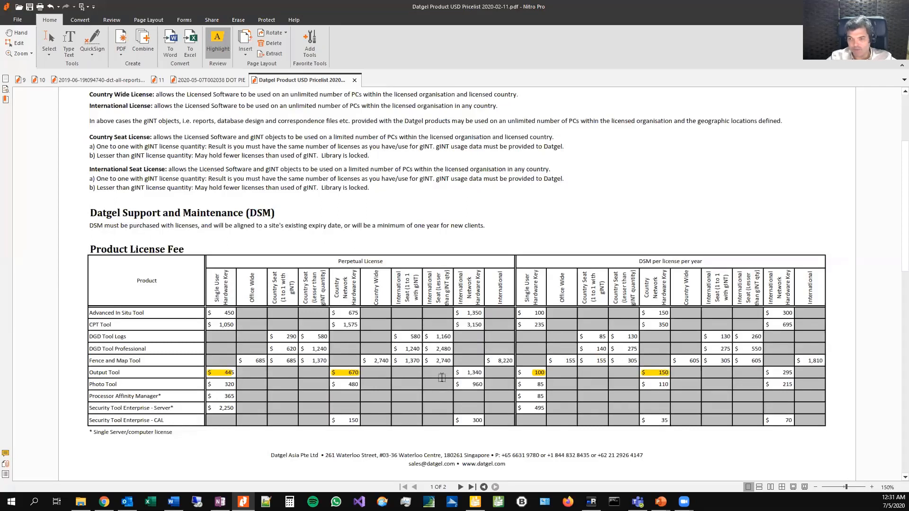
mouse_move(561, 387)
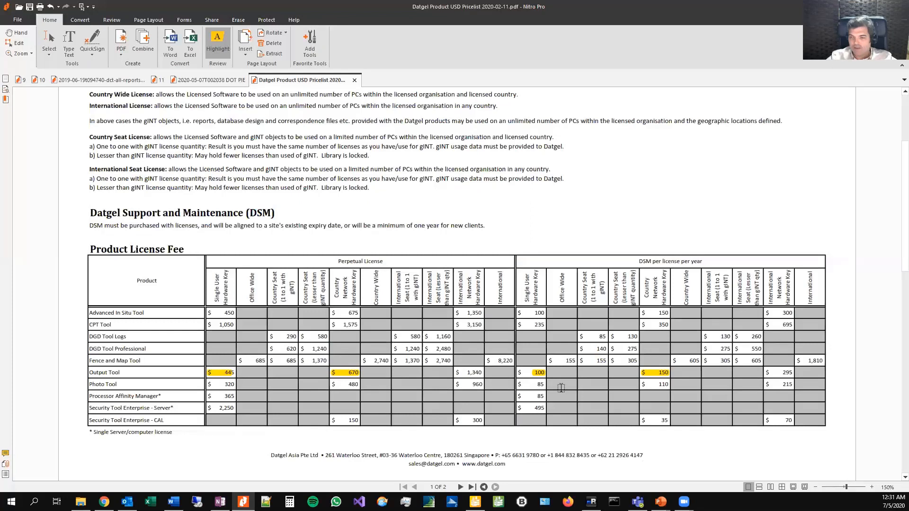
mouse_move(659, 311)
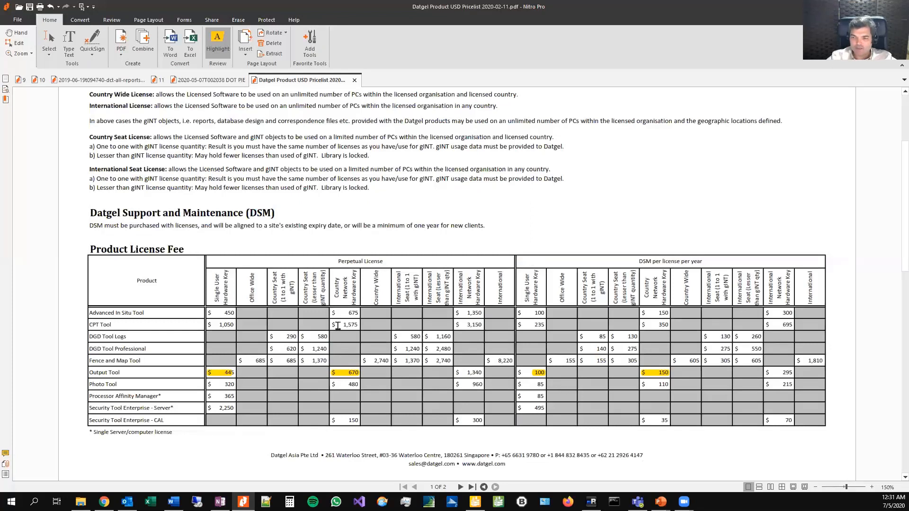
mouse_move(745, 316)
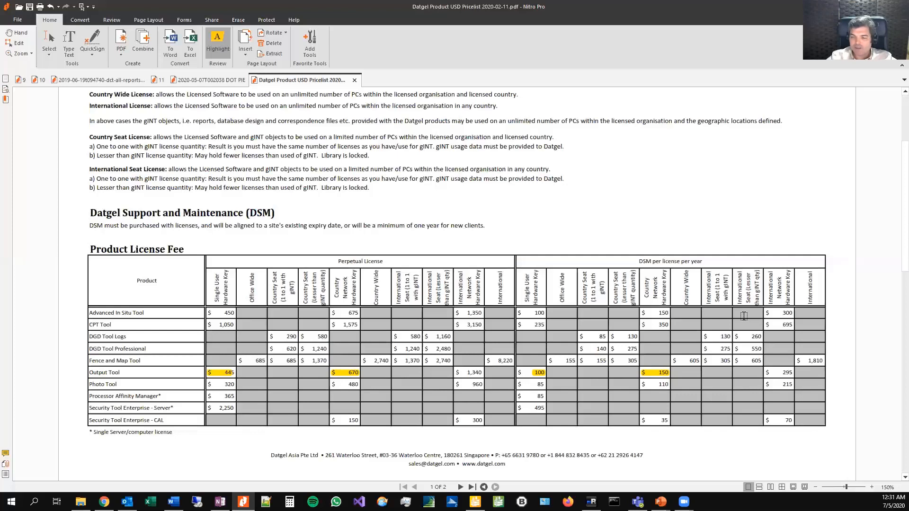
mouse_move(553, 339)
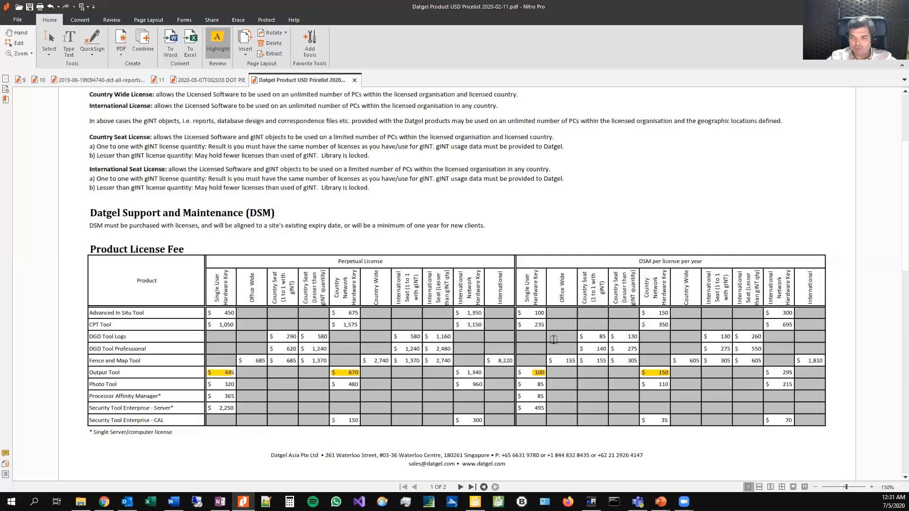
mouse_move(562, 361)
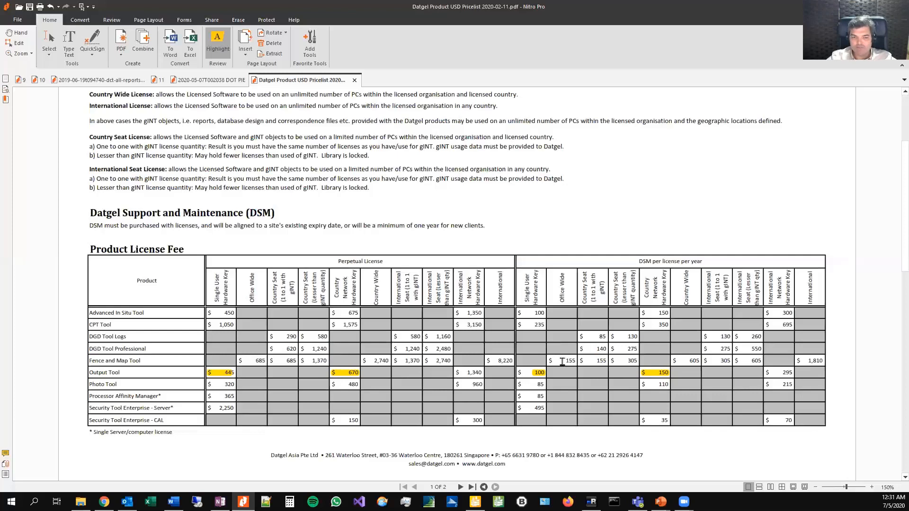
mouse_move(659, 373)
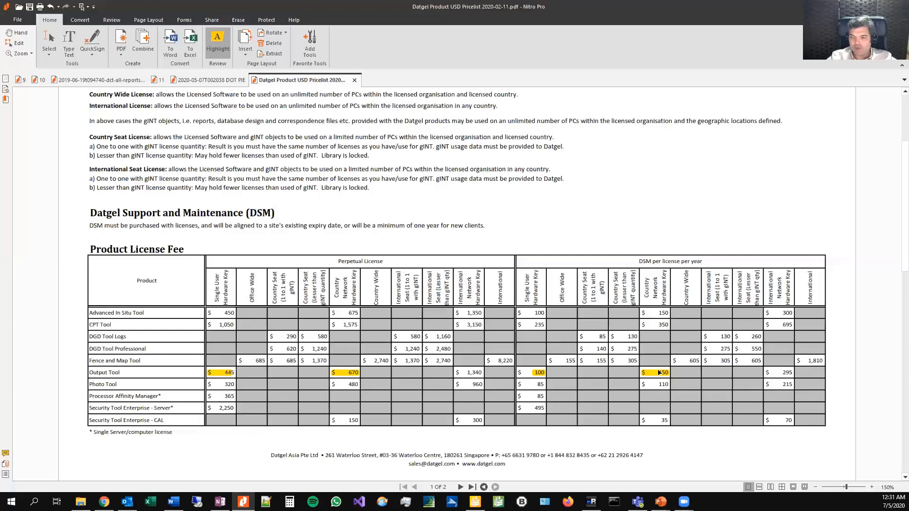
mouse_move(660, 373)
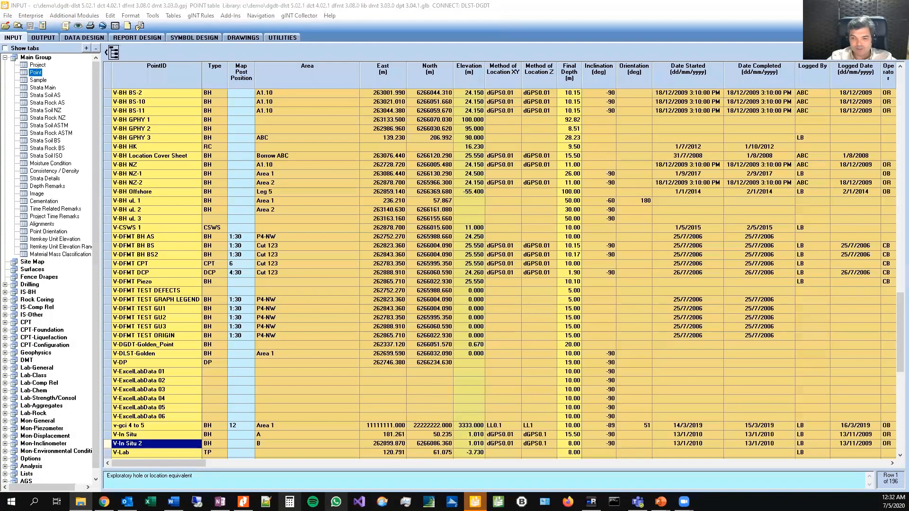
mouse_move(400, 317)
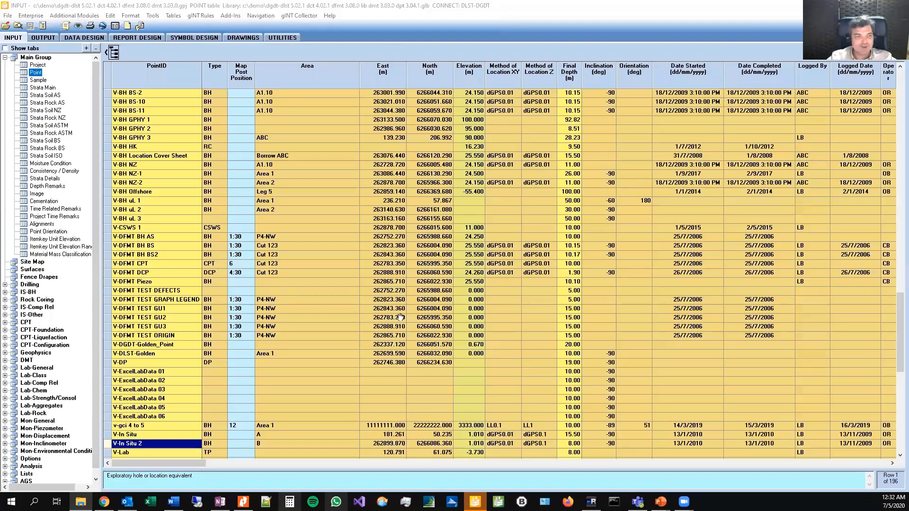